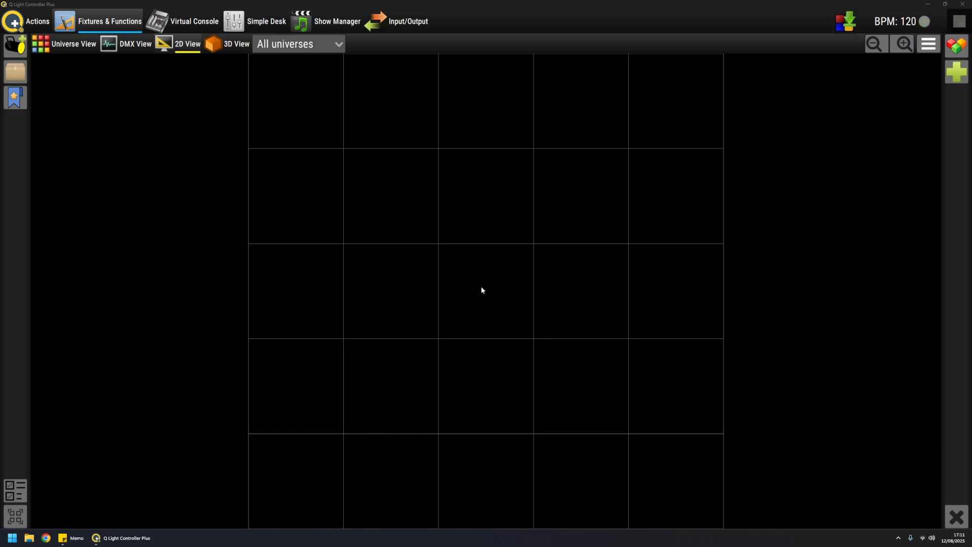
mouse_move(230, 47)
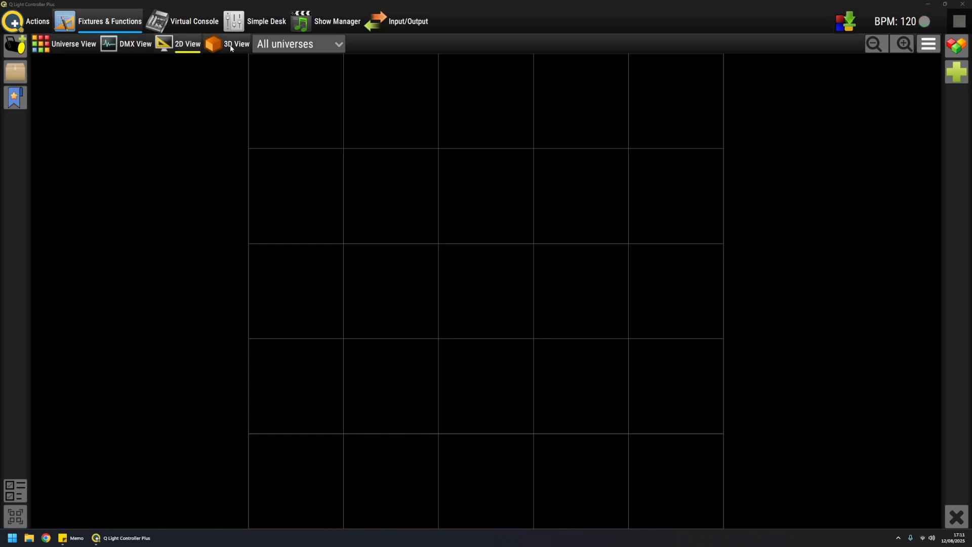
mouse_move(76, 51)
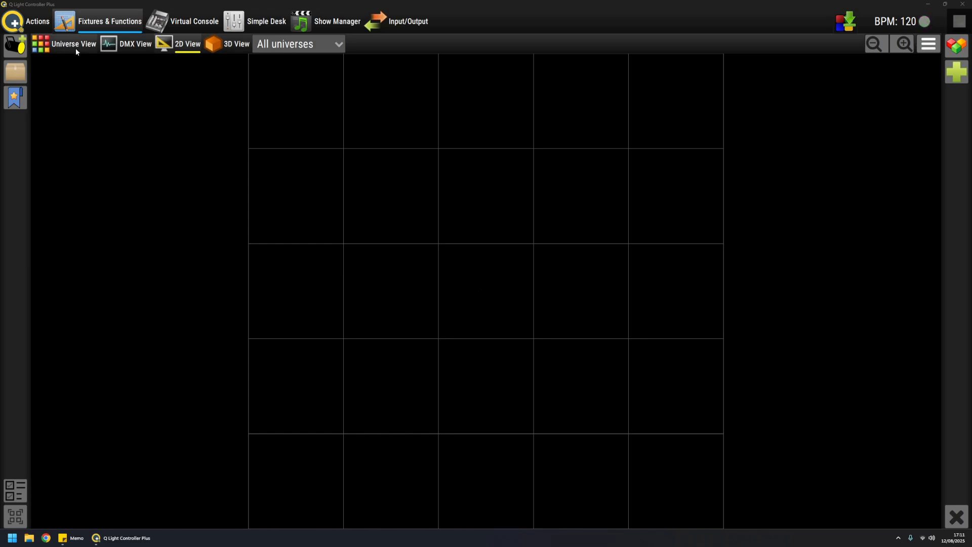
mouse_move(68, 49)
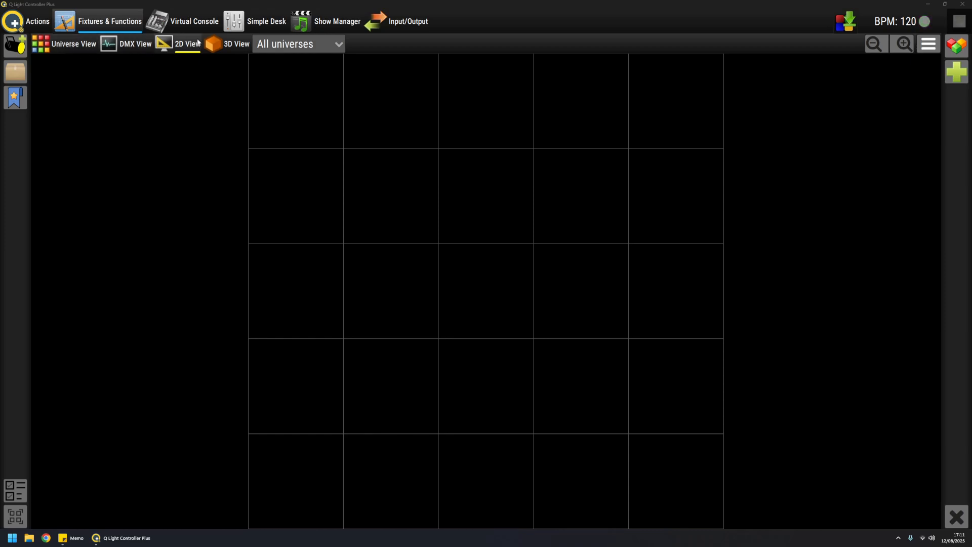
mouse_move(192, 144)
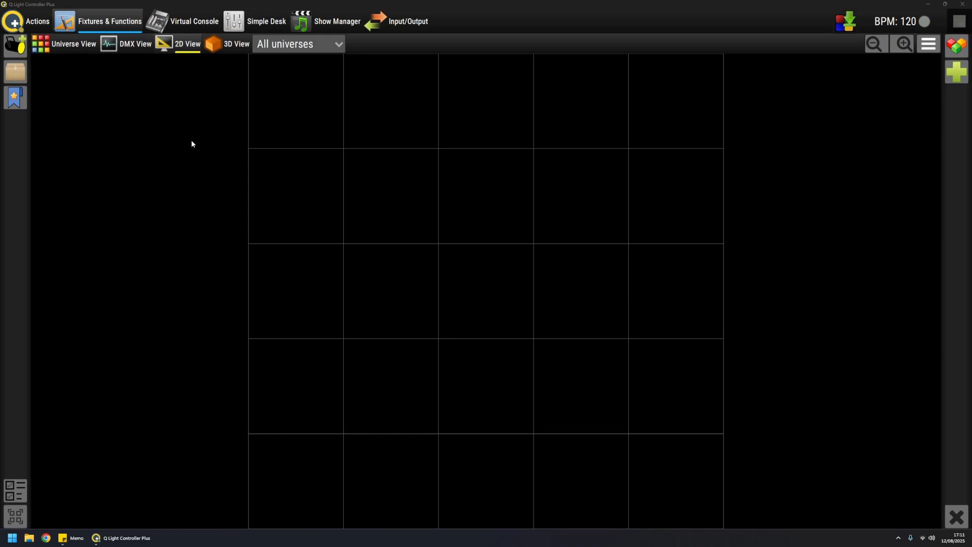
mouse_move(141, 137)
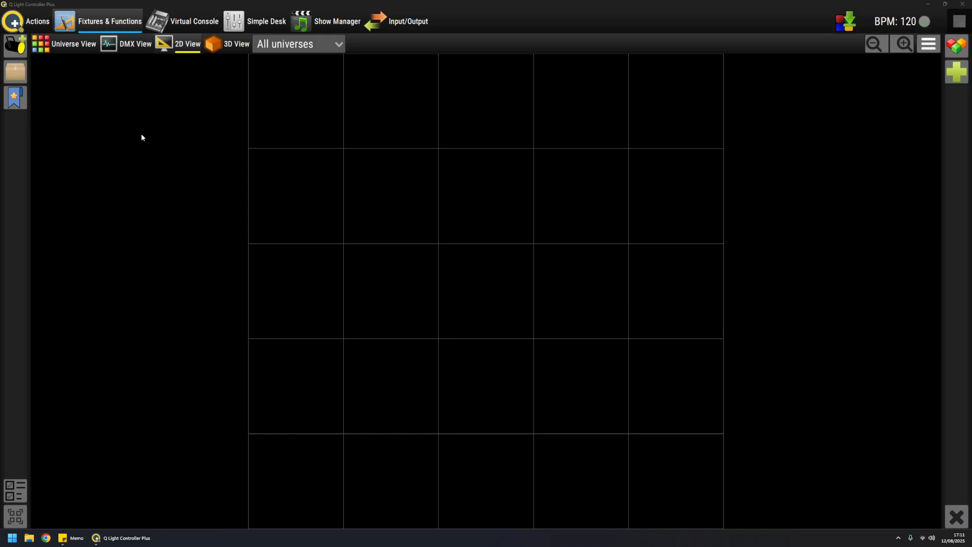
- Add a Generic RGB fixture at address 4 (channels 4–6) of Universe 1, then close the library
left_click(73, 43)
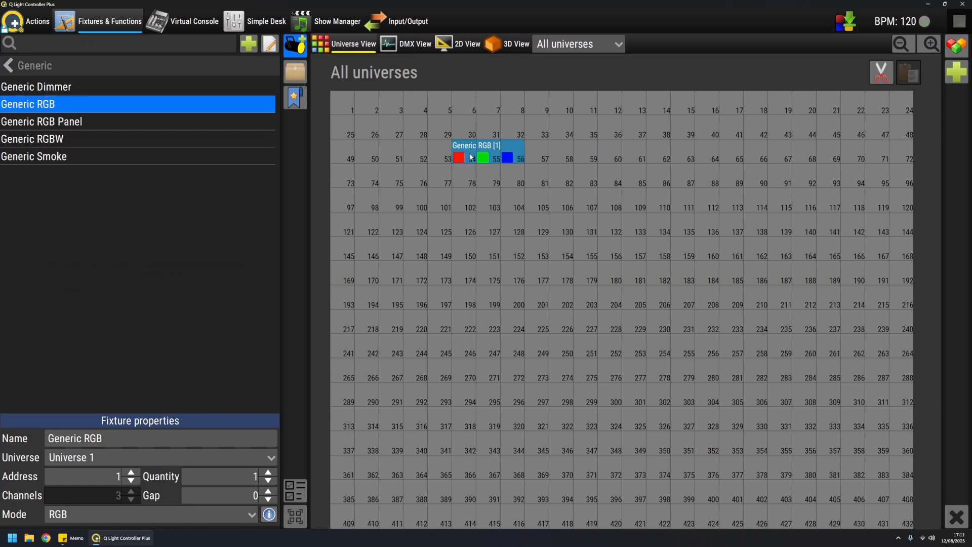
mouse_move(464, 74)
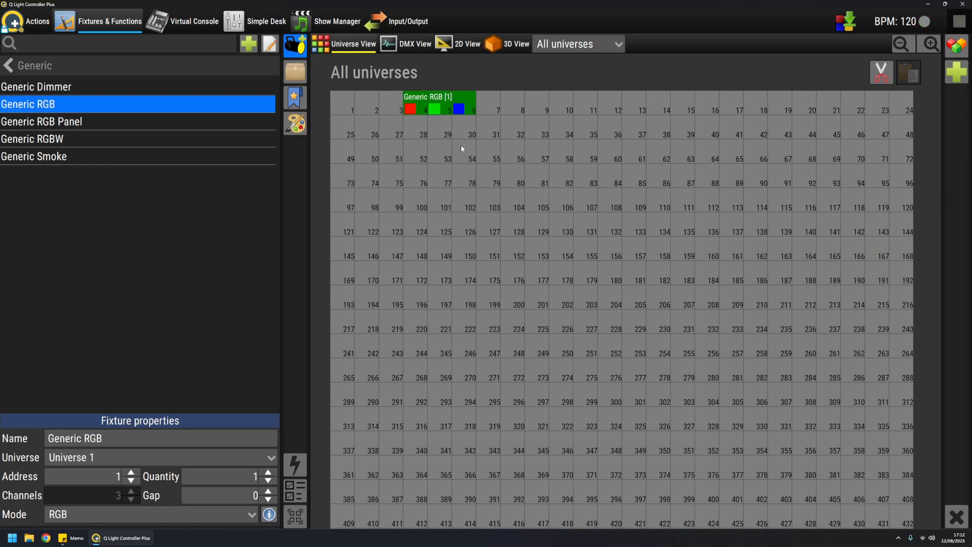
mouse_move(615, 80)
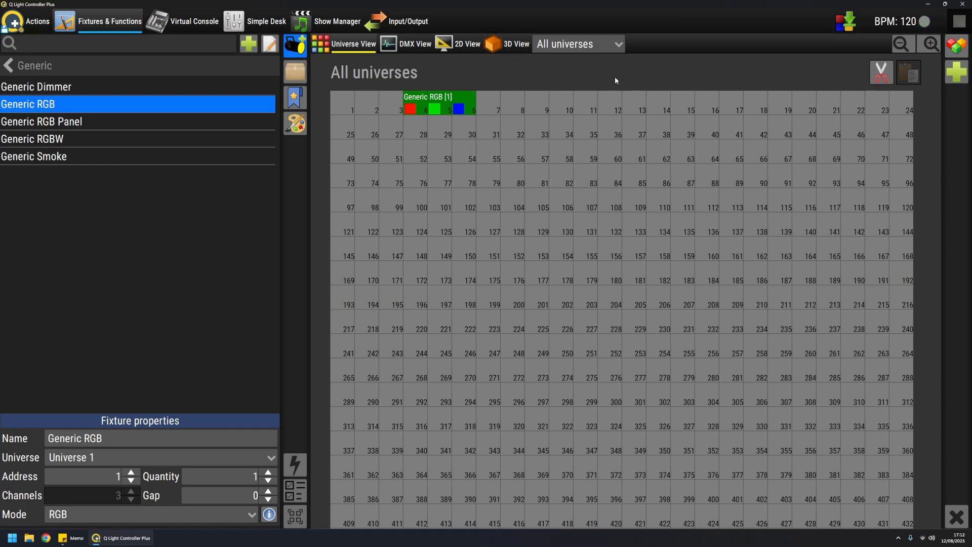
left_click(929, 44)
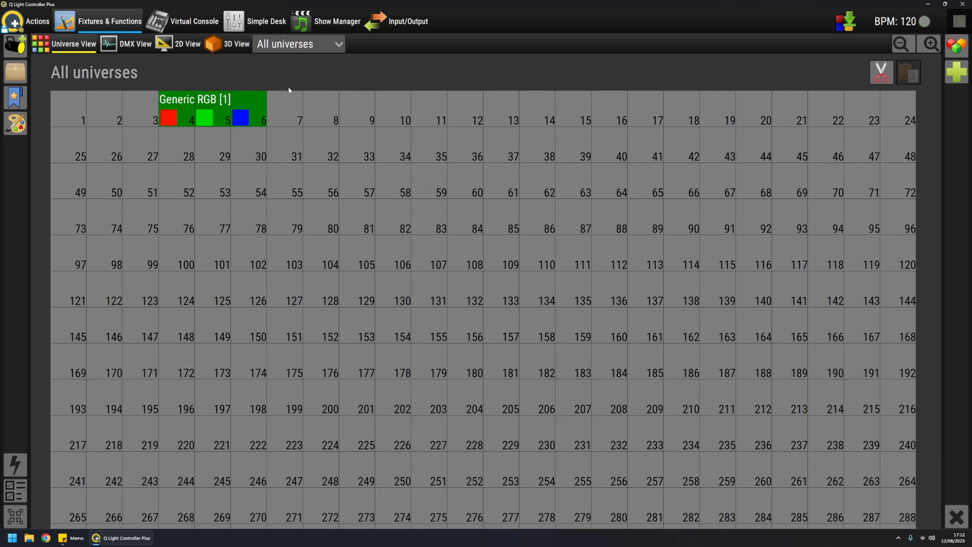
mouse_move(210, 94)
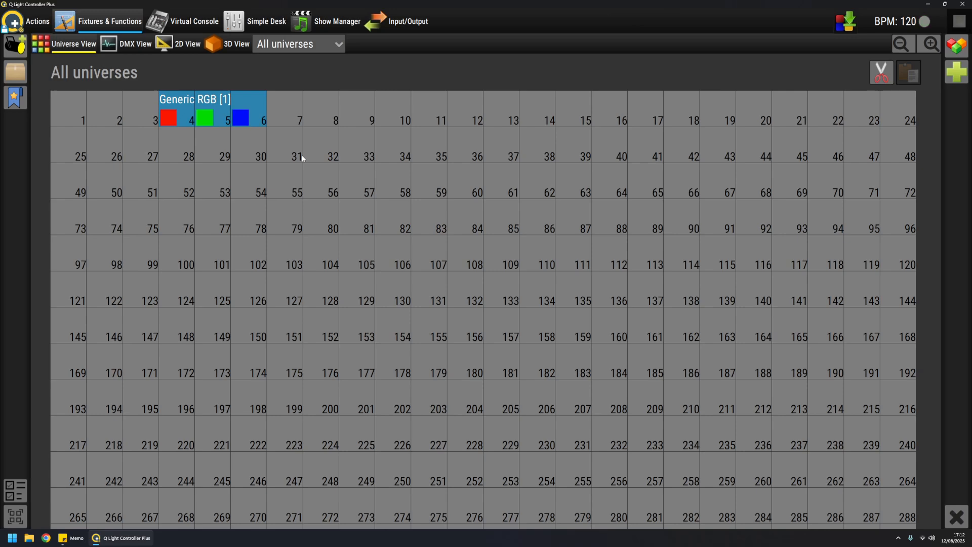
mouse_move(156, 66)
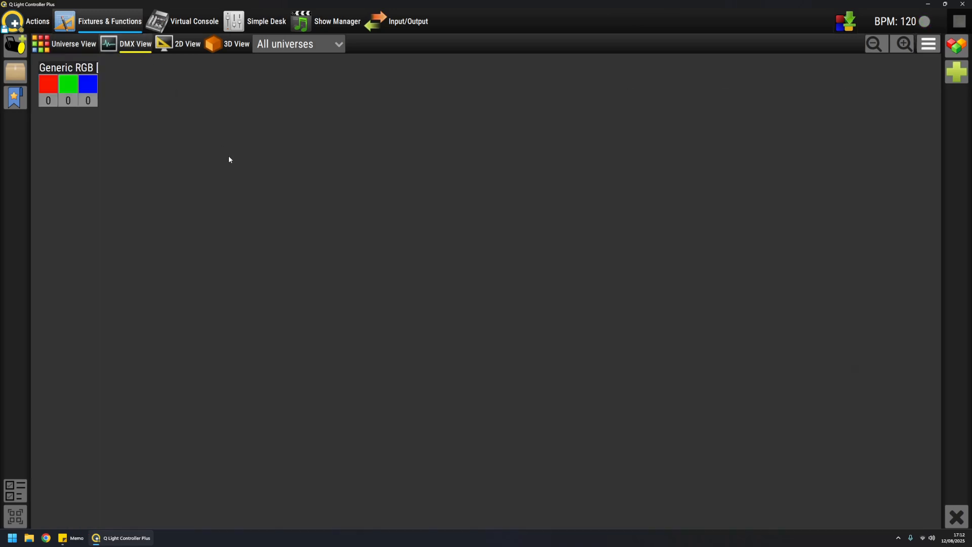
mouse_move(157, 113)
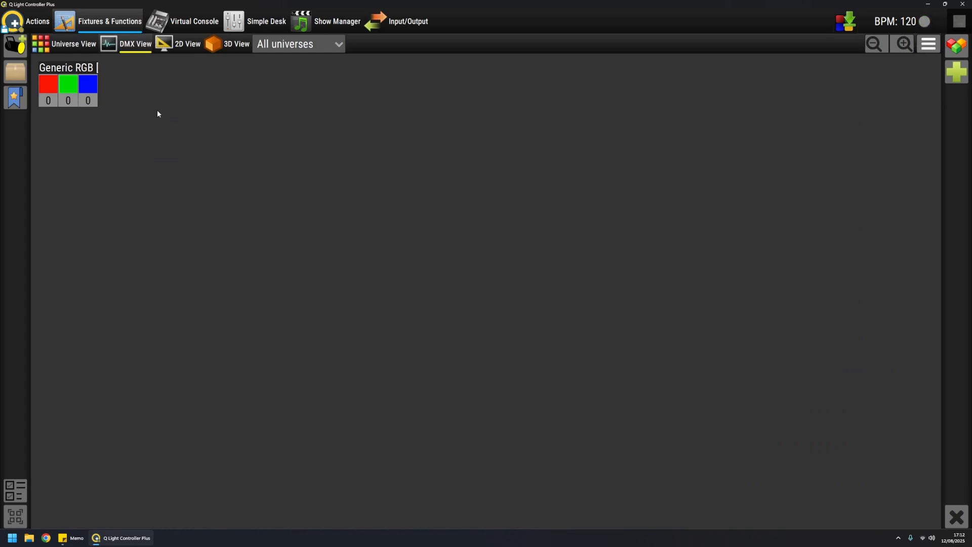
mouse_move(141, 114)
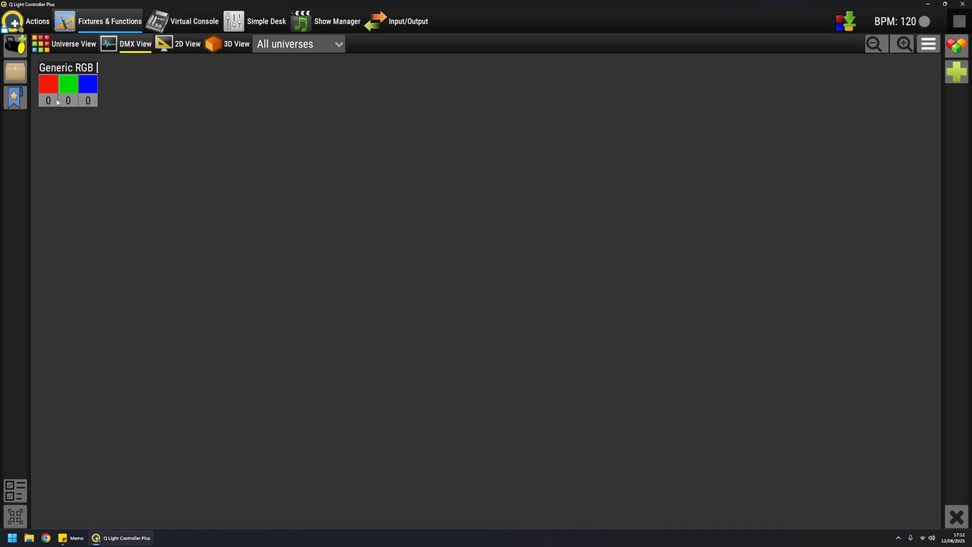
mouse_move(146, 151)
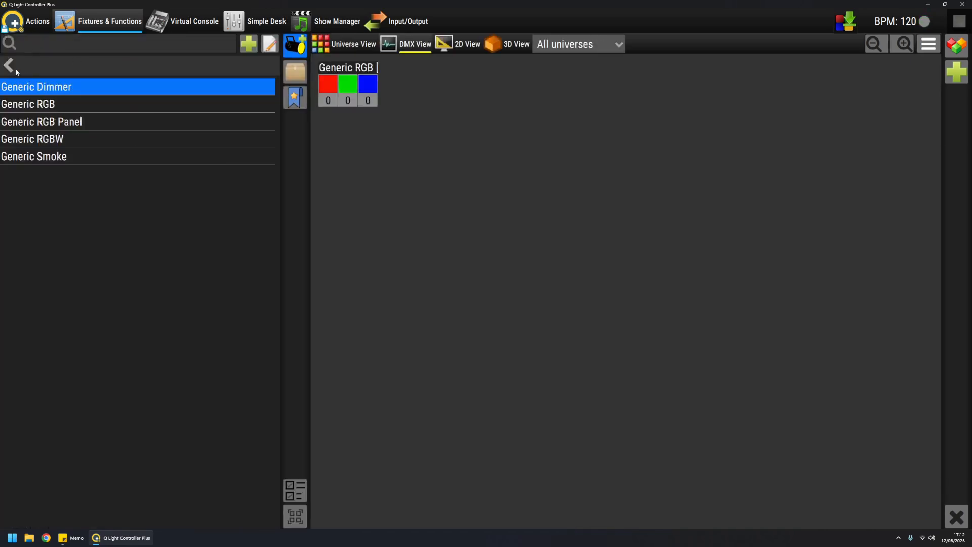
- Add a GLP Volkslicht fixture to Universe 1 after the Generic RGB, then close the library
left_click(9, 66)
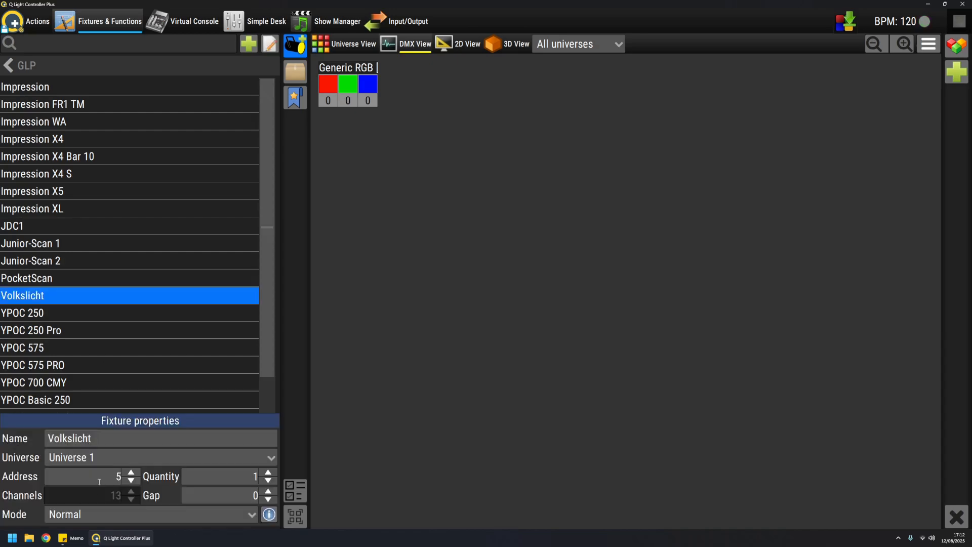
left_click(130, 472)
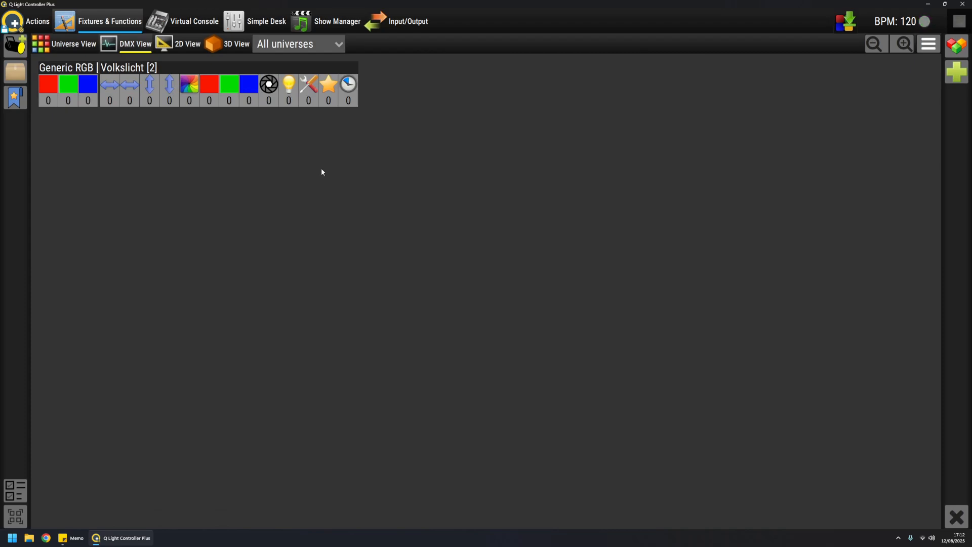
mouse_move(426, 194)
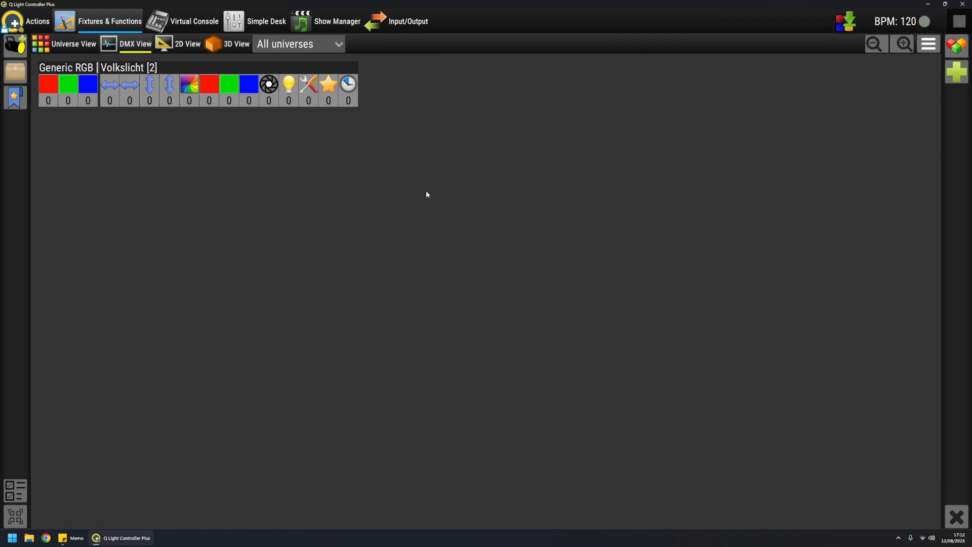
mouse_move(358, 102)
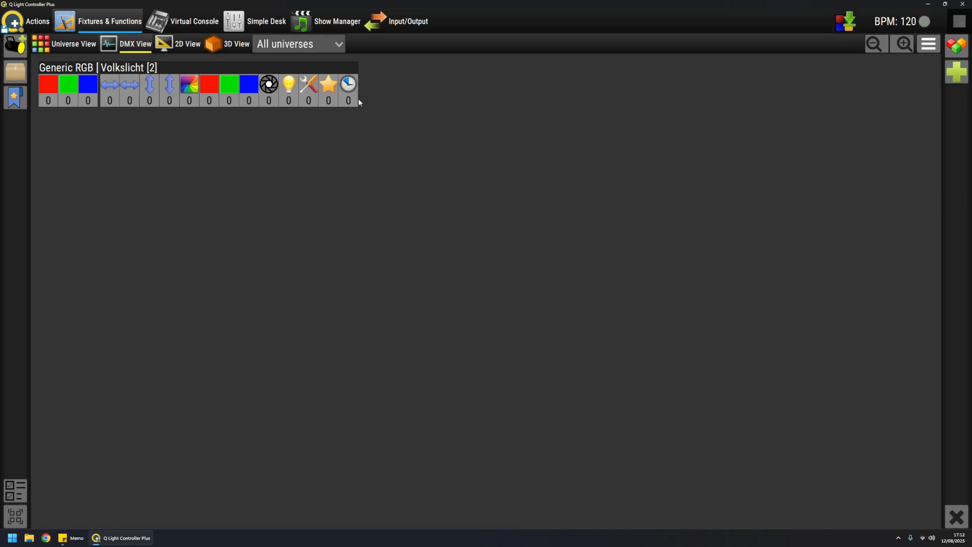
- Enable Show addresses in DMX View settings, keeping absolute addresses rather than relative
left_click(927, 44)
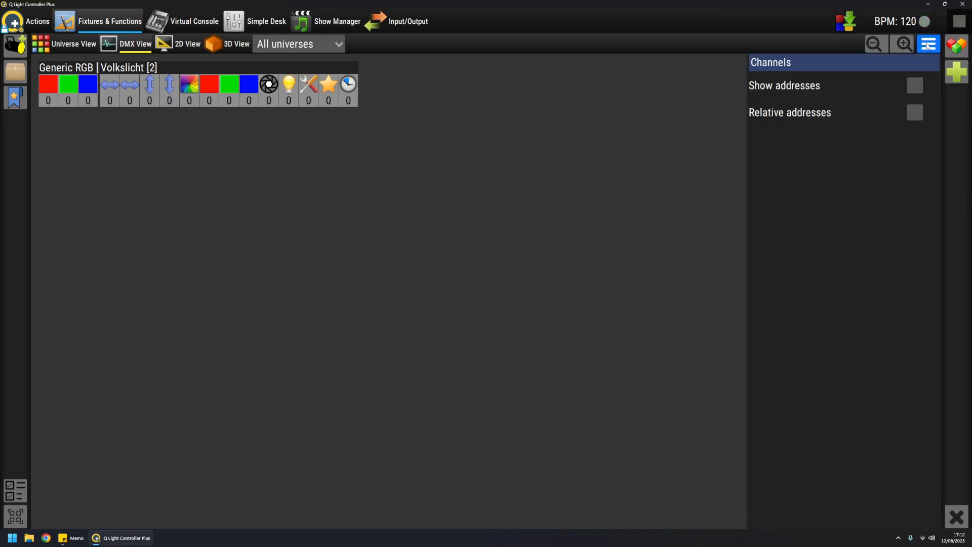
mouse_move(849, 145)
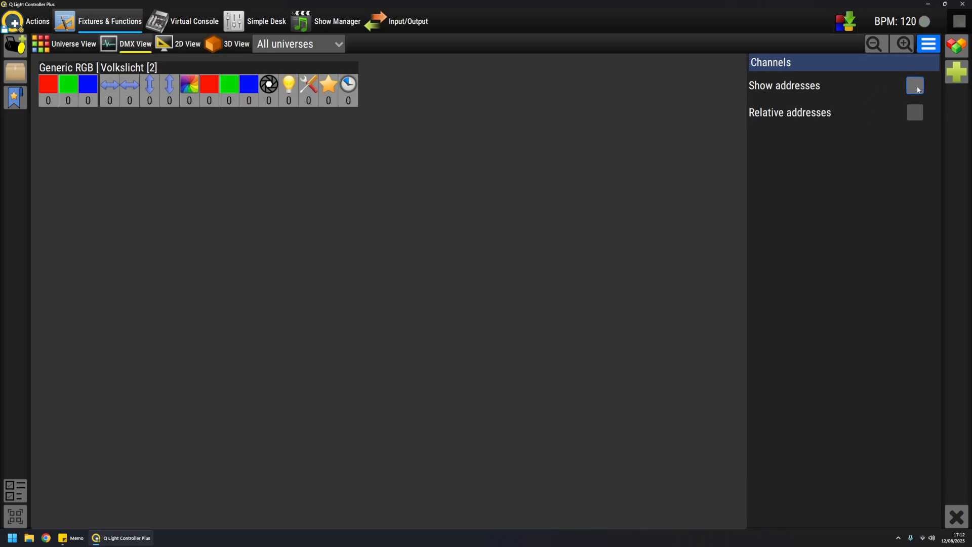
left_click(913, 86)
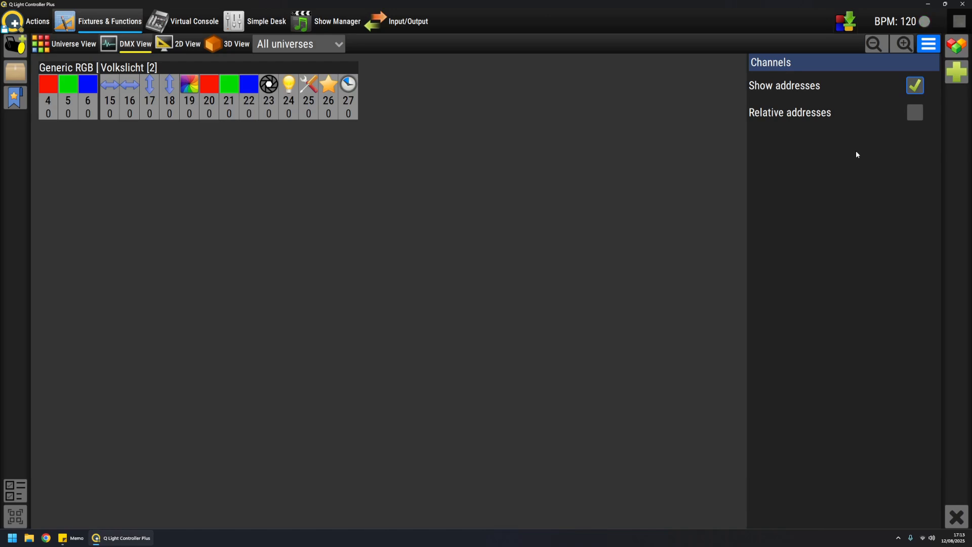
left_click(914, 112)
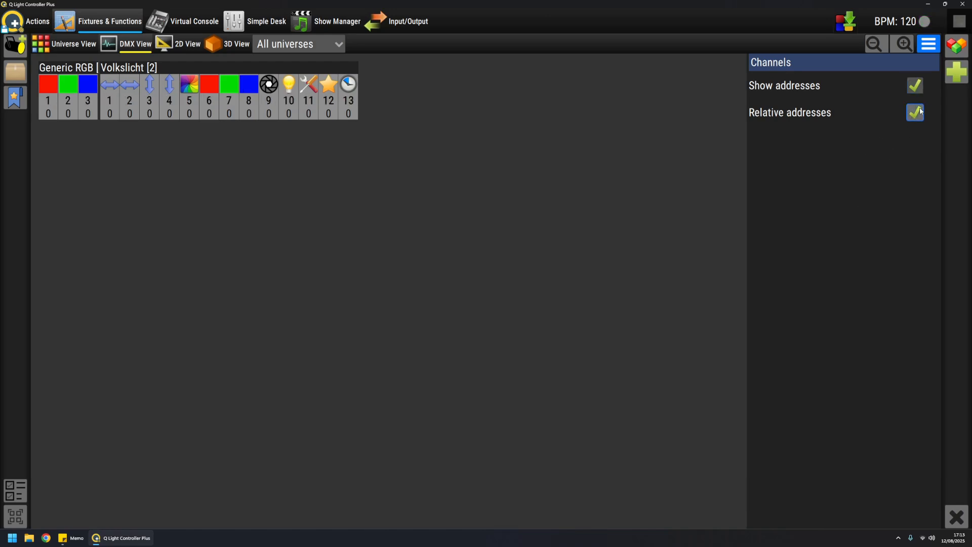
left_click(914, 113)
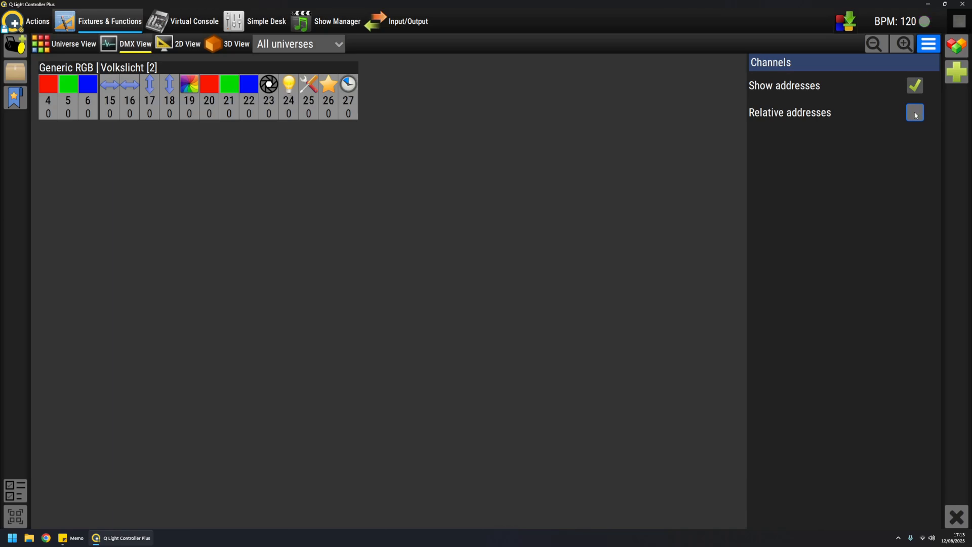
left_click(927, 43)
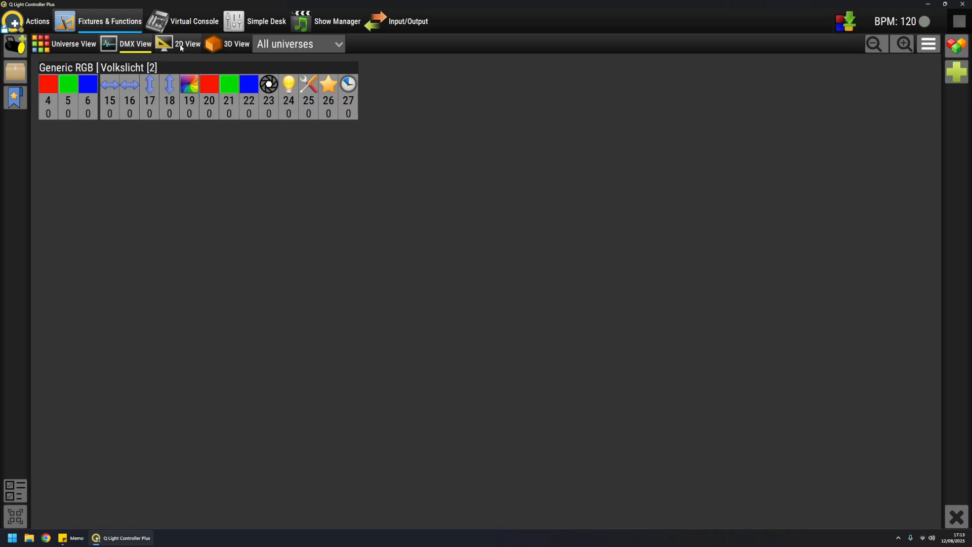
- Switch to the 2D View and deselect the fixtures by clicking empty grid
left_click(187, 44)
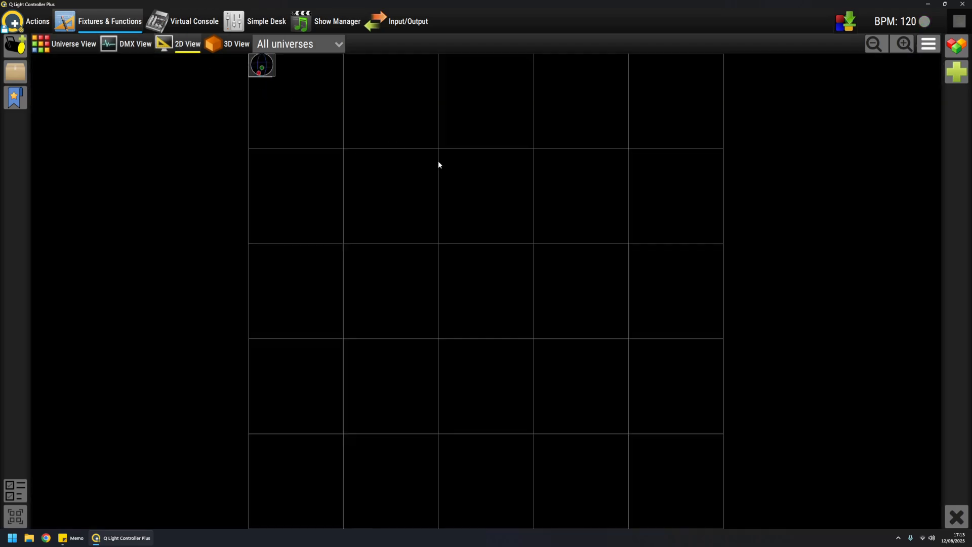
mouse_move(317, 108)
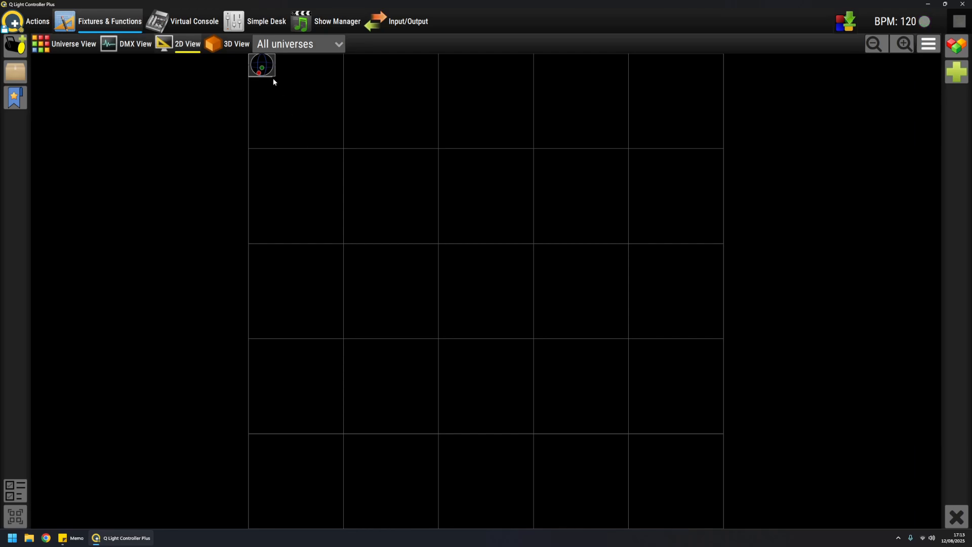
mouse_move(263, 69)
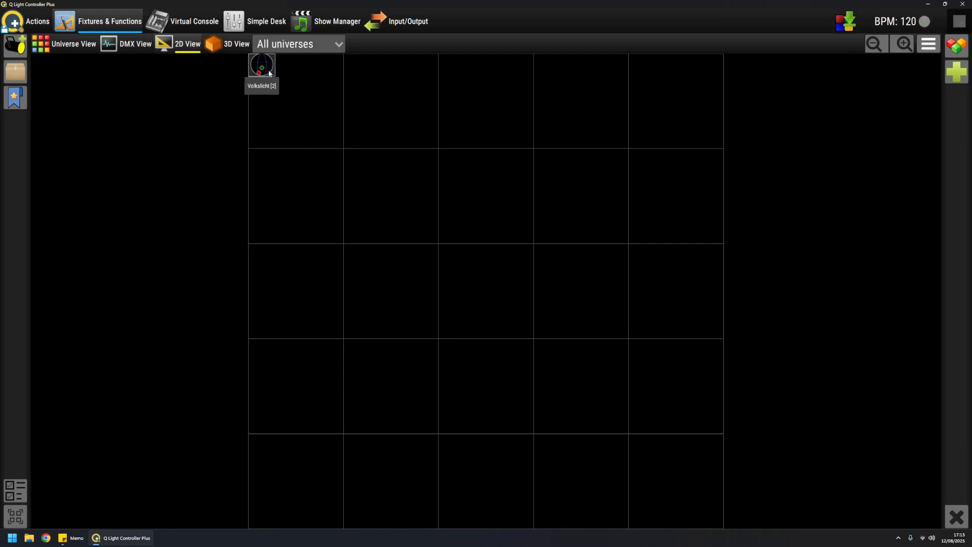
mouse_move(323, 118)
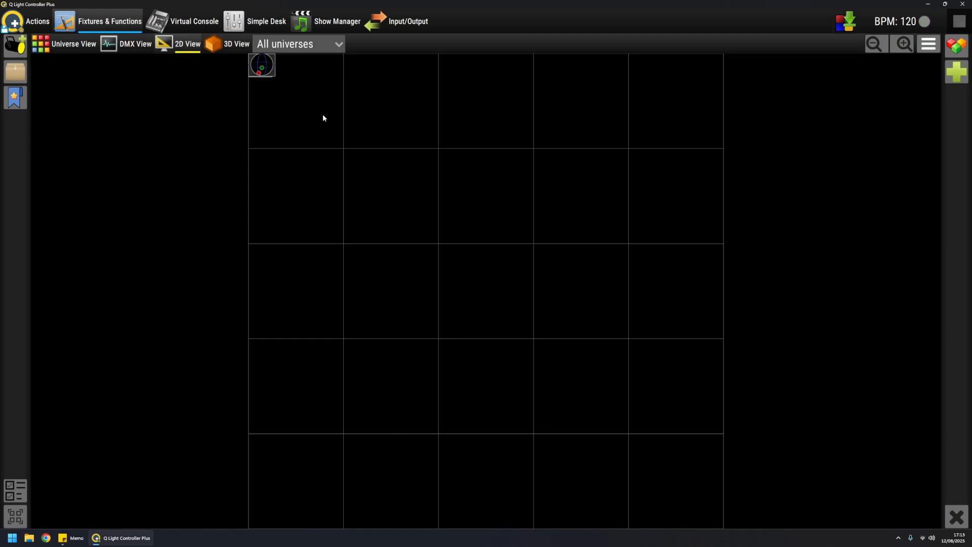
mouse_move(139, 73)
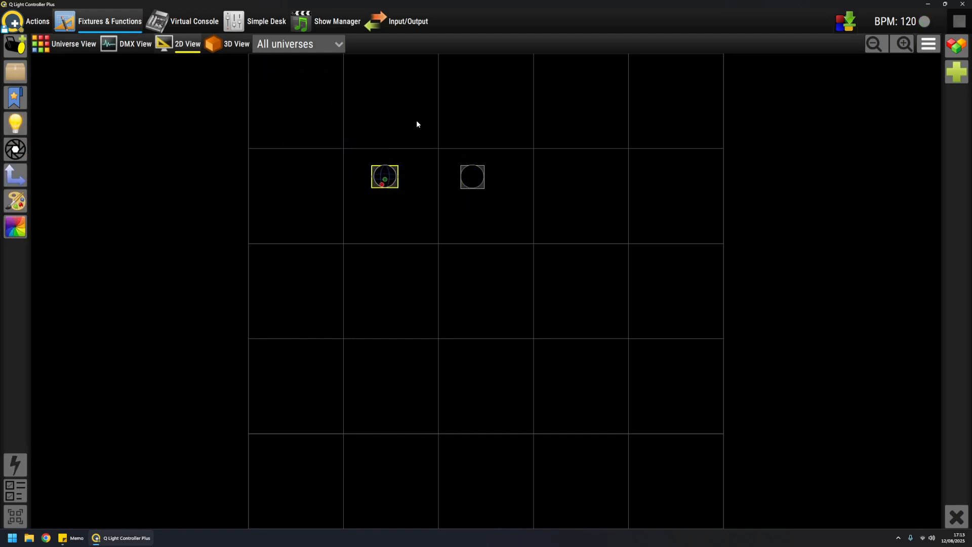
mouse_move(376, 135)
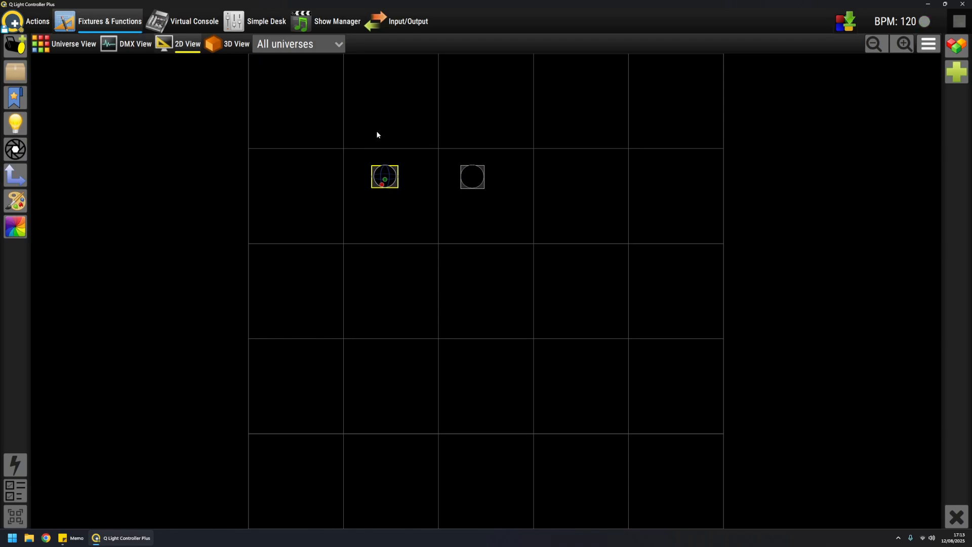
mouse_move(381, 108)
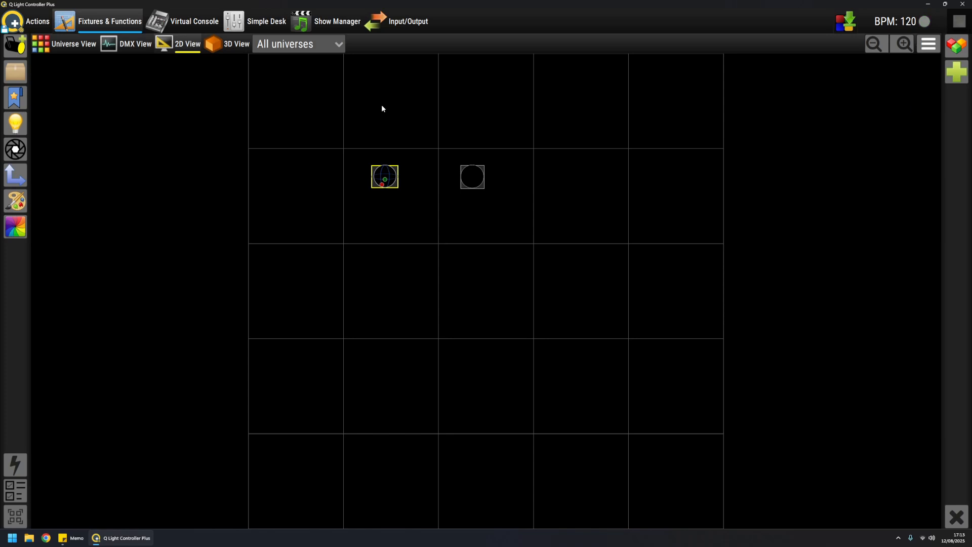
mouse_move(329, 107)
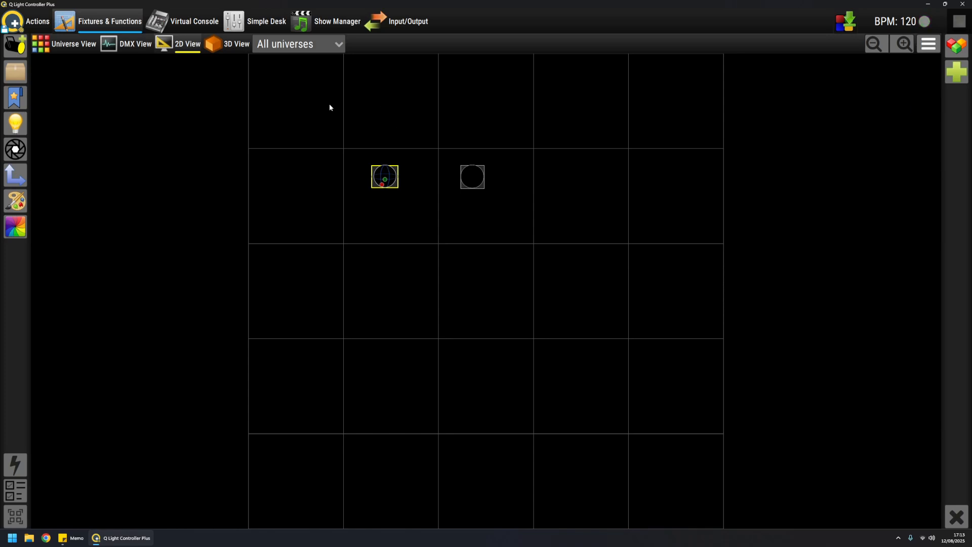
mouse_move(353, 165)
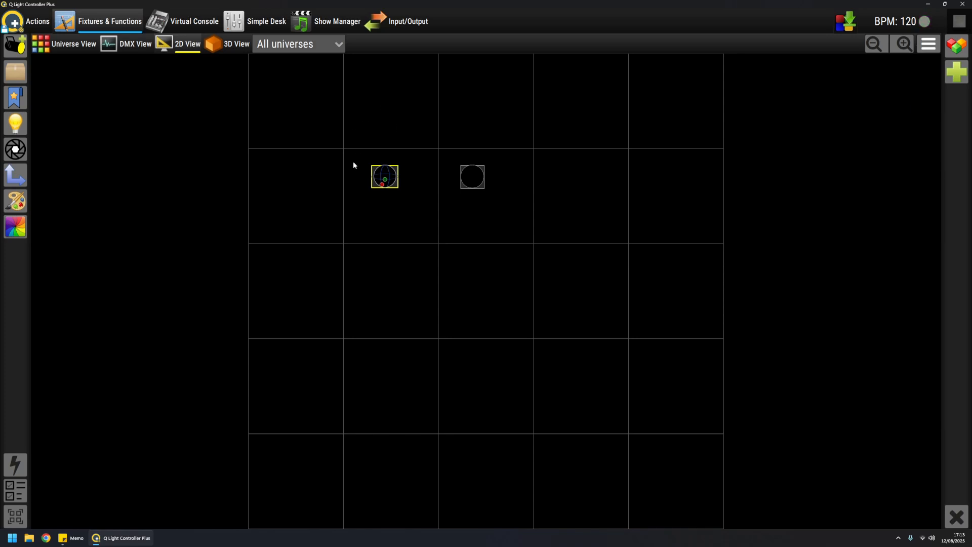
mouse_move(402, 124)
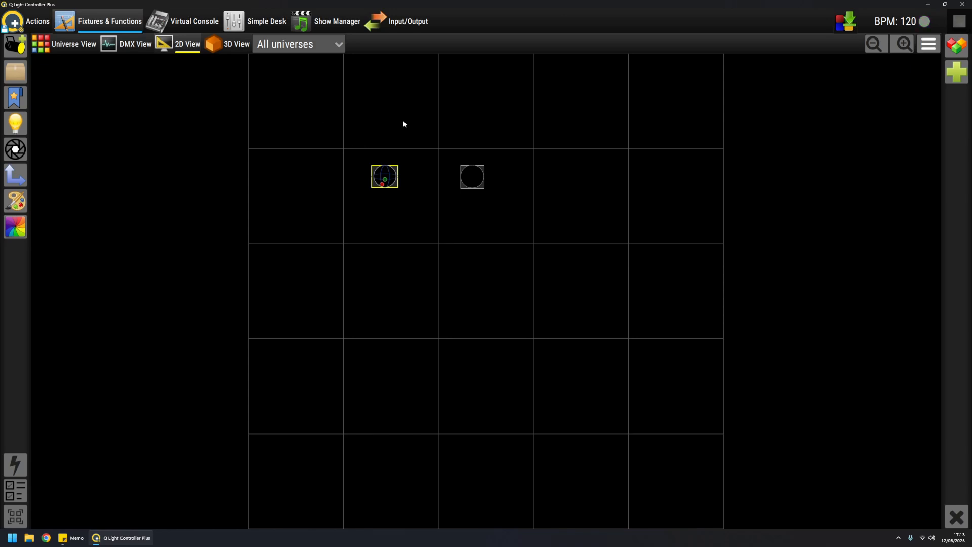
left_click(449, 176)
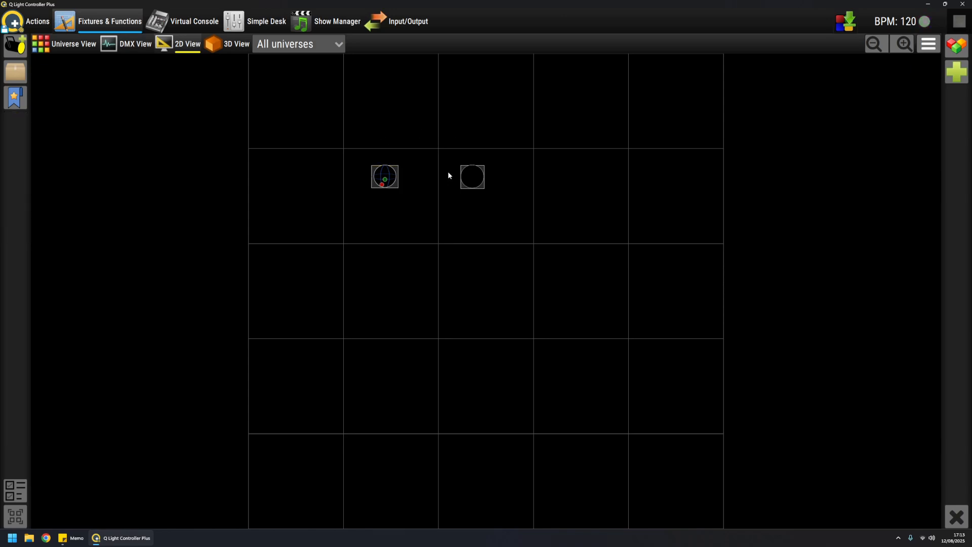
mouse_move(576, 199)
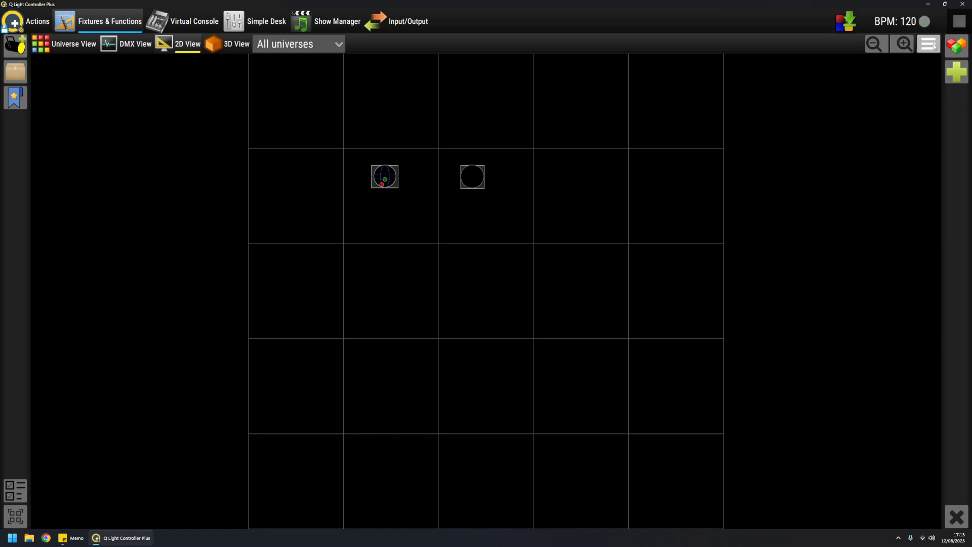
- In 2D View settings, make the stage 7 m wide and 5 m deep
left_click(928, 44)
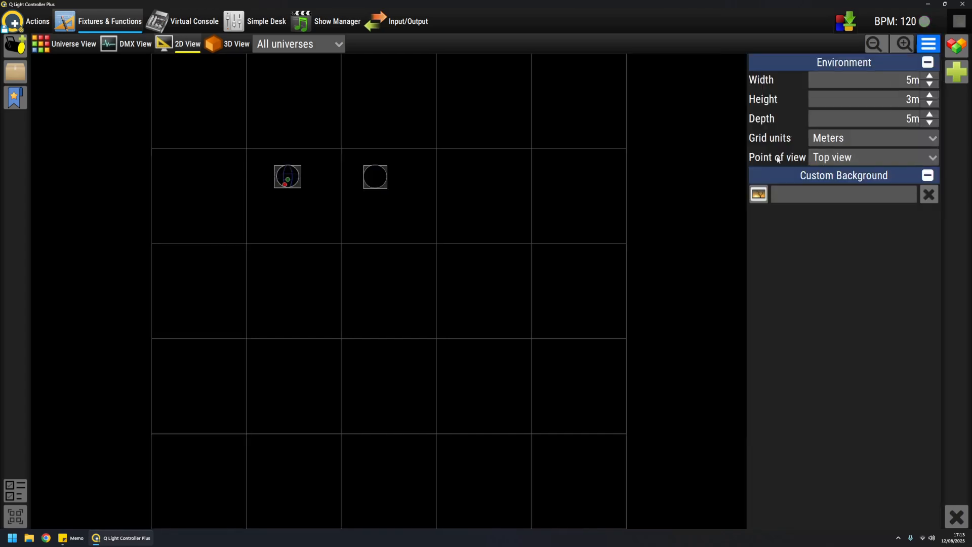
mouse_move(412, 272)
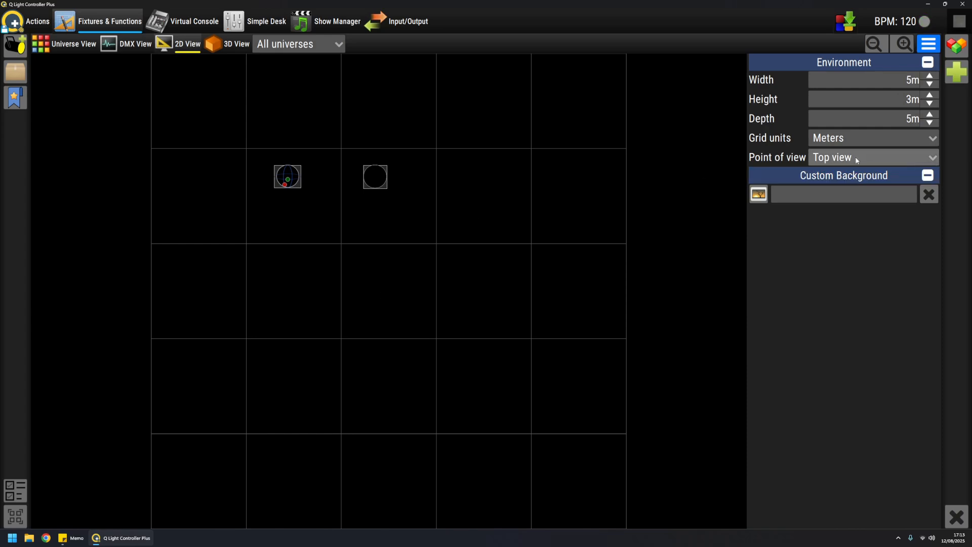
mouse_move(510, 210)
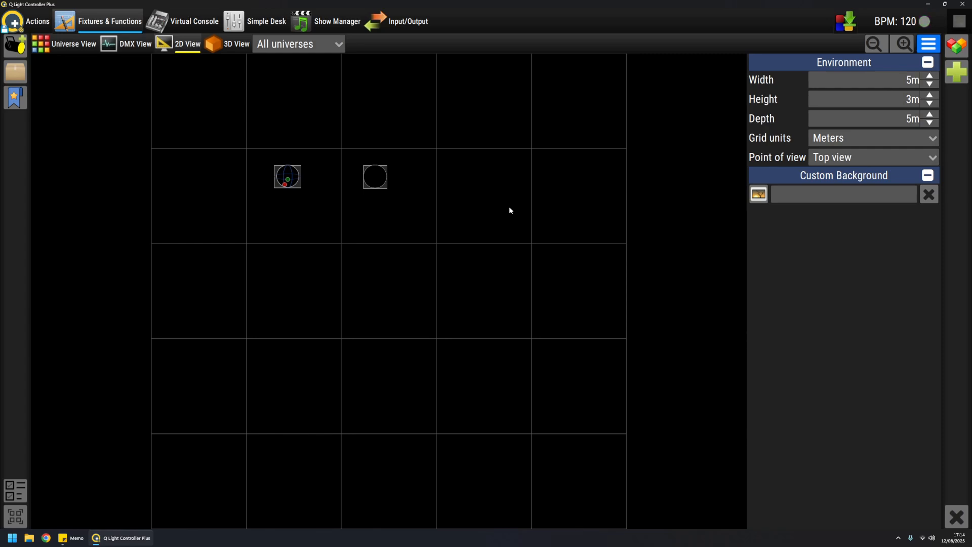
mouse_move(885, 78)
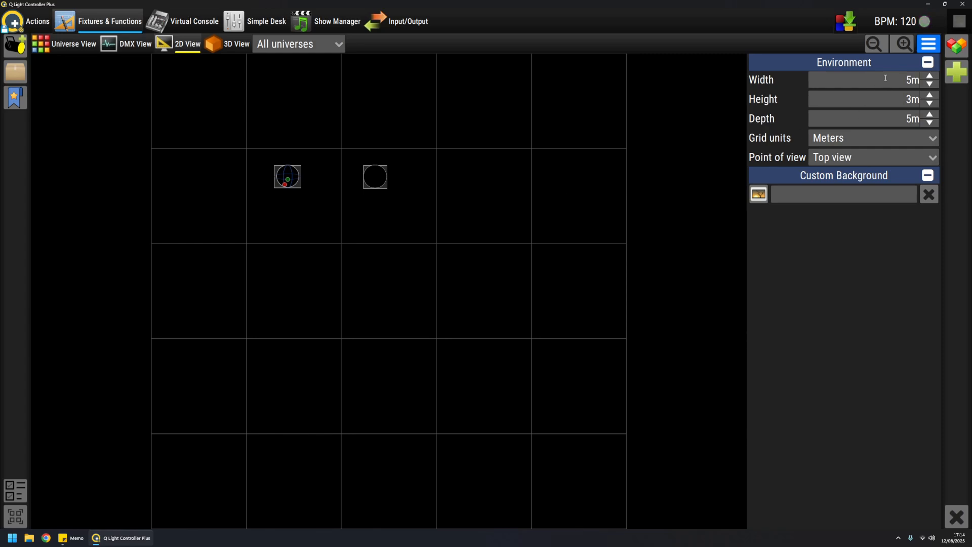
left_click(929, 77)
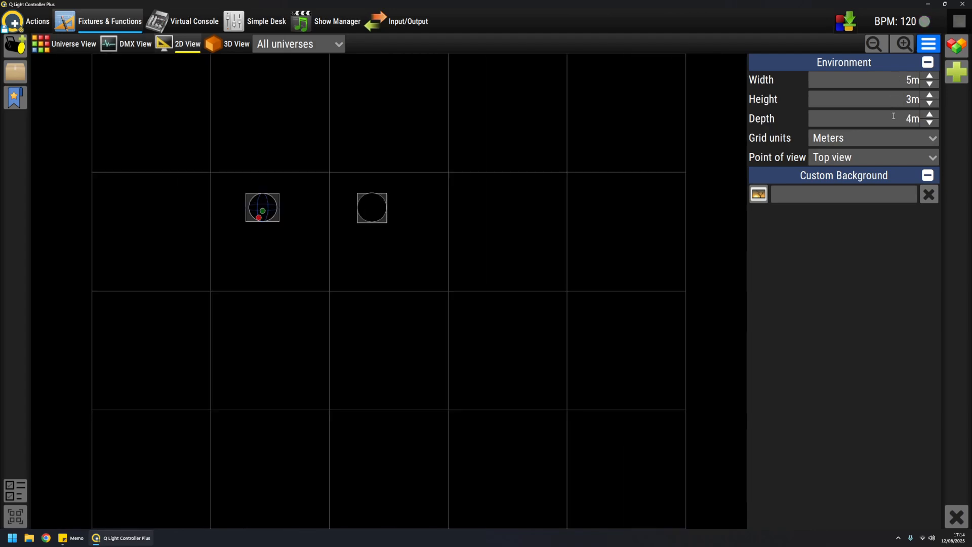
left_click(929, 115)
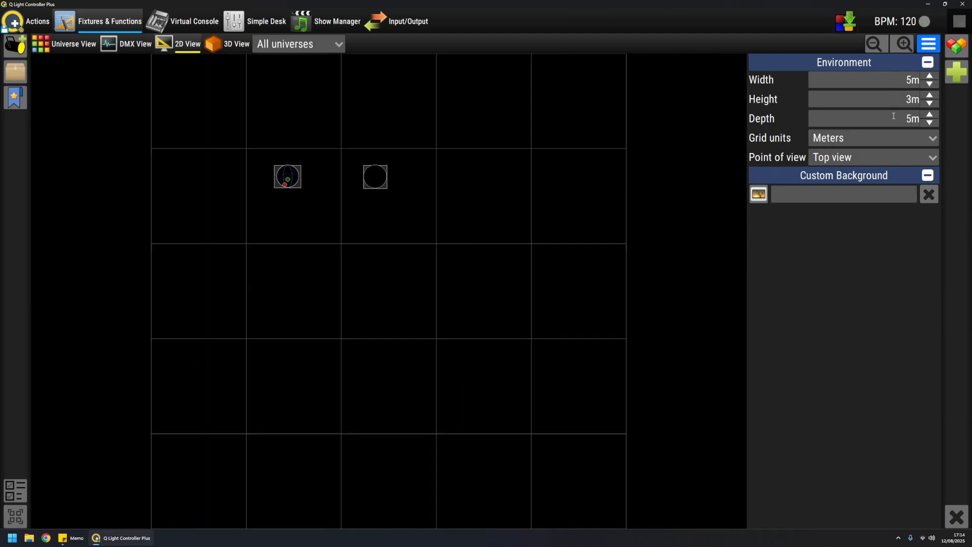
left_click(929, 77)
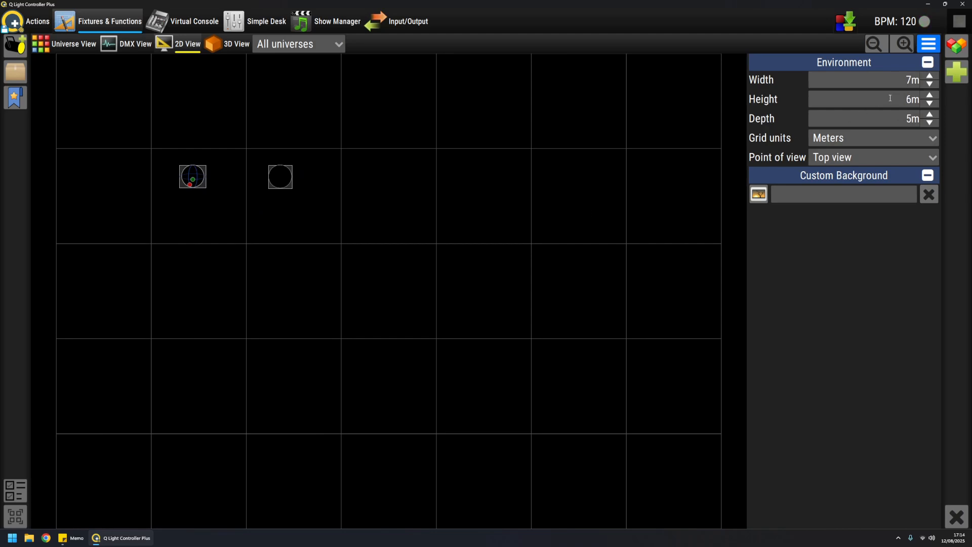
left_click(930, 101)
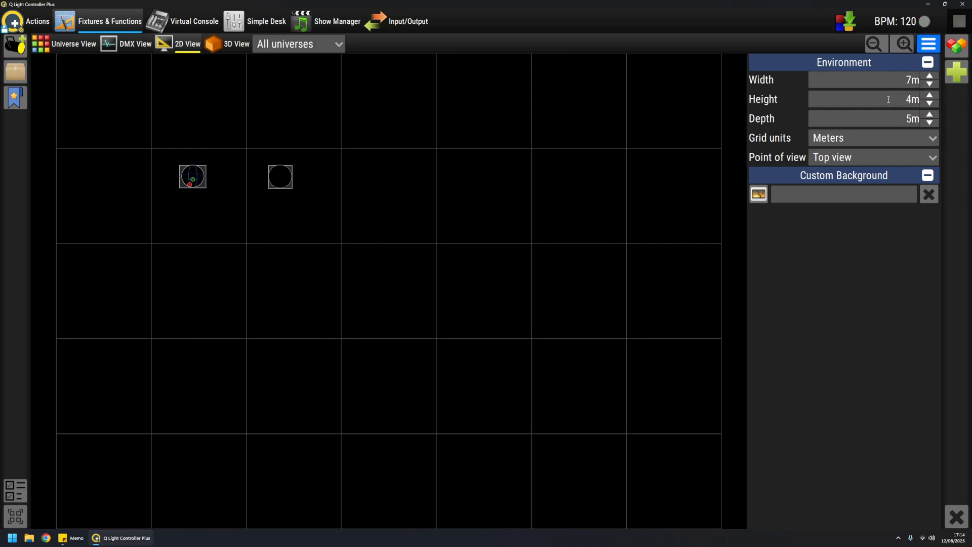
left_click(929, 103)
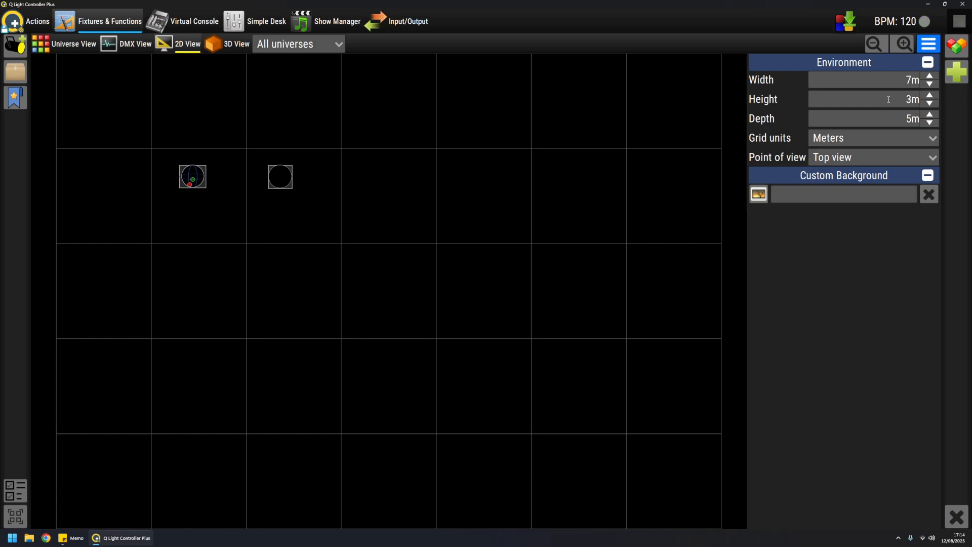
- Set the stage height to 4 m and choose the Right side point of view
left_click(870, 157)
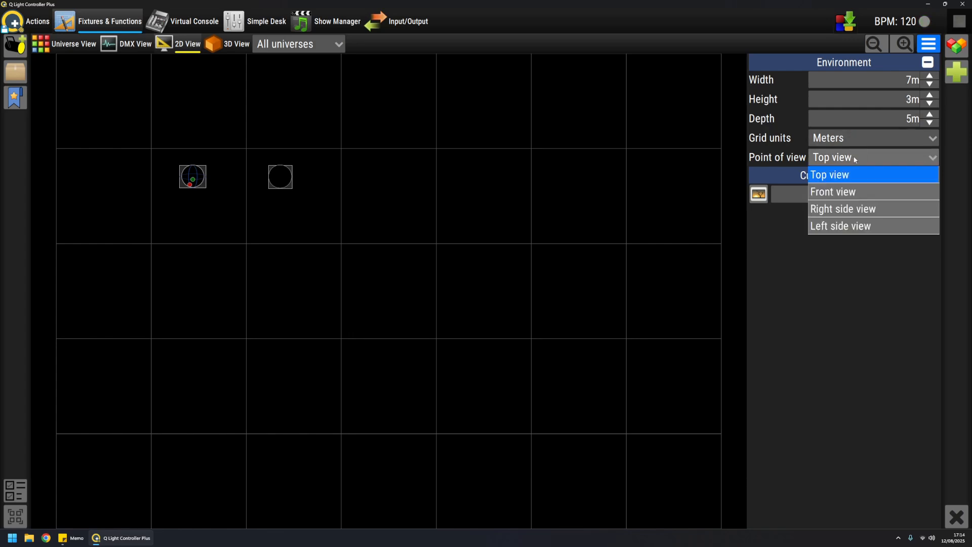
left_click(832, 192)
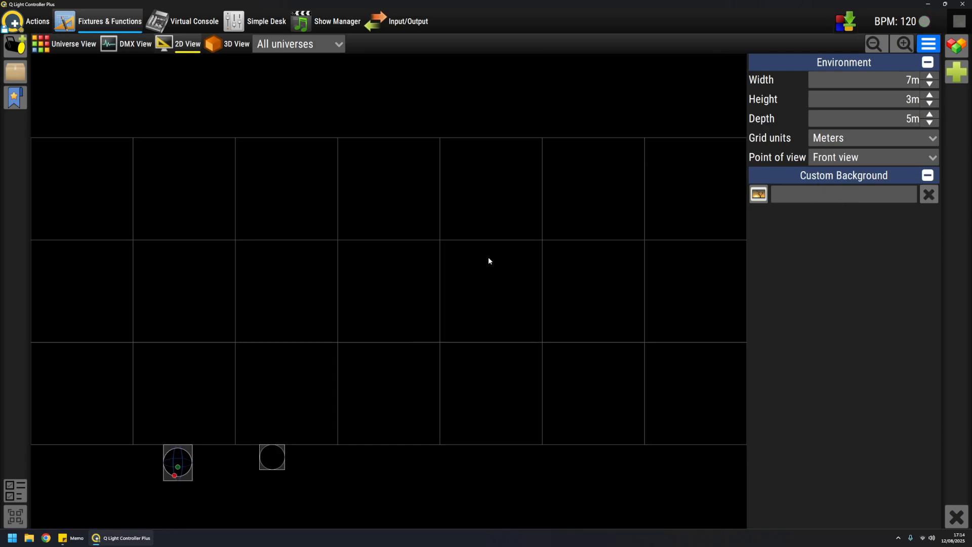
left_click(867, 99)
type("5")
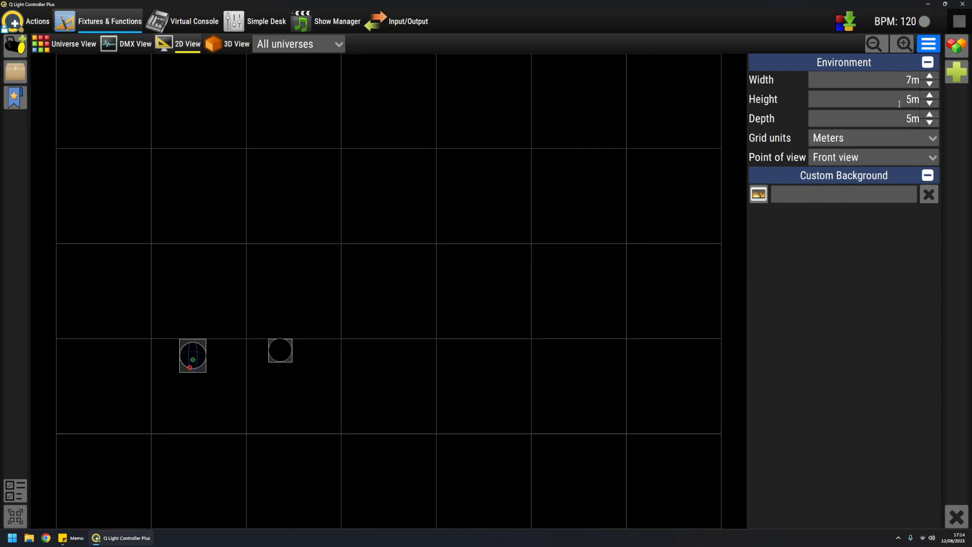
left_click(928, 103)
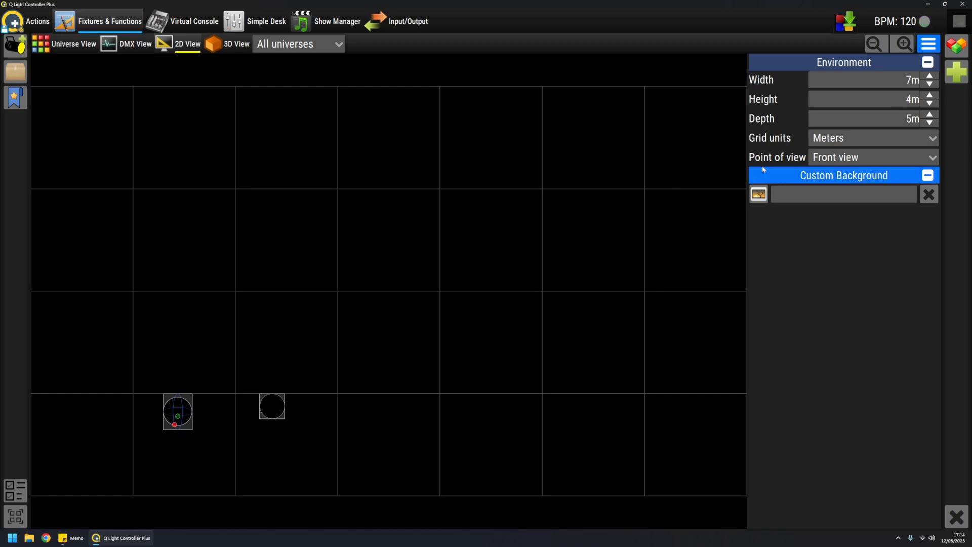
left_click(928, 101)
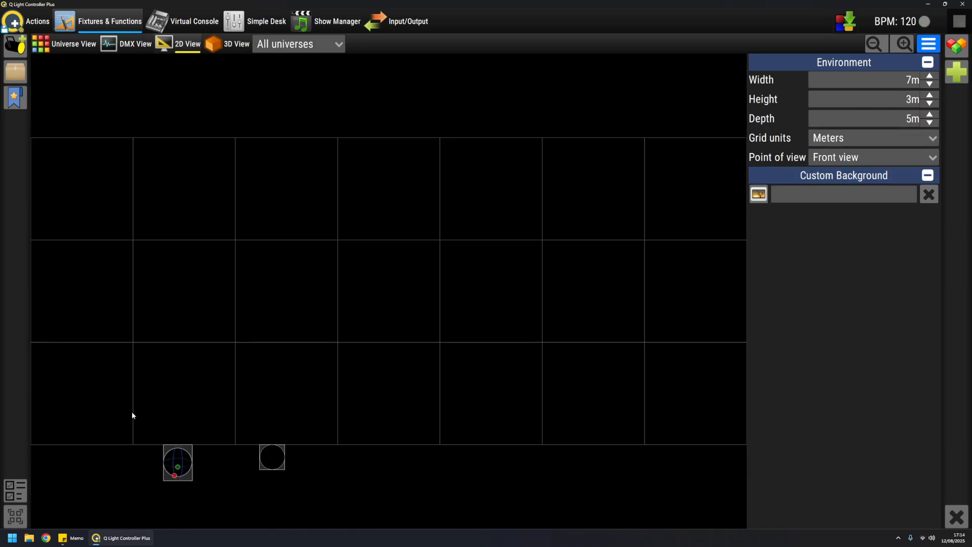
left_click(271, 456)
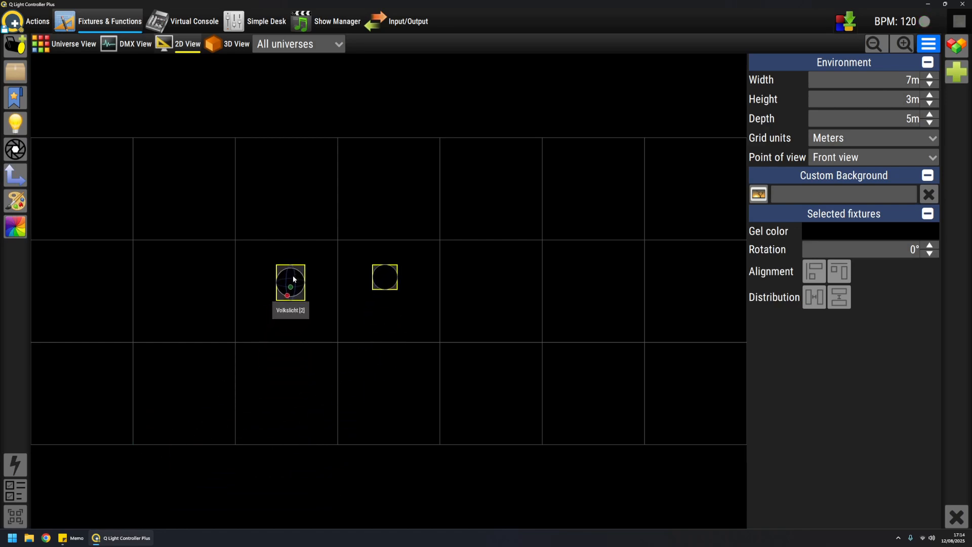
left_click(325, 213)
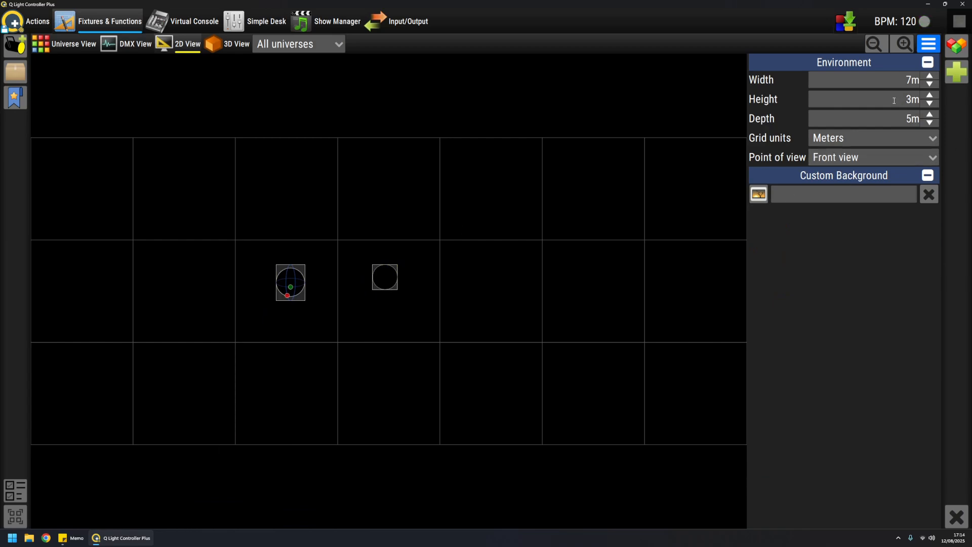
left_click(928, 95)
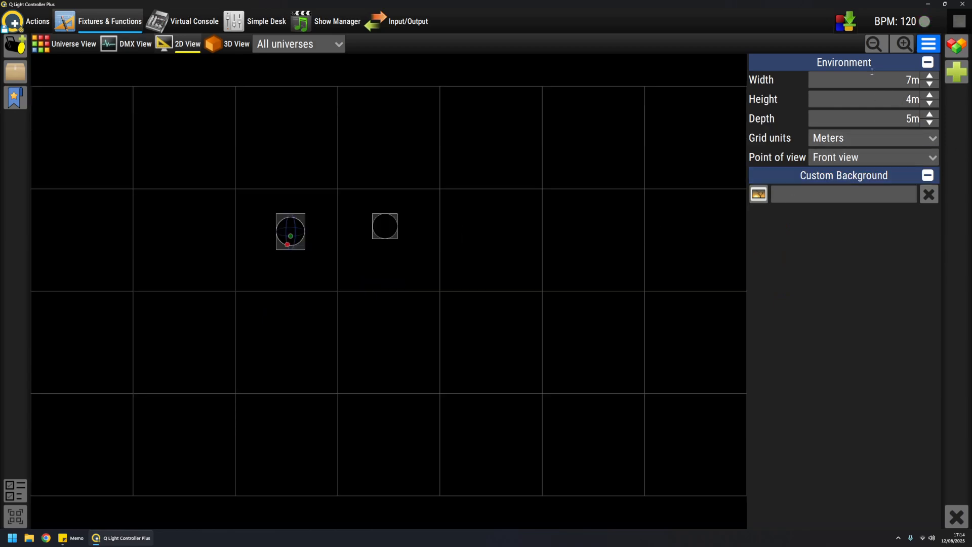
left_click(870, 157)
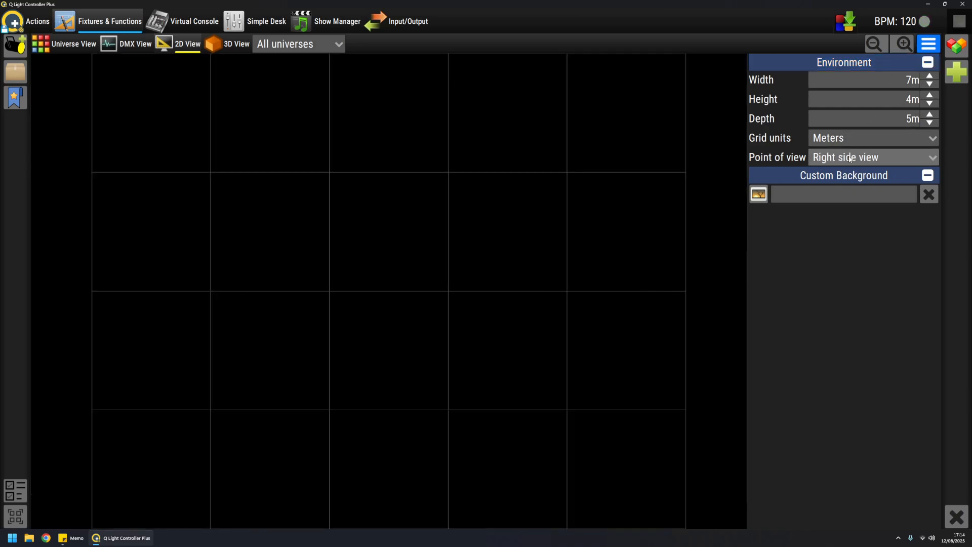
left_click(871, 157)
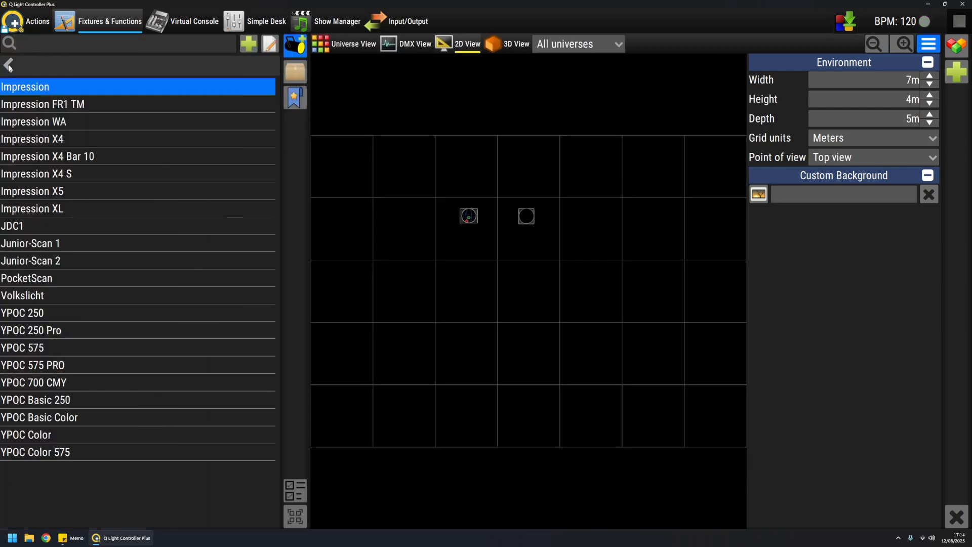
type("shar")
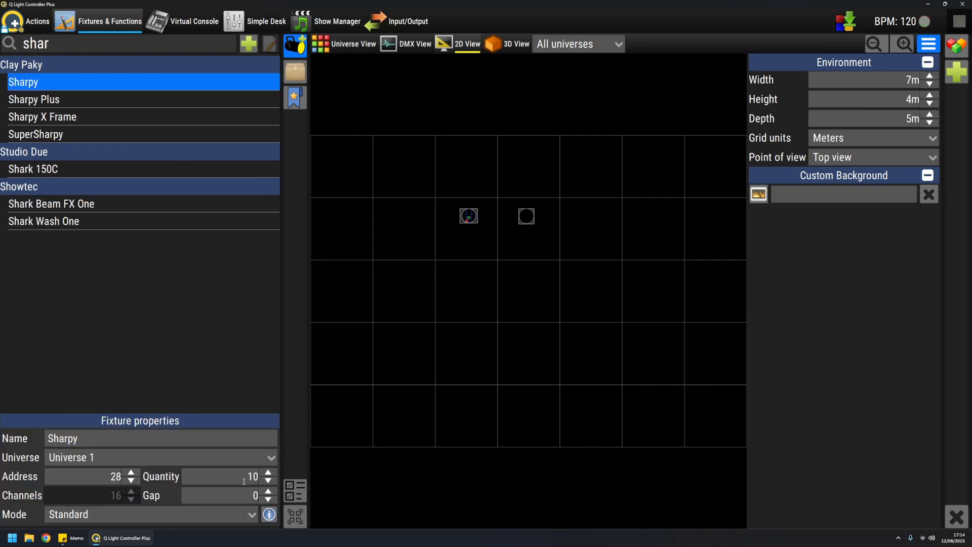
left_click(131, 473)
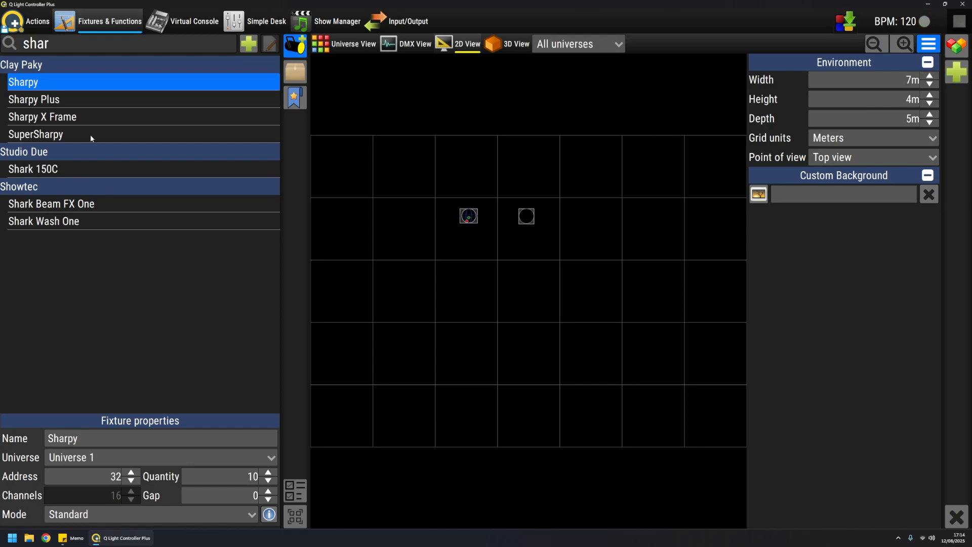
mouse_move(233, 475)
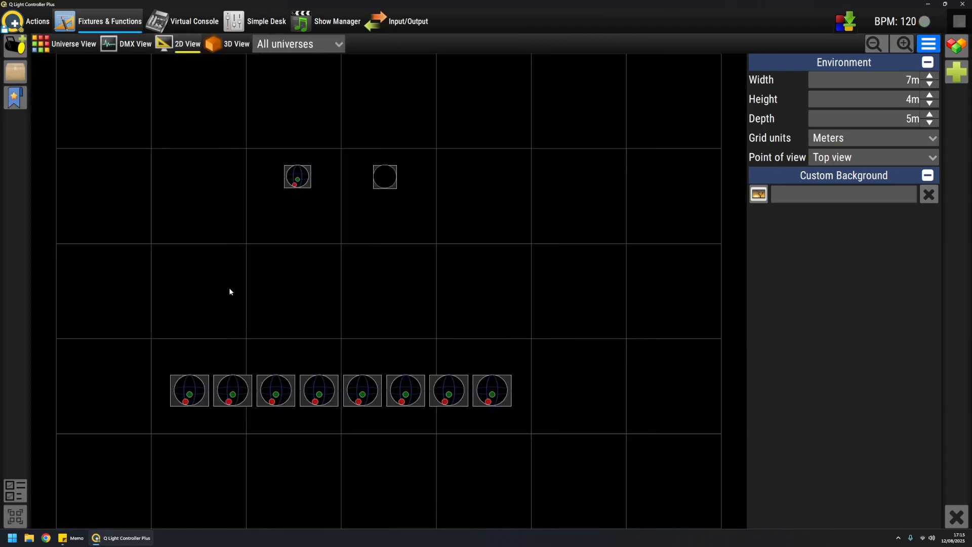
mouse_move(135, 327)
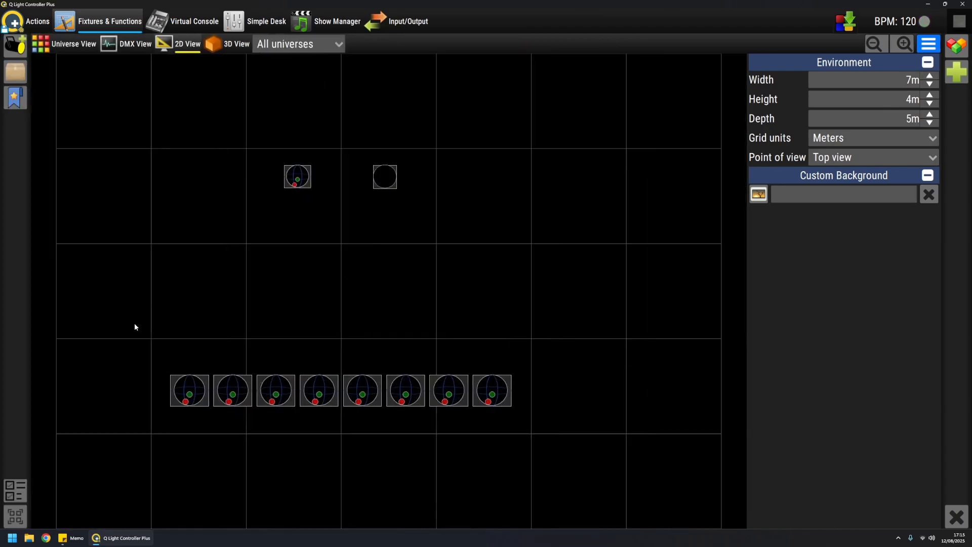
- Select the eight moving heads, move them to the top edge and distribute them evenly
left_click(189, 390)
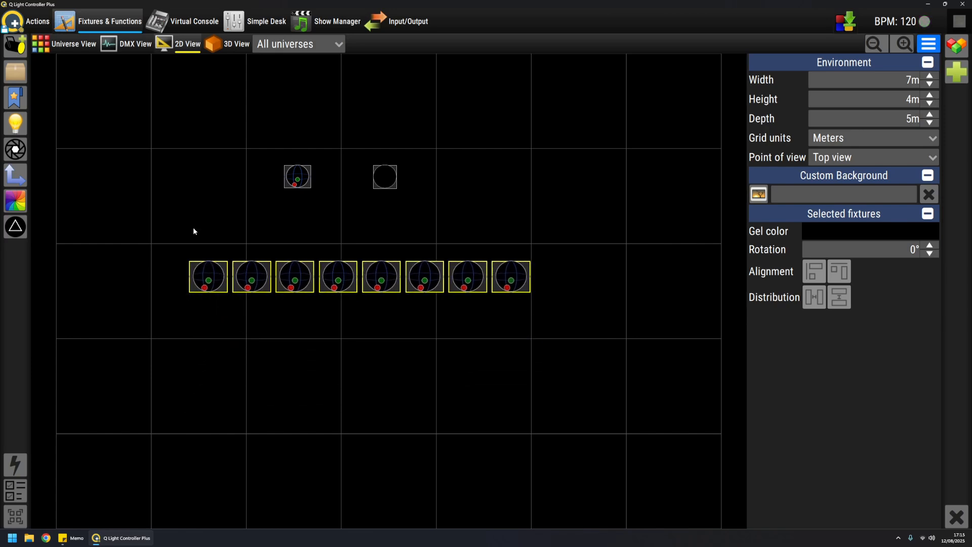
mouse_move(207, 276)
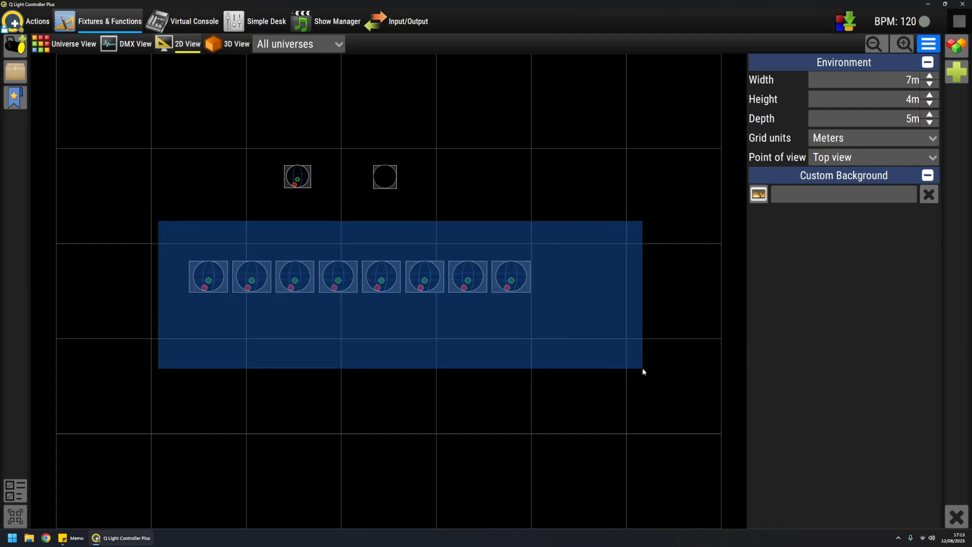
left_click(228, 317)
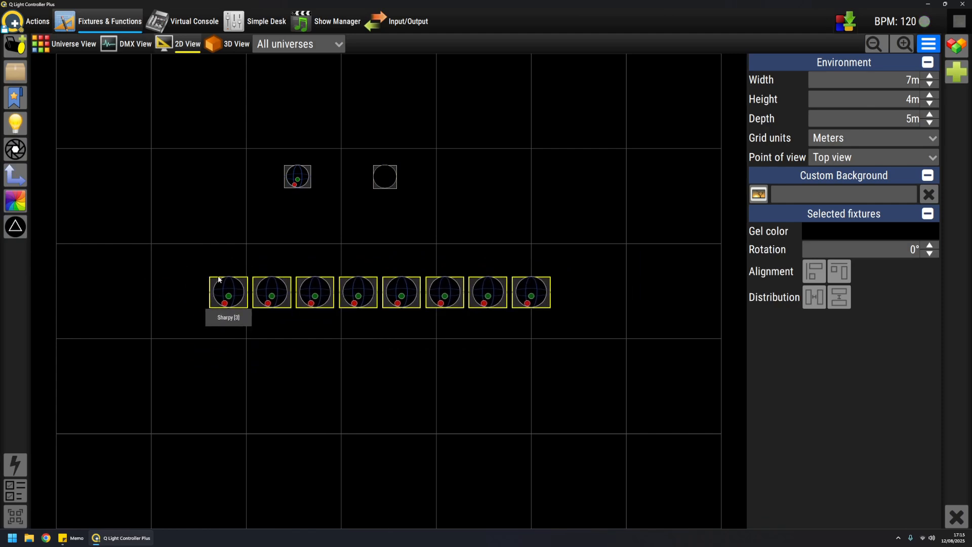
left_click(650, 251)
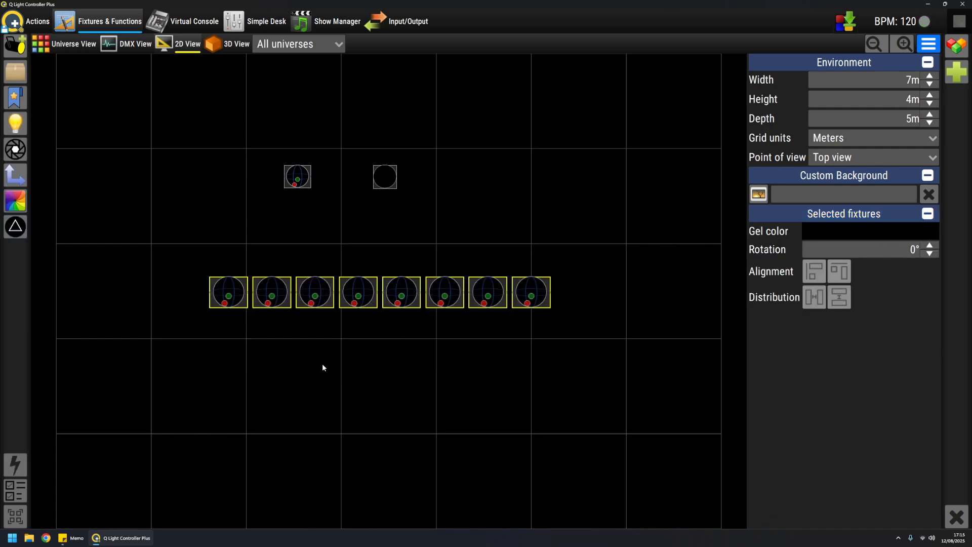
left_click(281, 375)
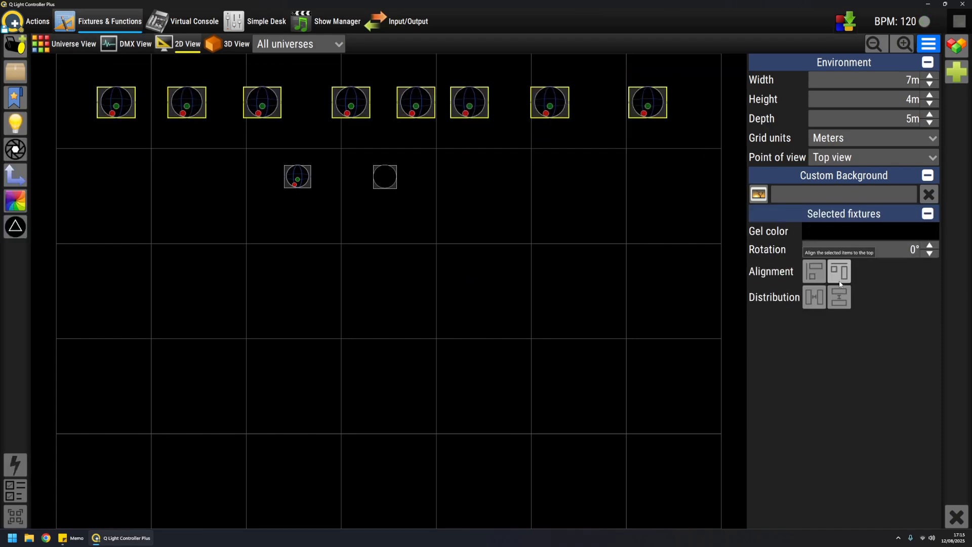
left_click(838, 271)
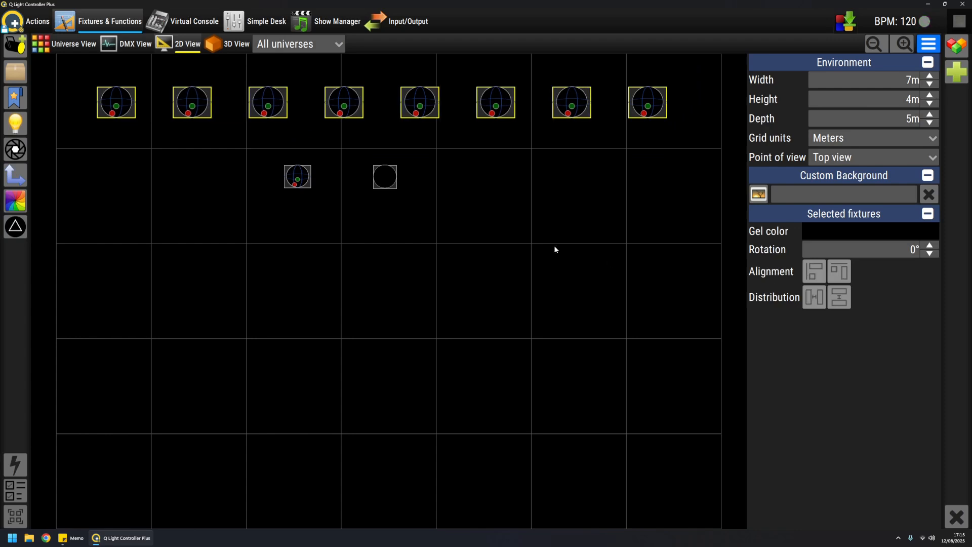
left_click(460, 115)
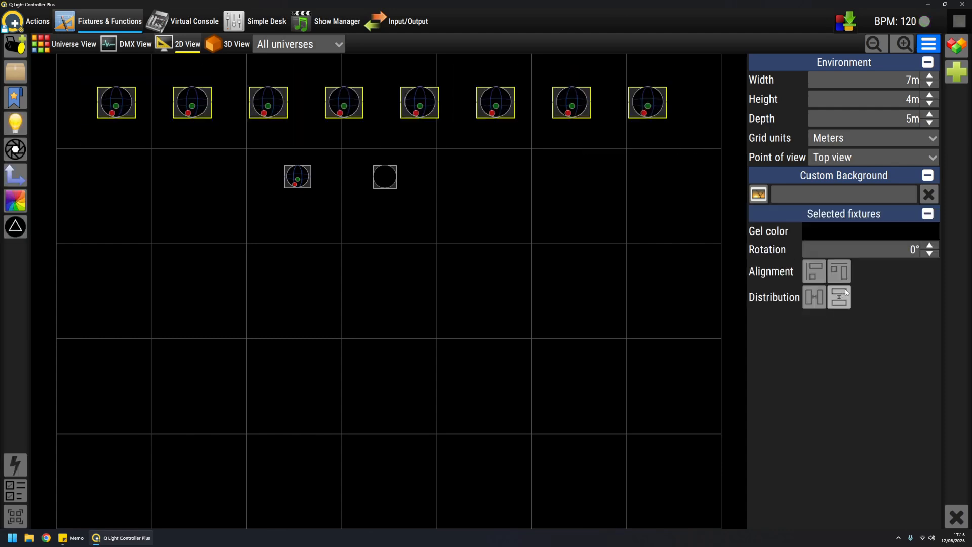
mouse_move(461, 242)
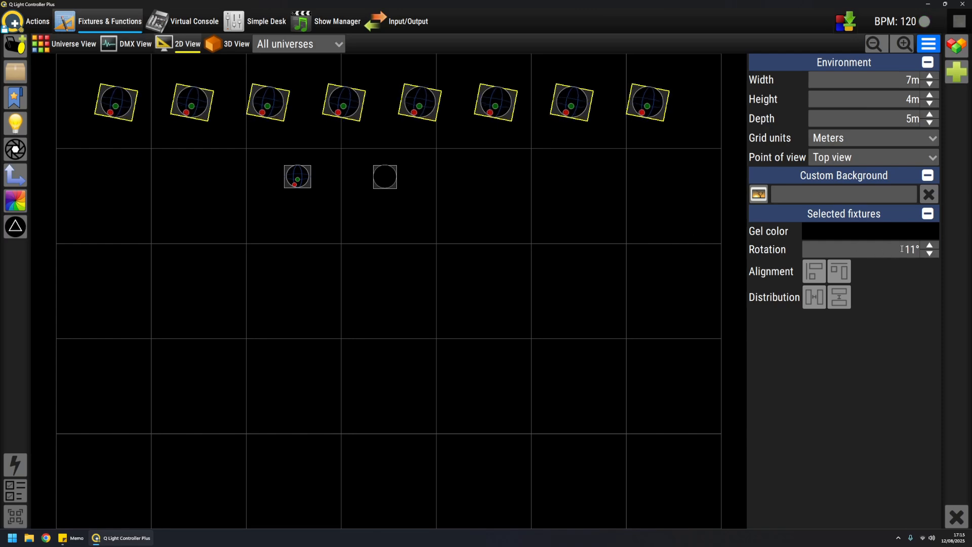
left_click(929, 252)
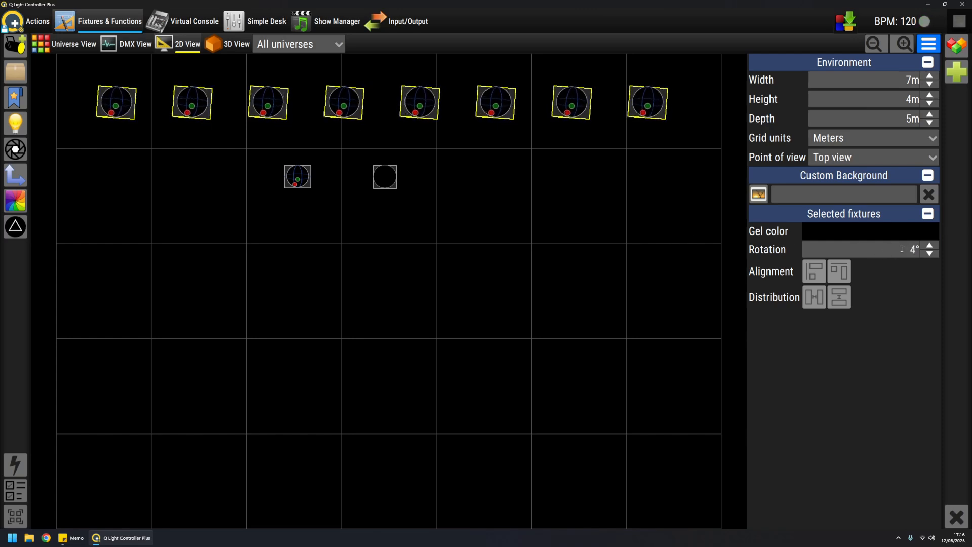
left_click(928, 252)
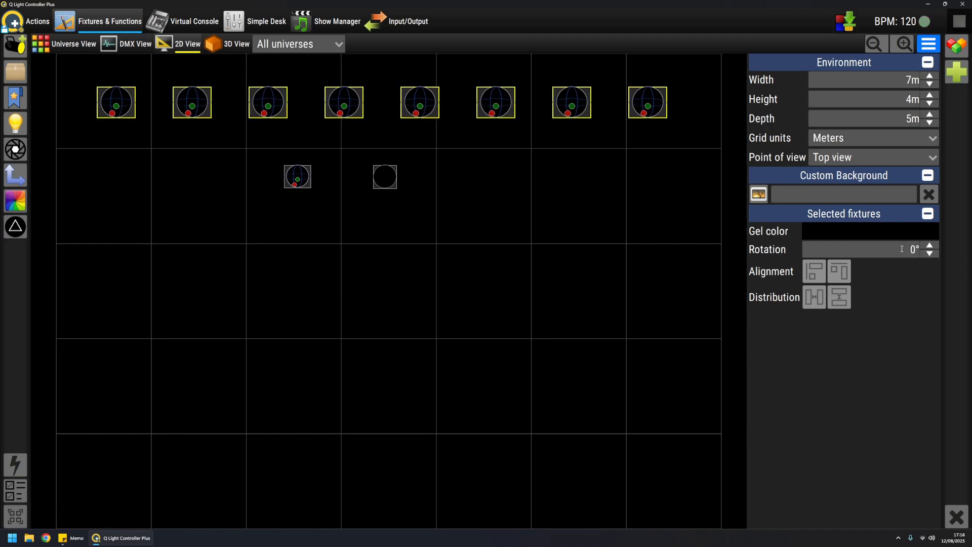
left_click(585, 223)
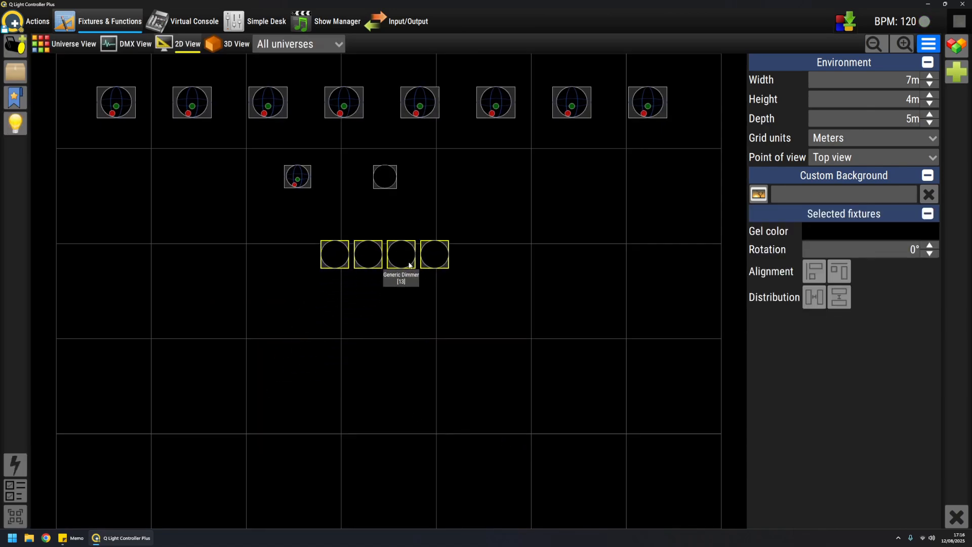
mouse_move(861, 232)
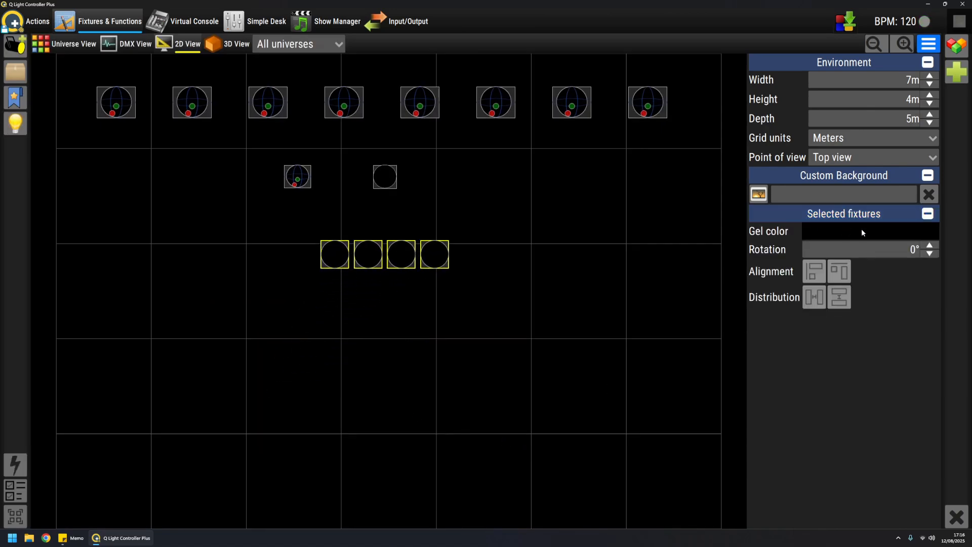
- Apply a cyan gel from Basic Full Filters to the four selected Generic Dimmers
left_click(869, 231)
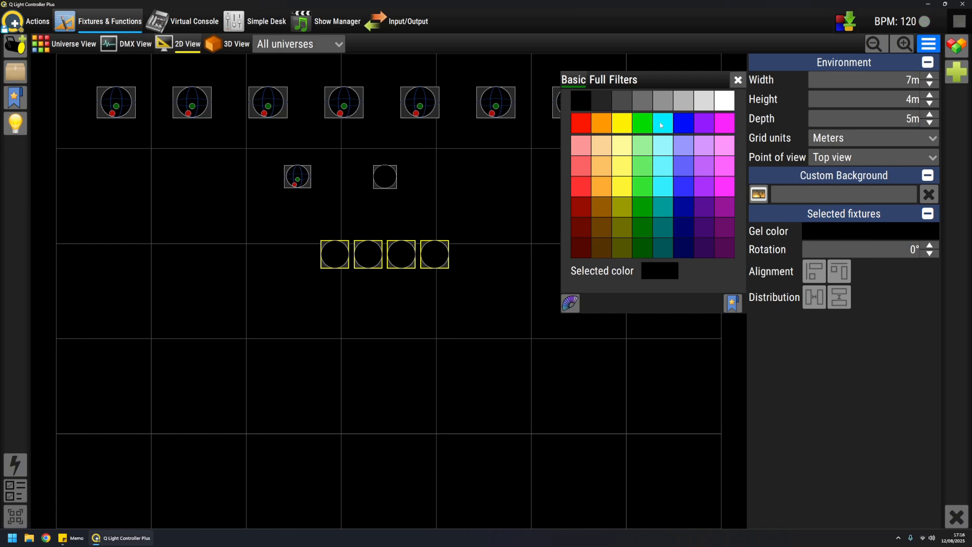
left_click(661, 123)
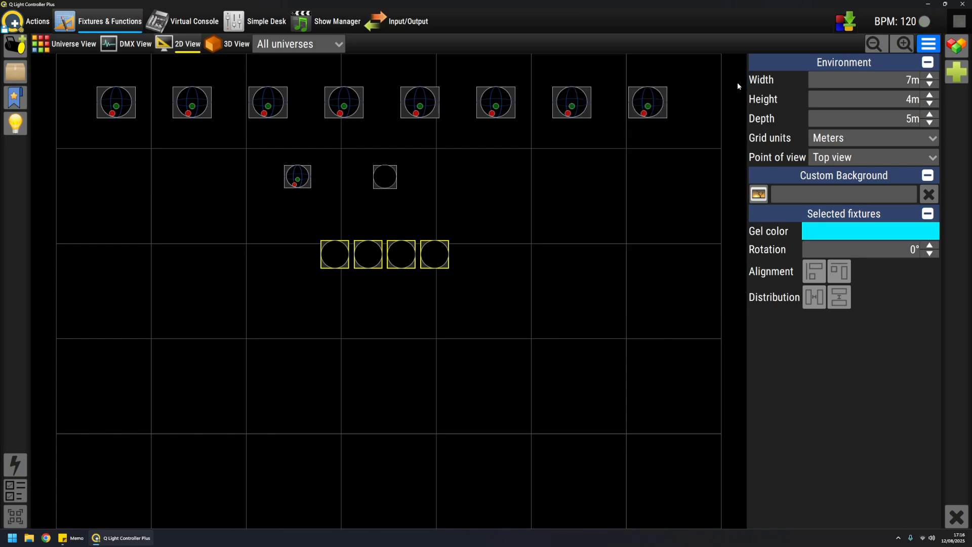
mouse_move(334, 222)
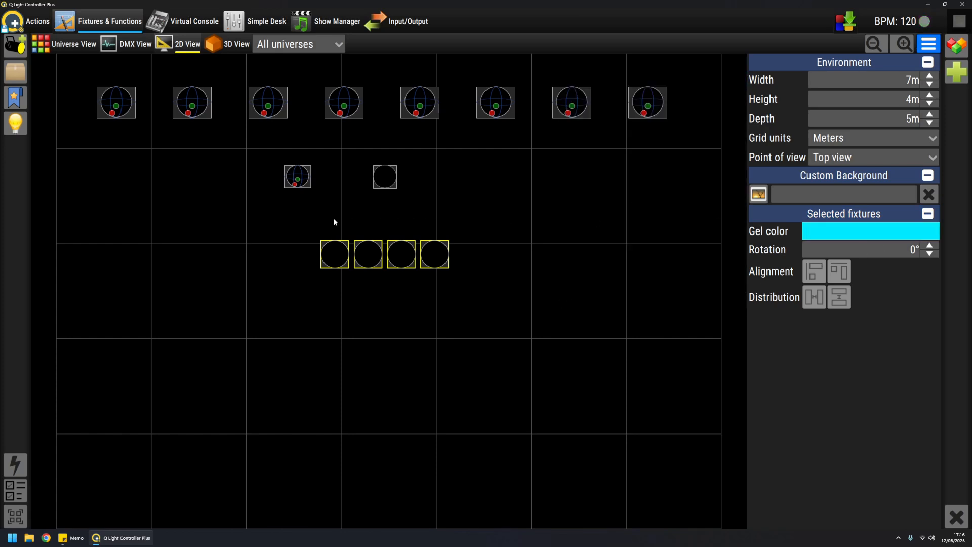
mouse_move(308, 225)
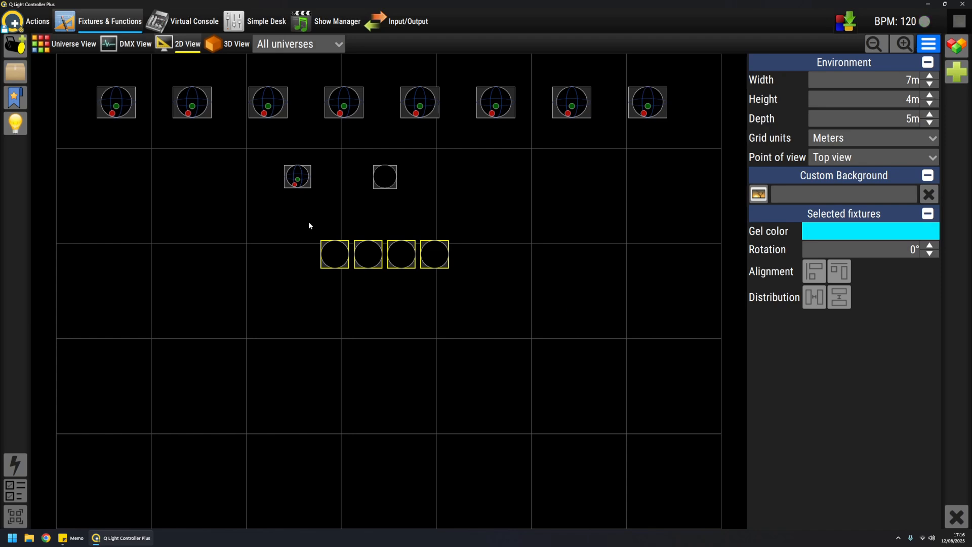
mouse_move(828, 231)
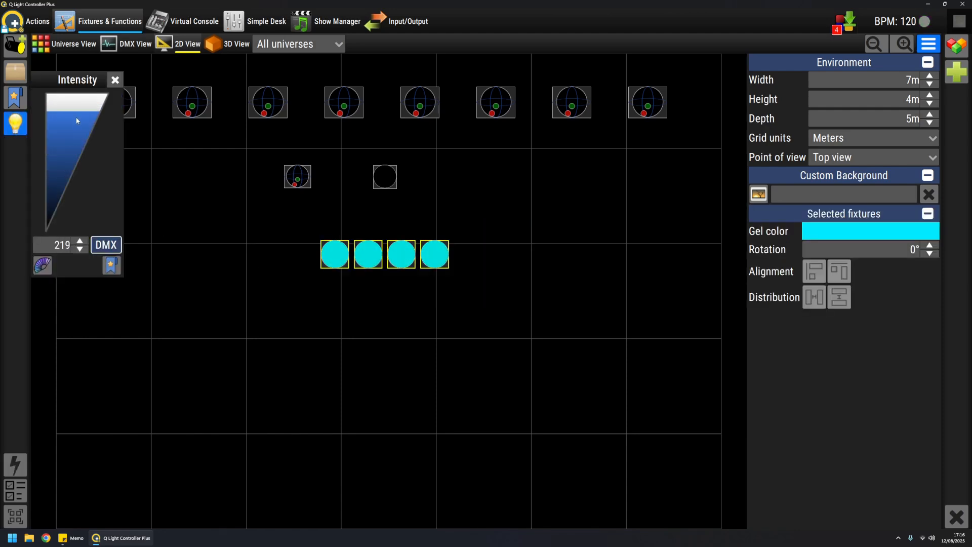
- Raise the four dimmers' intensity to about 219 DMX with the Intensity slider
left_click_drag(77, 119, 77, 123)
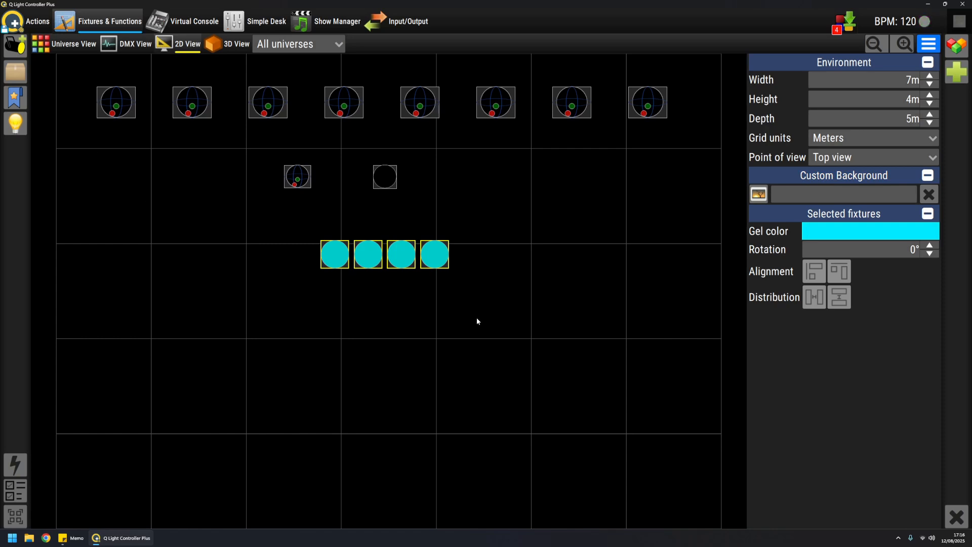
mouse_move(491, 345)
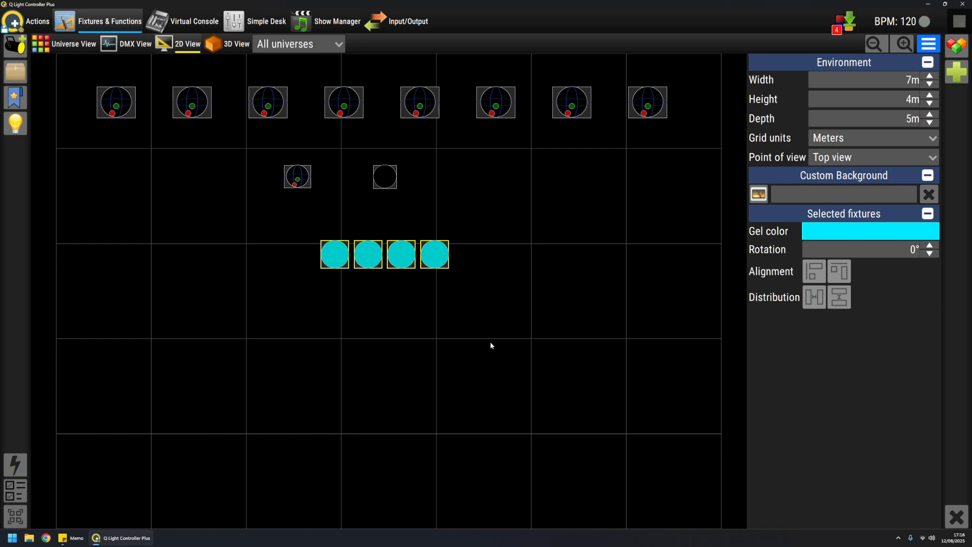
mouse_move(621, 306)
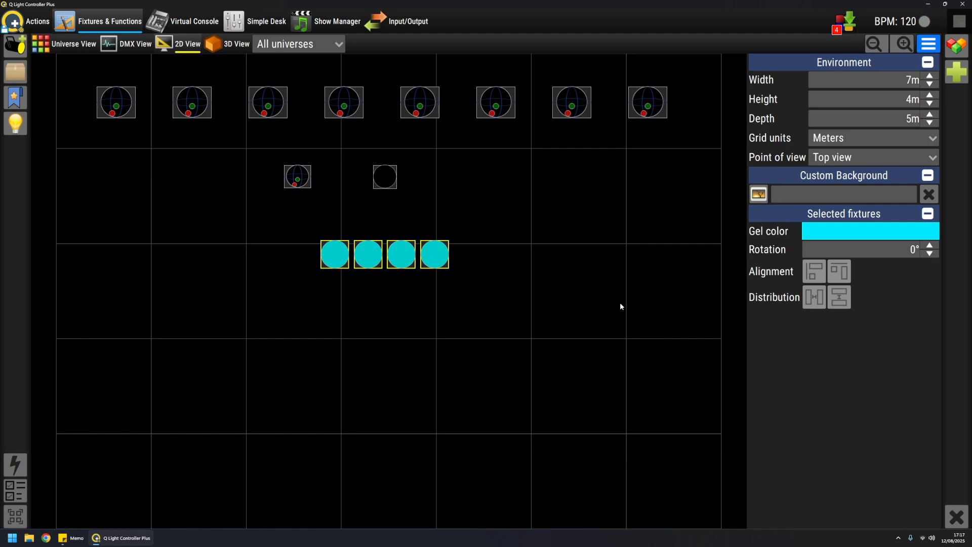
mouse_move(545, 352)
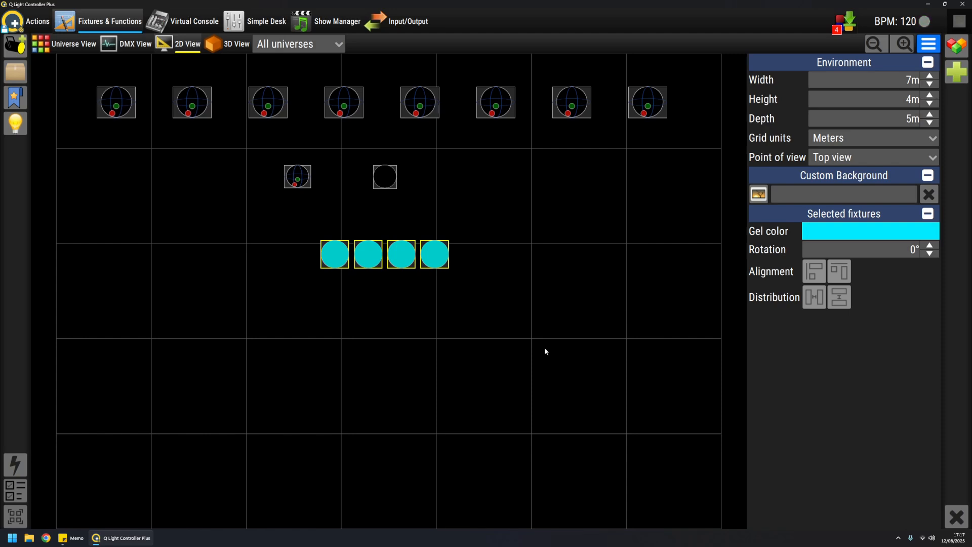
mouse_move(240, 63)
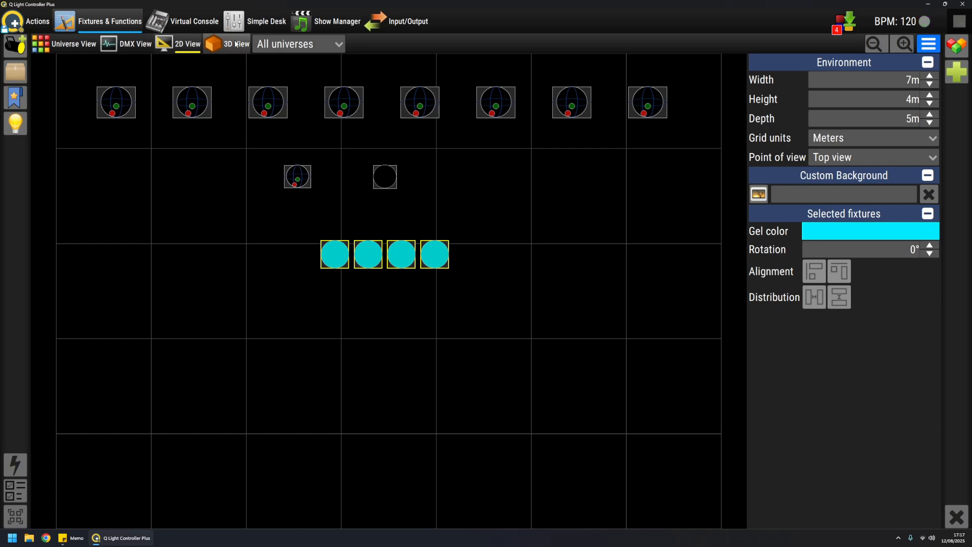
- Switch to 3D View to see the dimmers' cyan beams on the stage floor
left_click(236, 43)
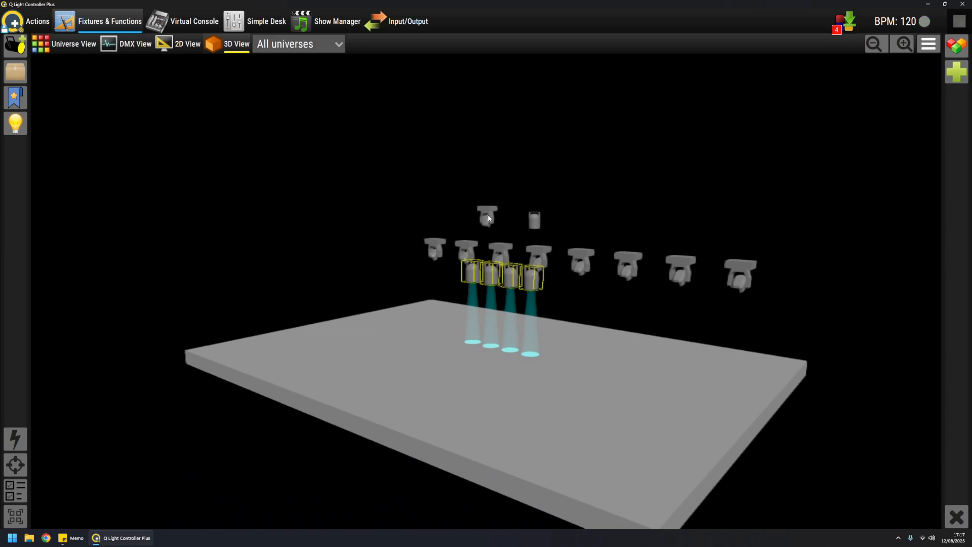
mouse_move(527, 220)
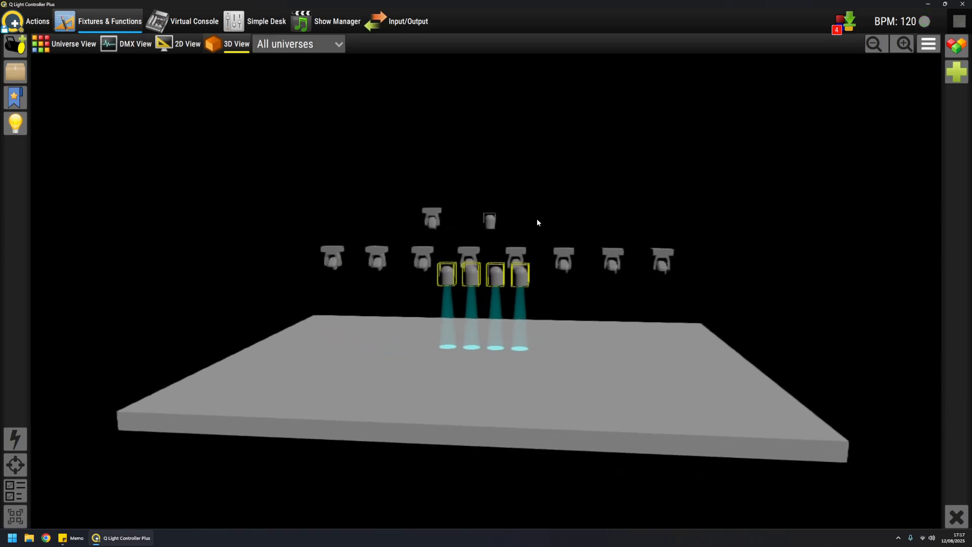
mouse_move(484, 254)
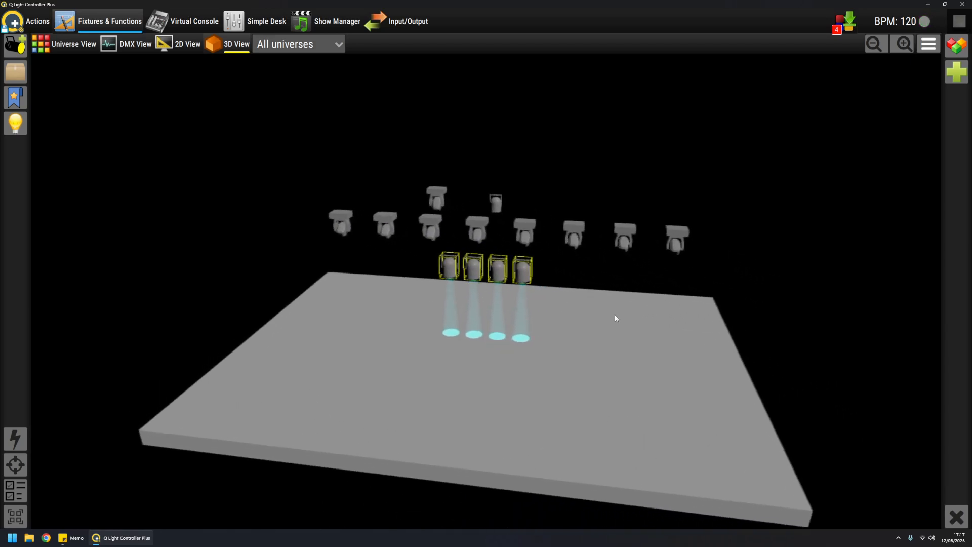
mouse_move(462, 272)
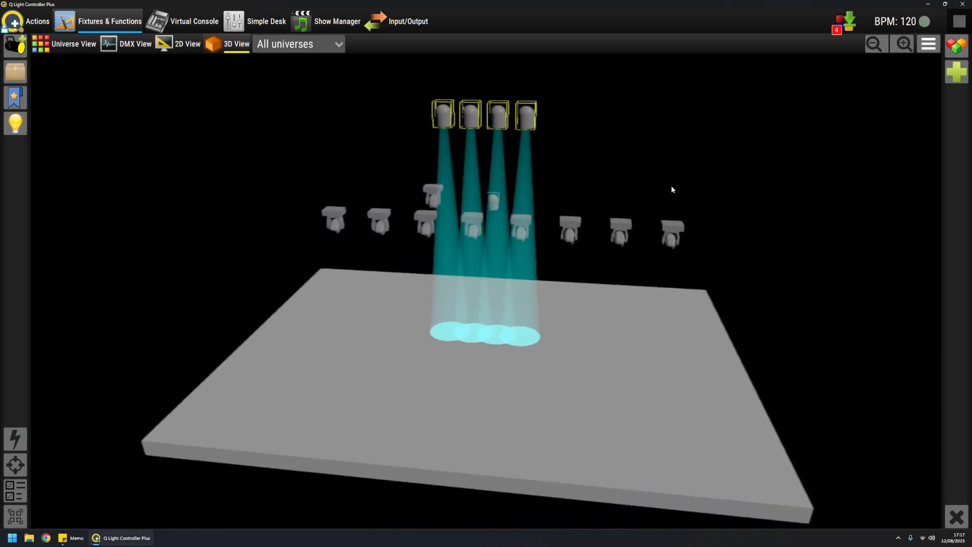
mouse_move(928, 43)
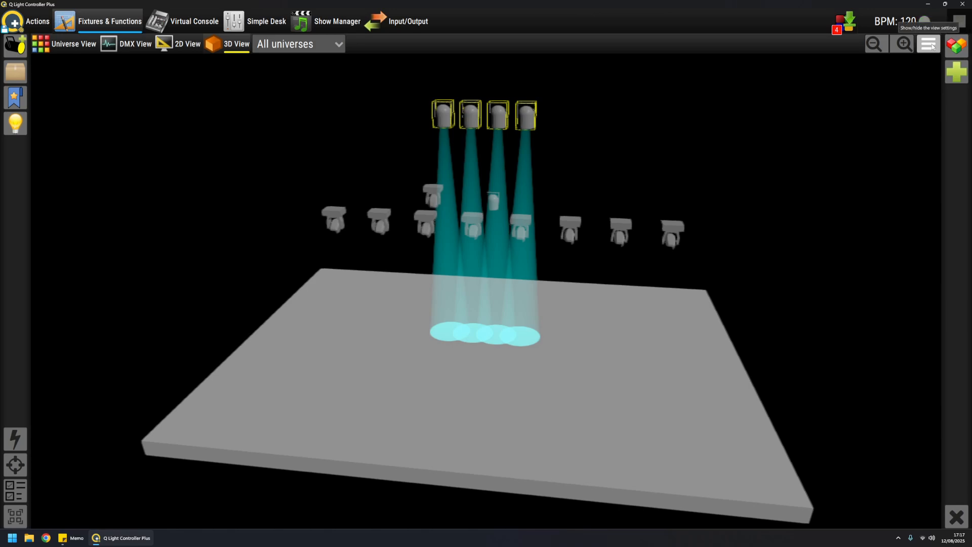
- In 3D View rendering settings, set Ambient light to 9% and keep Smoke amount at 80%
left_click(928, 44)
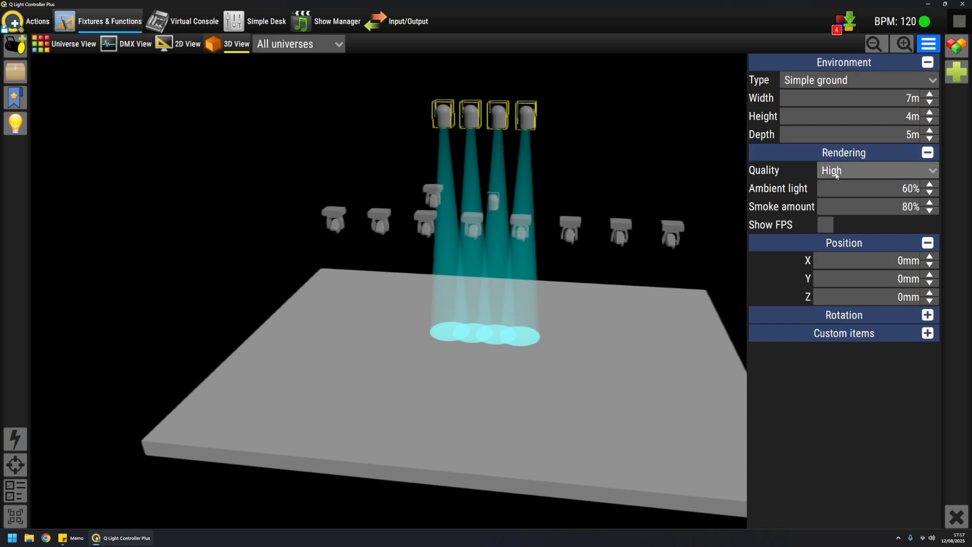
left_click(929, 191)
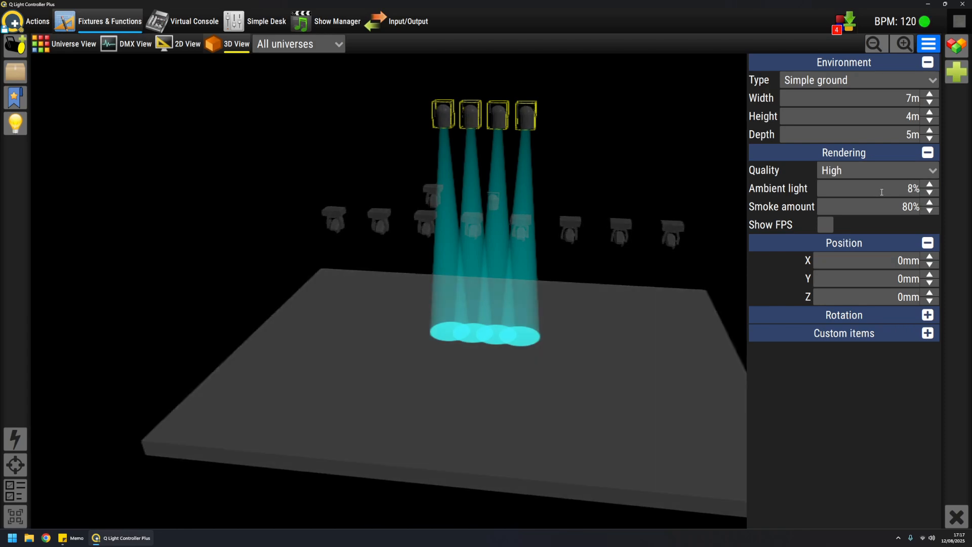
left_click(930, 191)
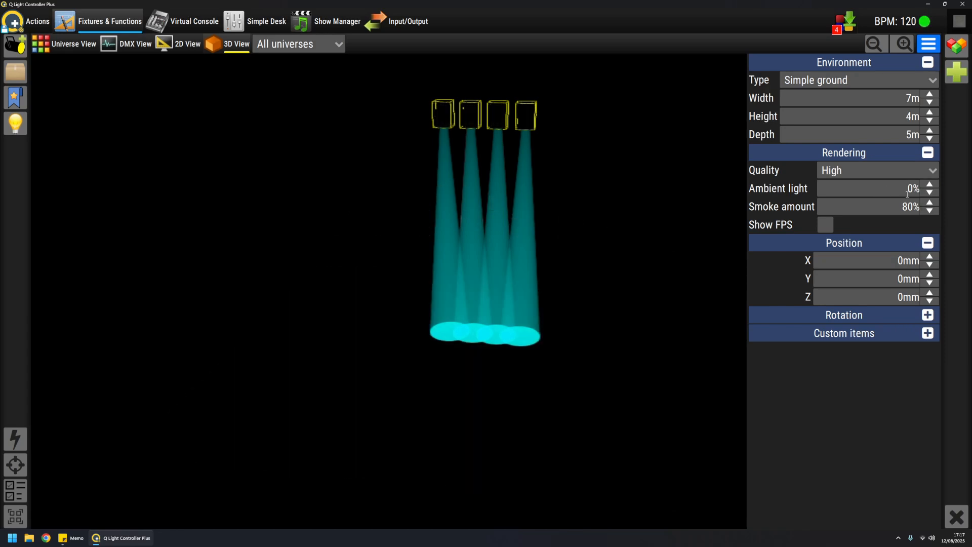
left_click(929, 185)
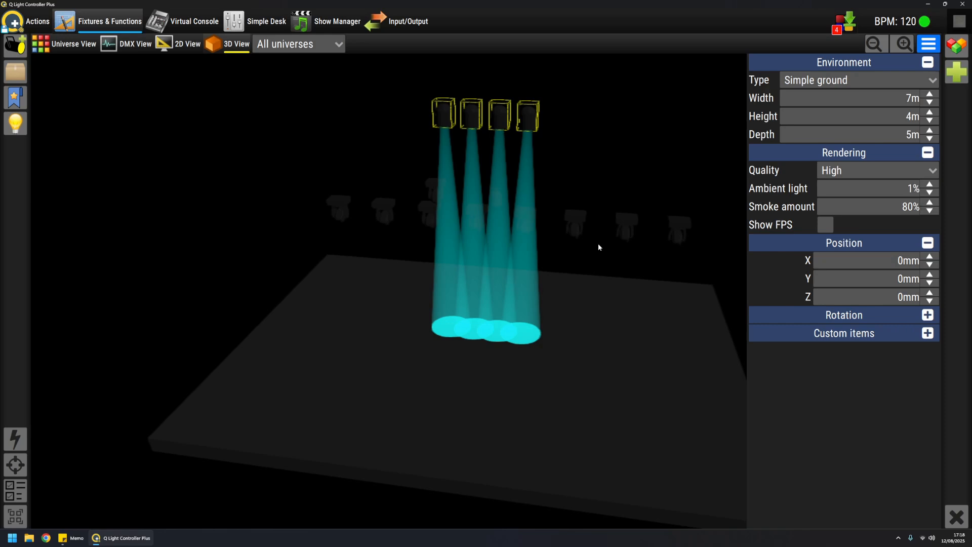
mouse_move(518, 215)
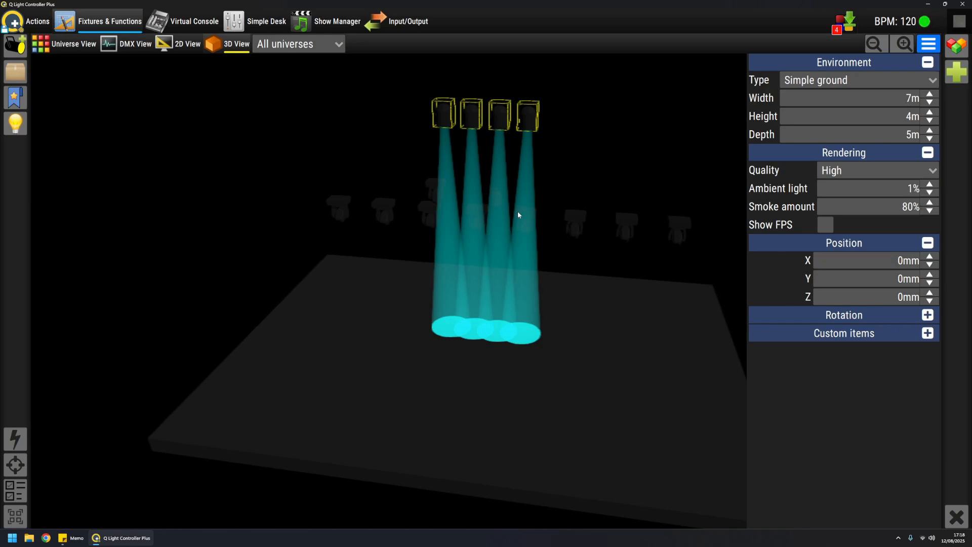
mouse_move(580, 268)
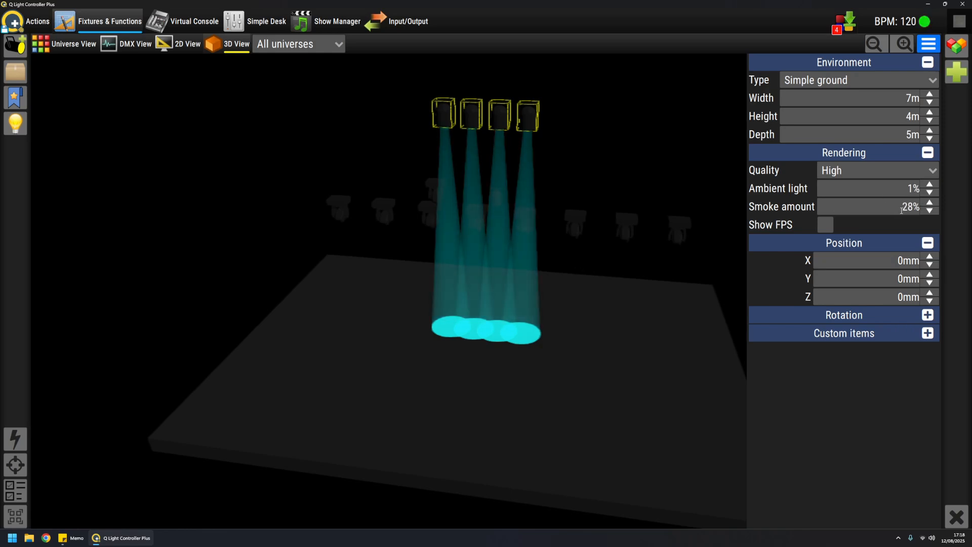
left_click(929, 209)
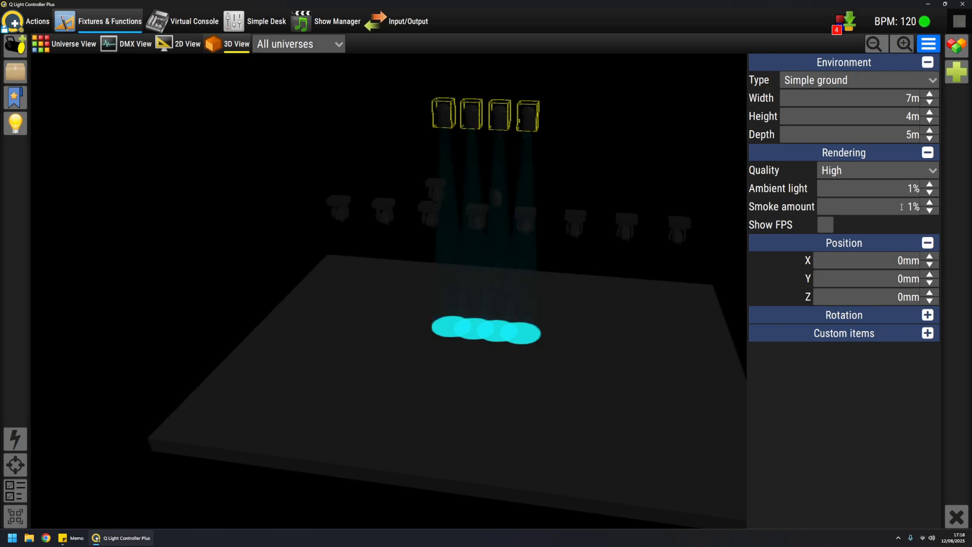
left_click(928, 203)
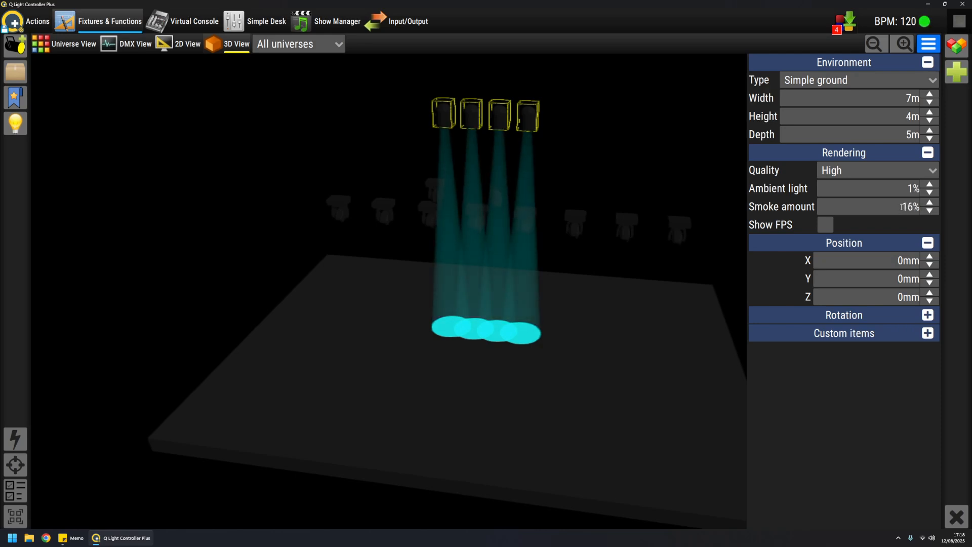
left_click(929, 204)
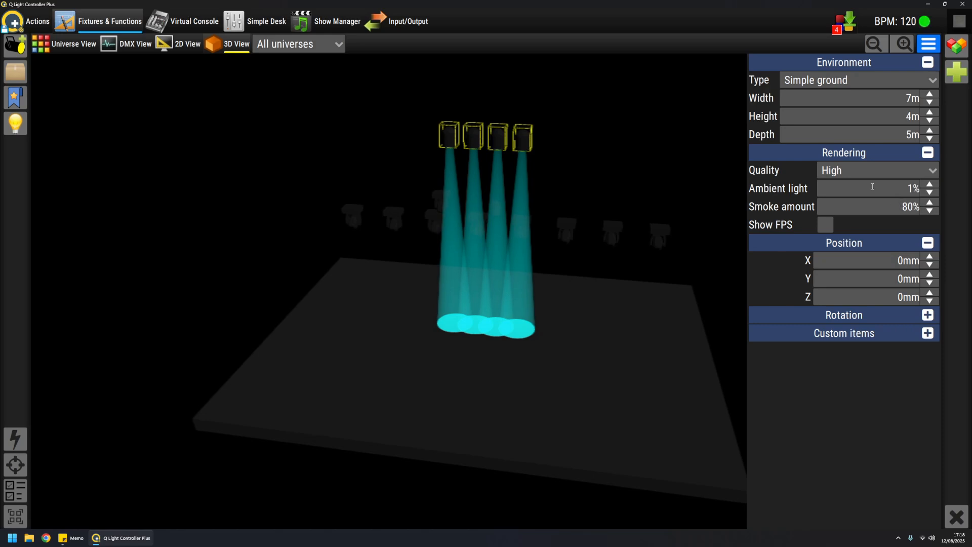
mouse_move(522, 141)
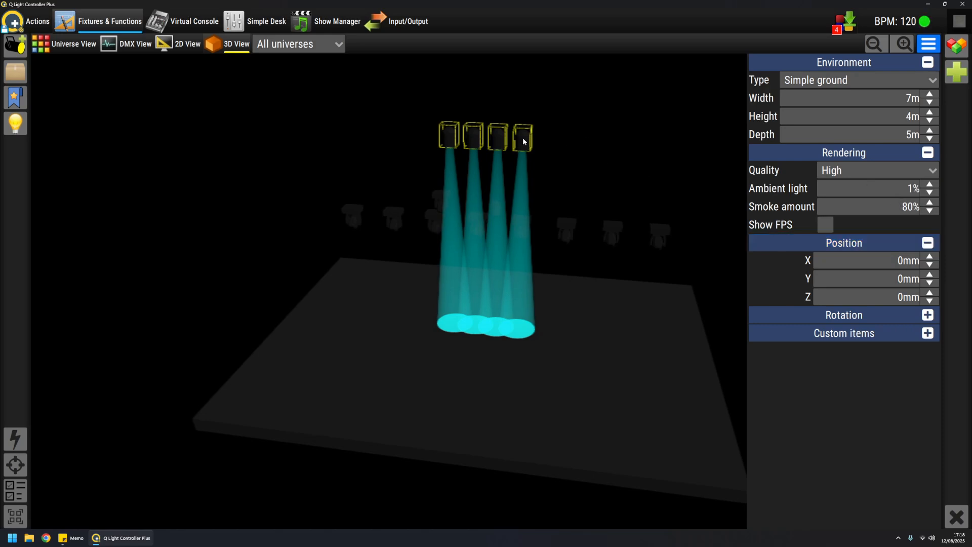
left_click(927, 185)
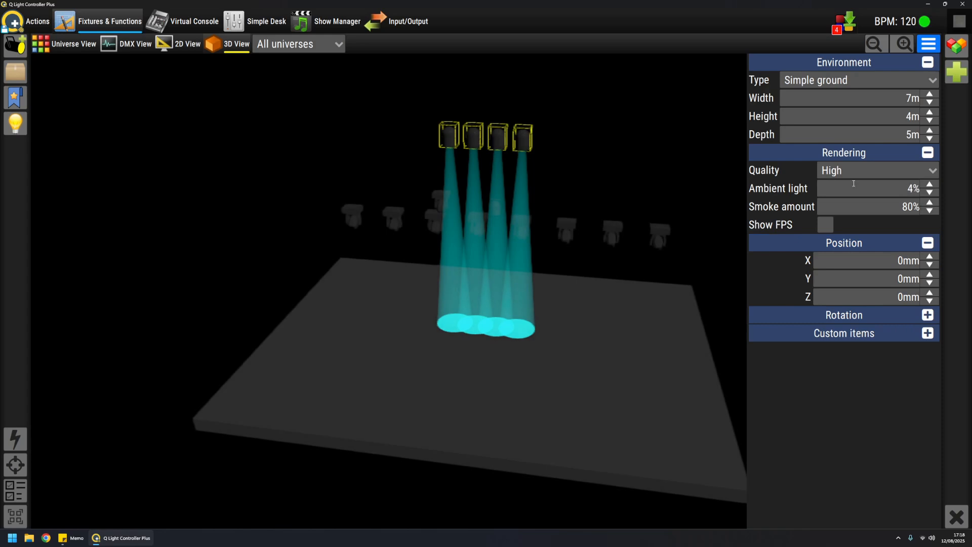
left_click(929, 185)
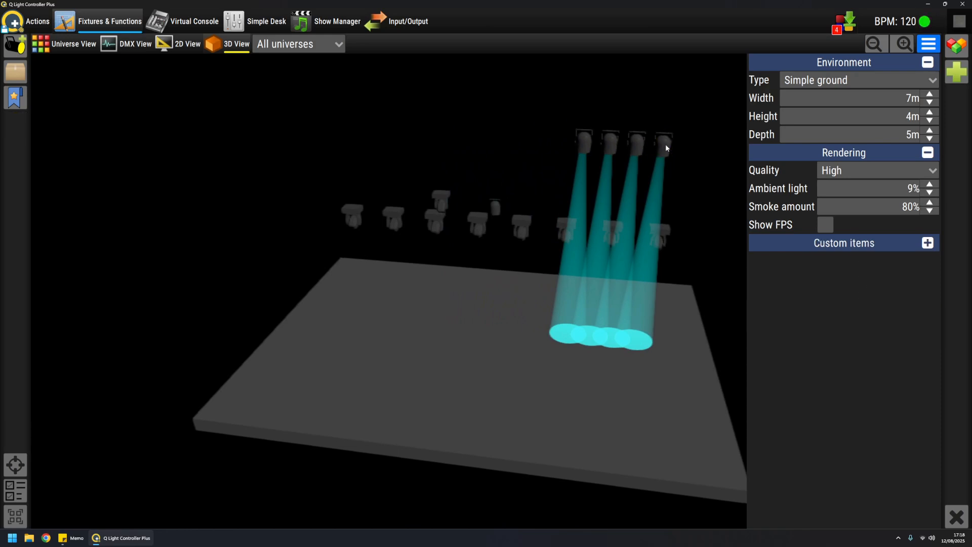
- Select the rightmost lit fixture and rotate it to X 30° and Y 31°
left_click(582, 140)
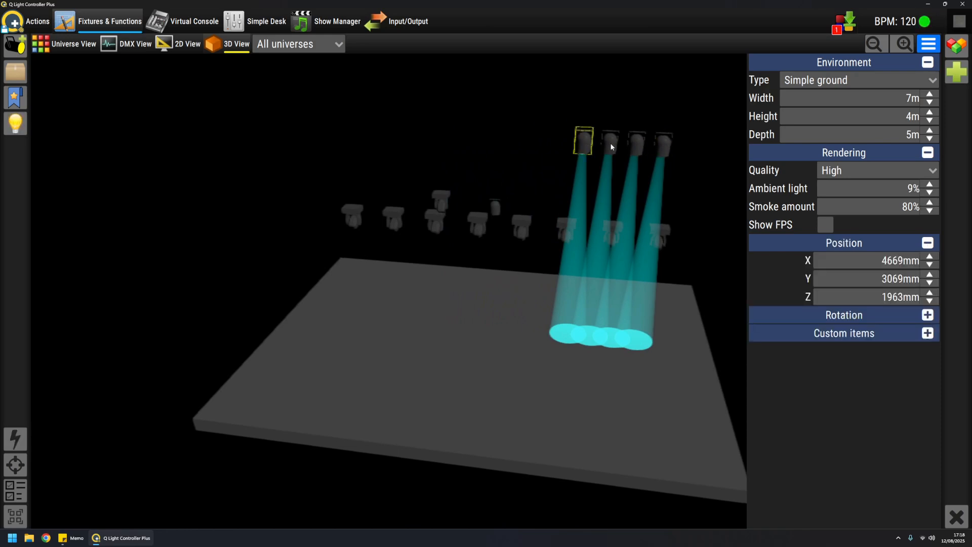
left_click(608, 141)
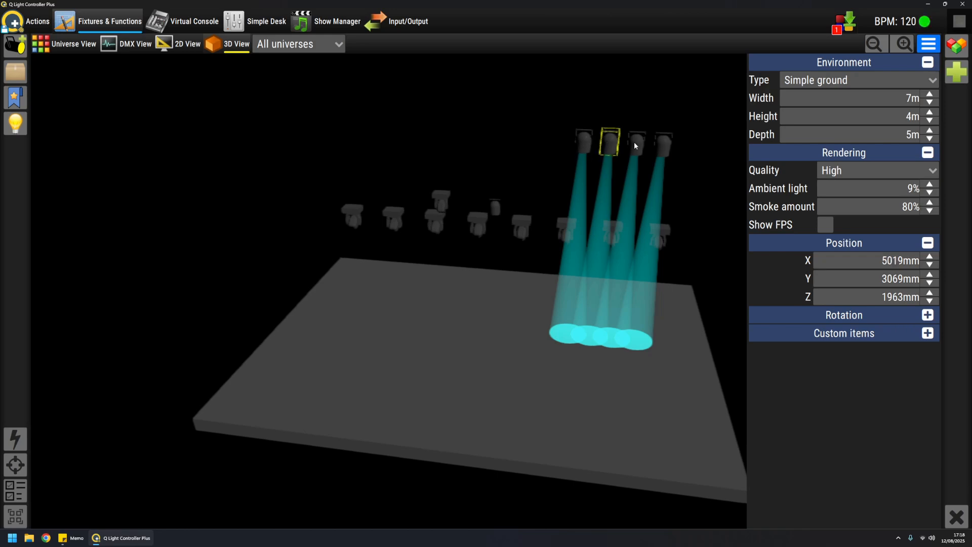
left_click(663, 144)
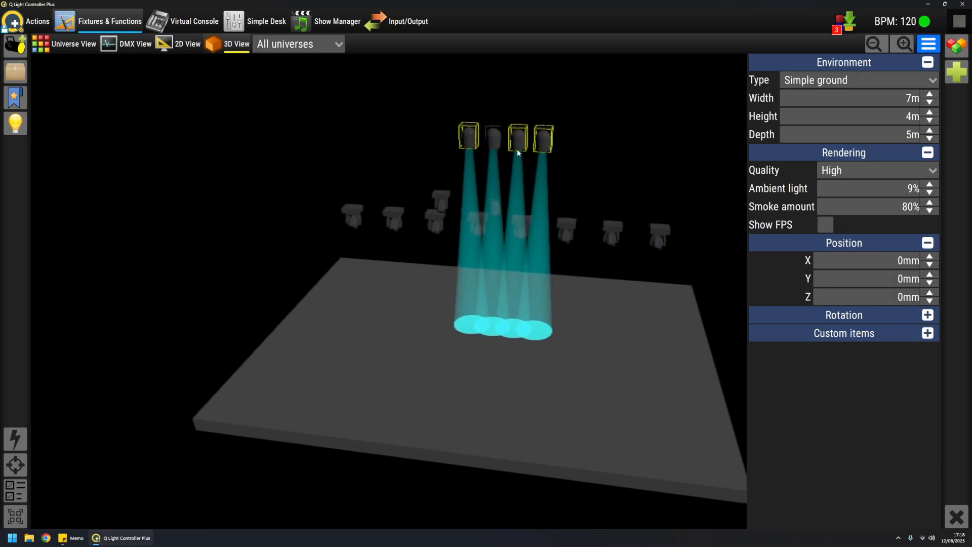
left_click(494, 135)
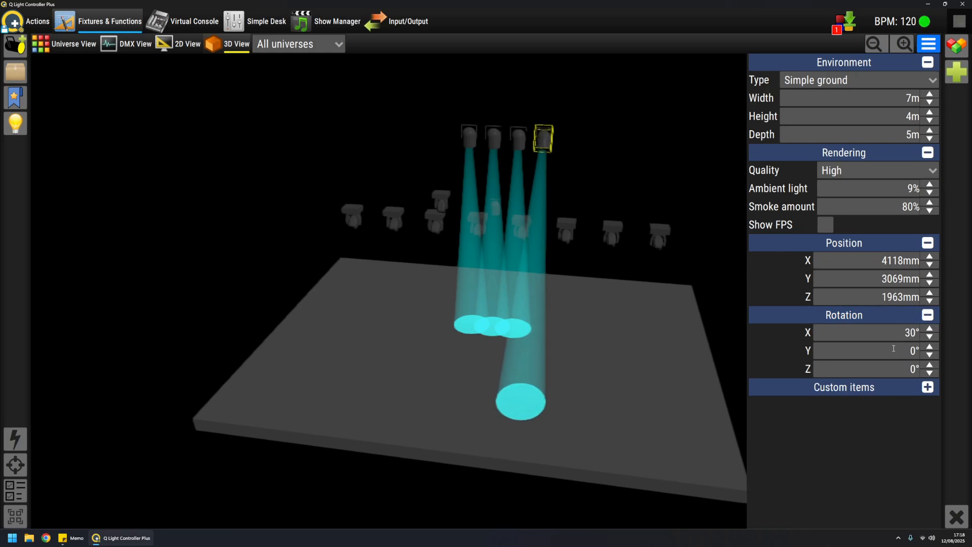
left_click(929, 347)
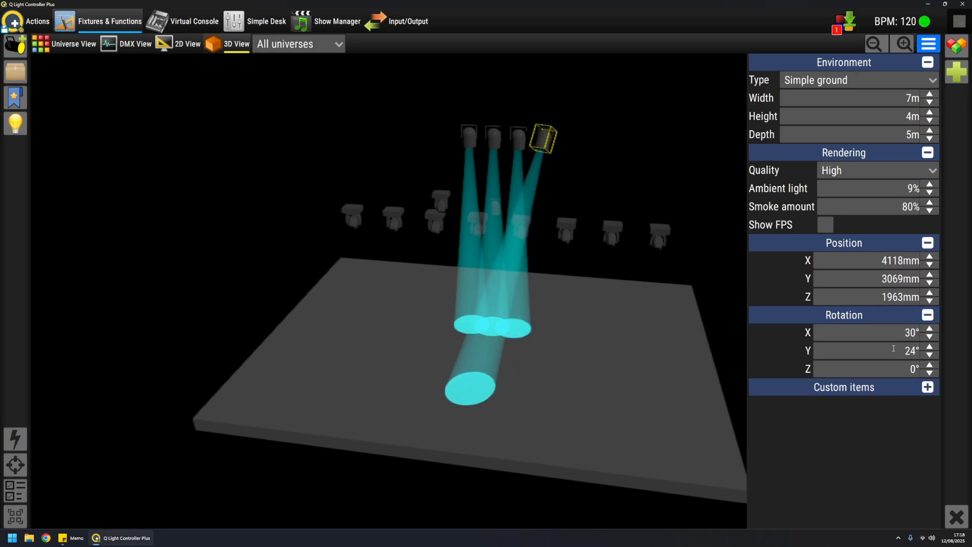
left_click(929, 347)
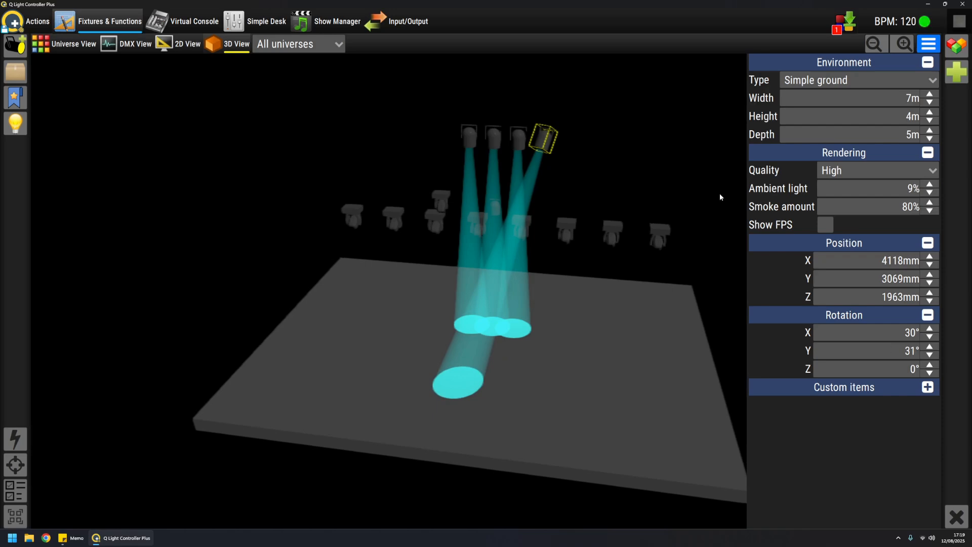
mouse_move(789, 175)
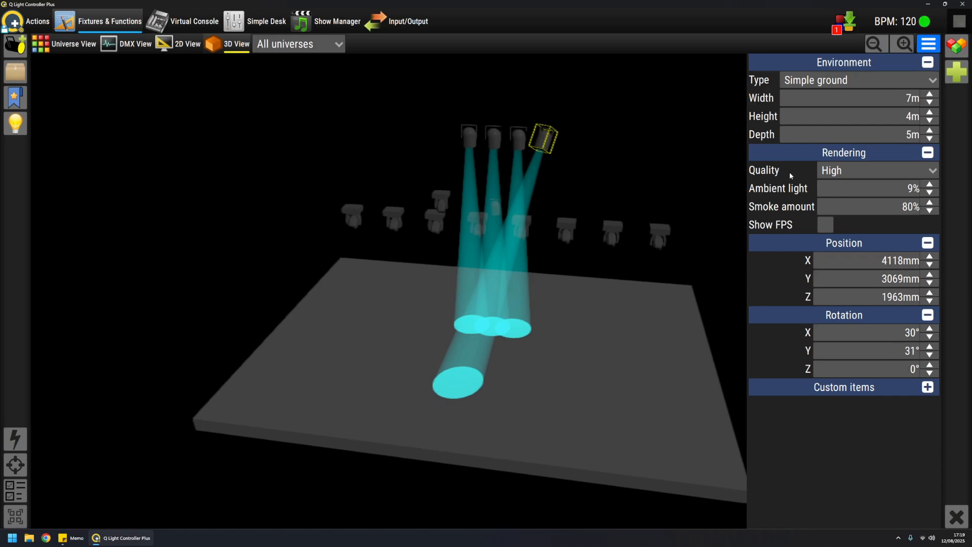
mouse_move(212, 152)
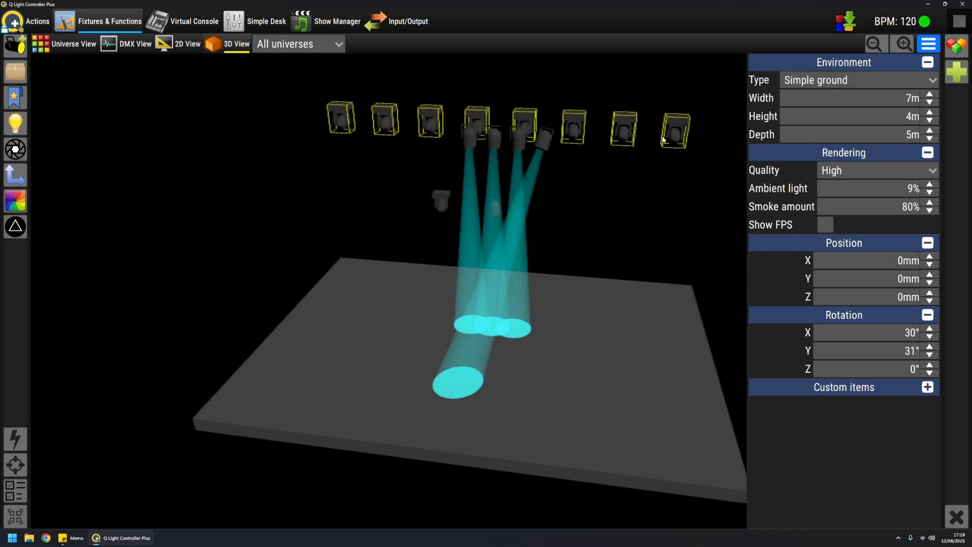
- Clear the fixture selection and increase the stage depth from 5 m to 6 m
left_click(927, 243)
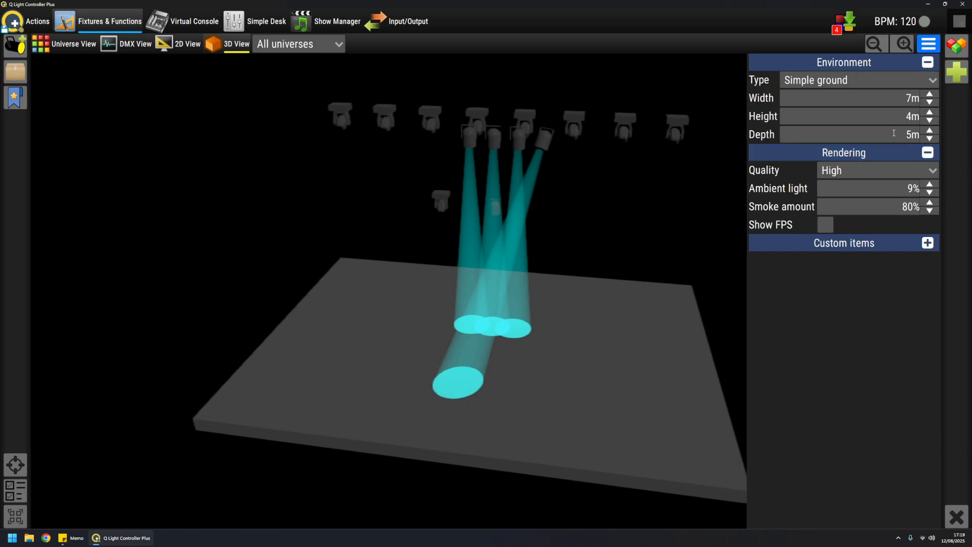
left_click(928, 131)
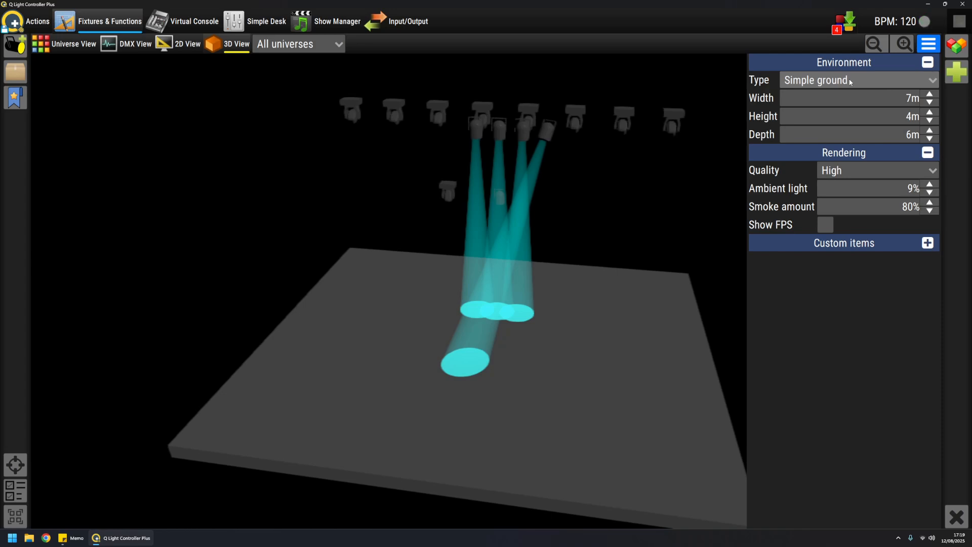
mouse_move(581, 320)
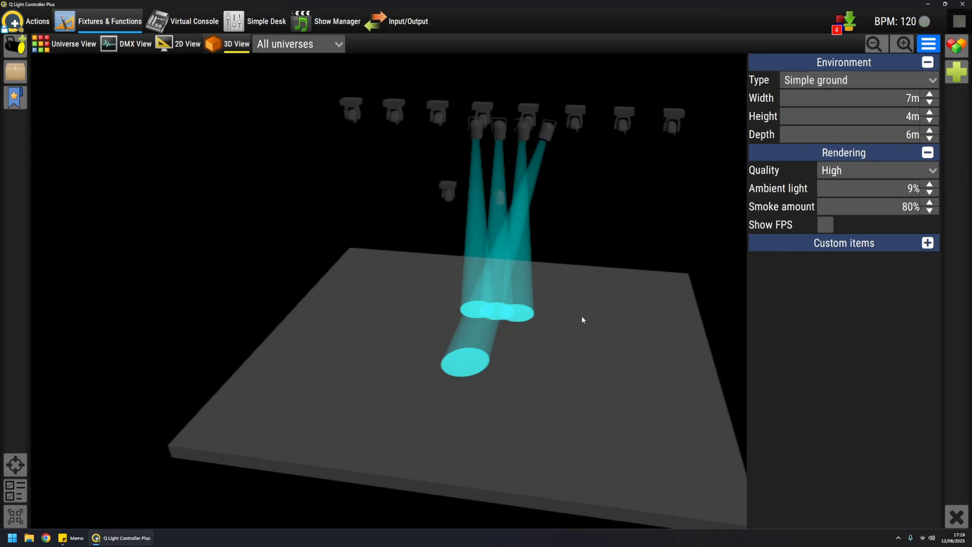
mouse_move(613, 317)
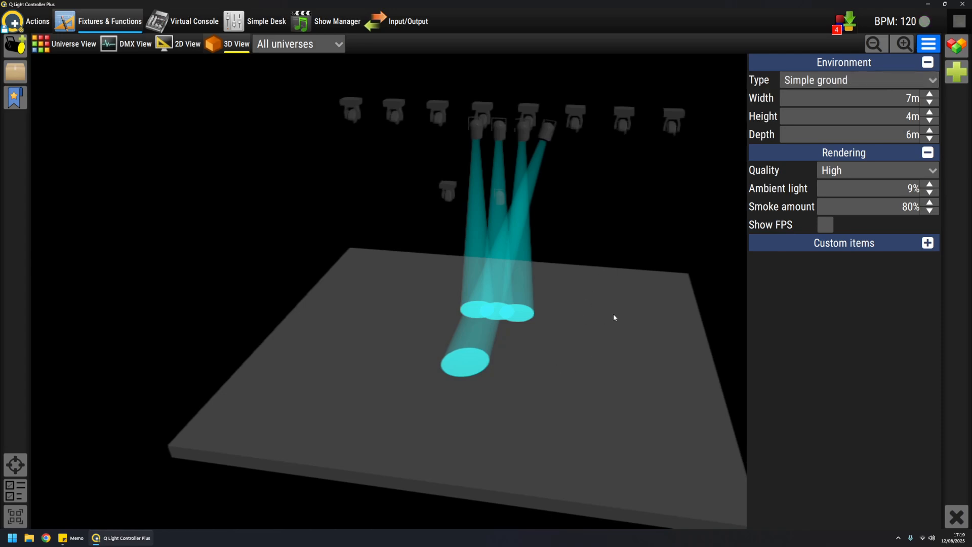
mouse_move(611, 322)
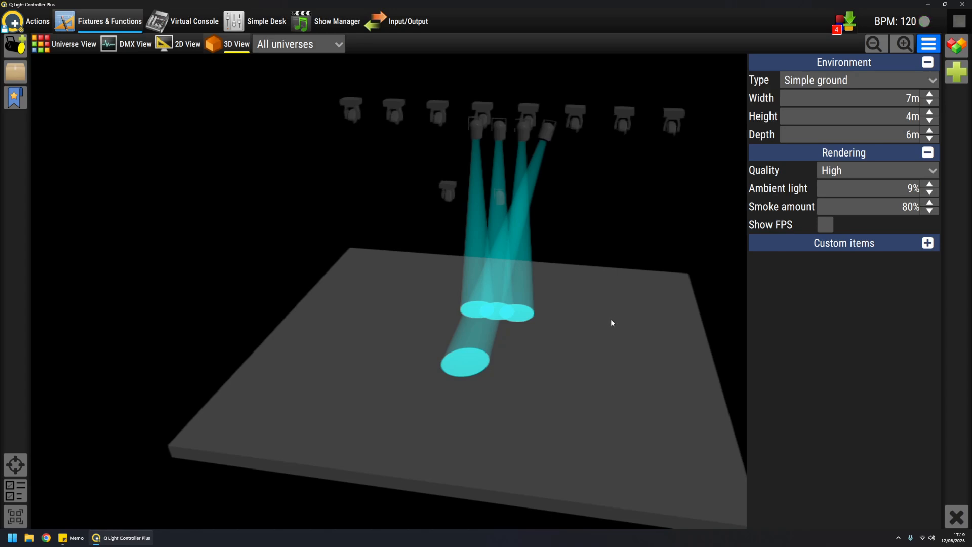
mouse_move(594, 324)
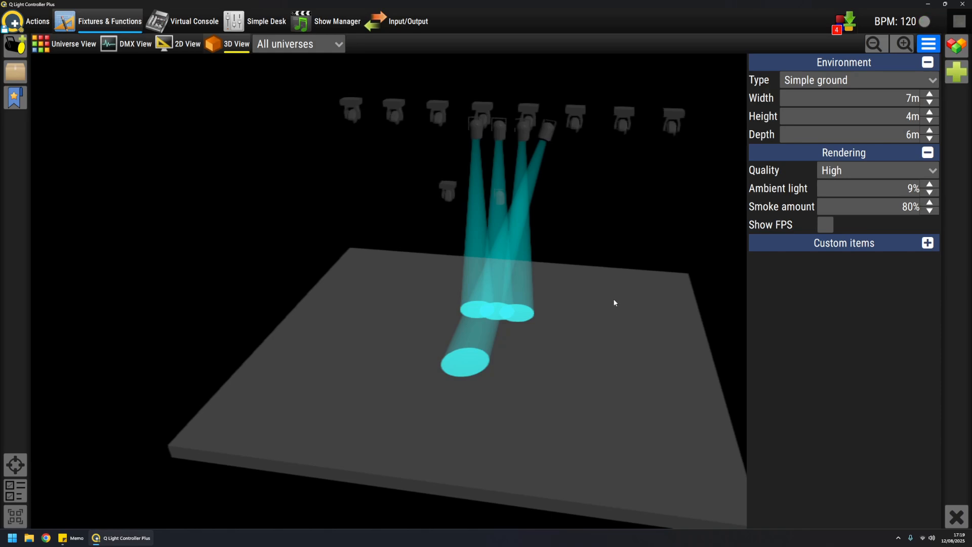
mouse_move(620, 289)
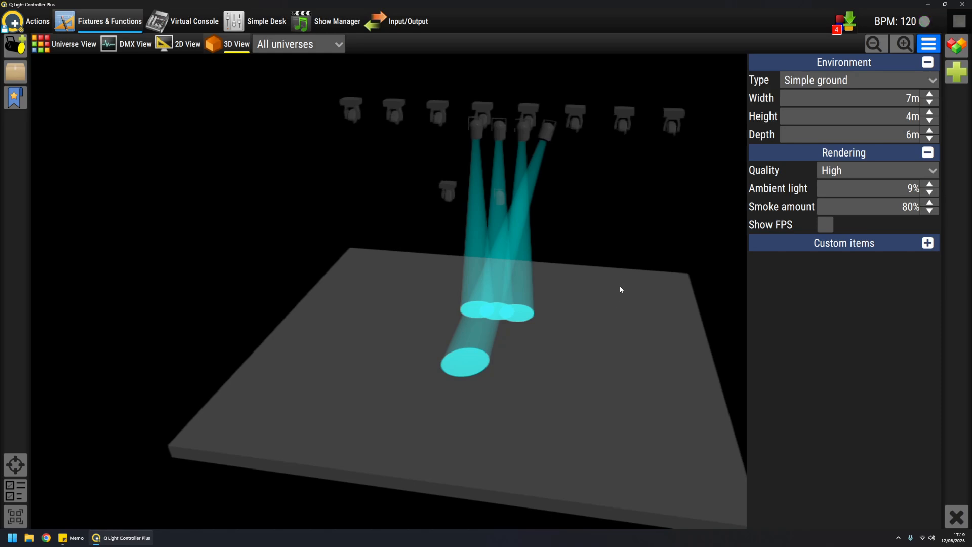
mouse_move(575, 401)
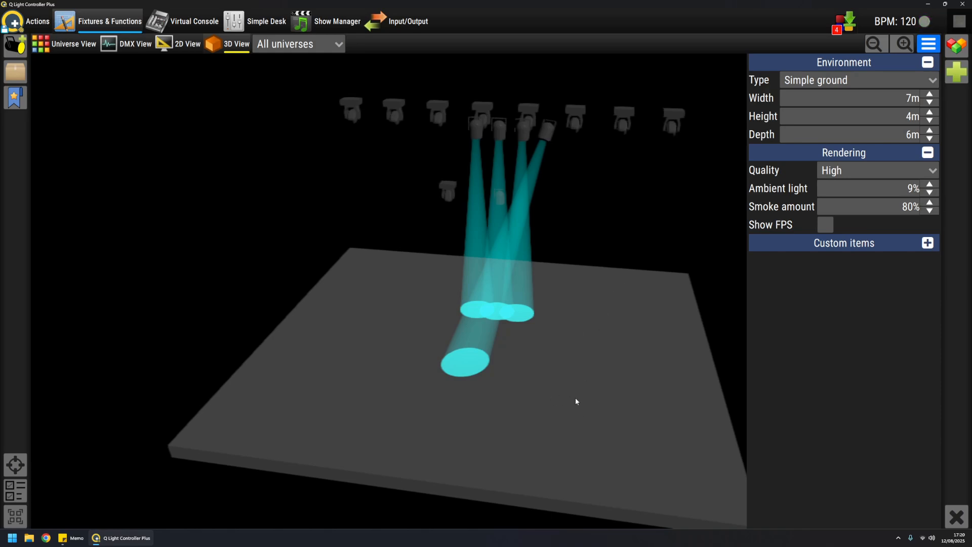
mouse_move(616, 317)
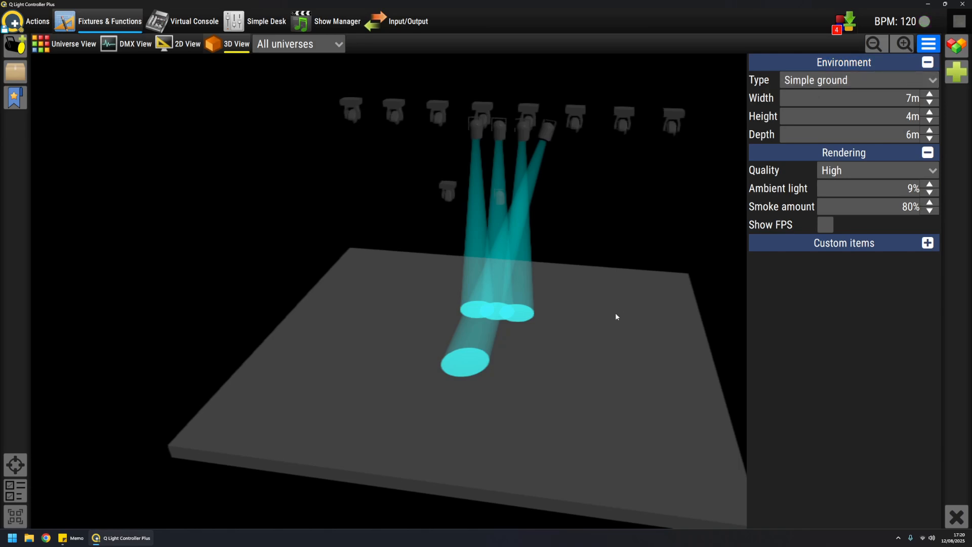
mouse_move(838, 88)
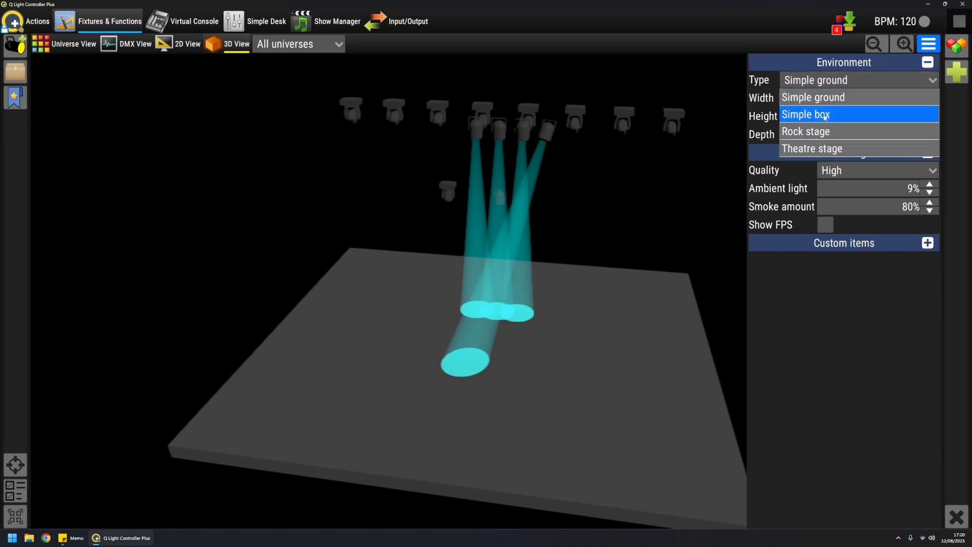
- Try the Simple box and Rock stage environments, then start narrowing the stage width
left_click(805, 114)
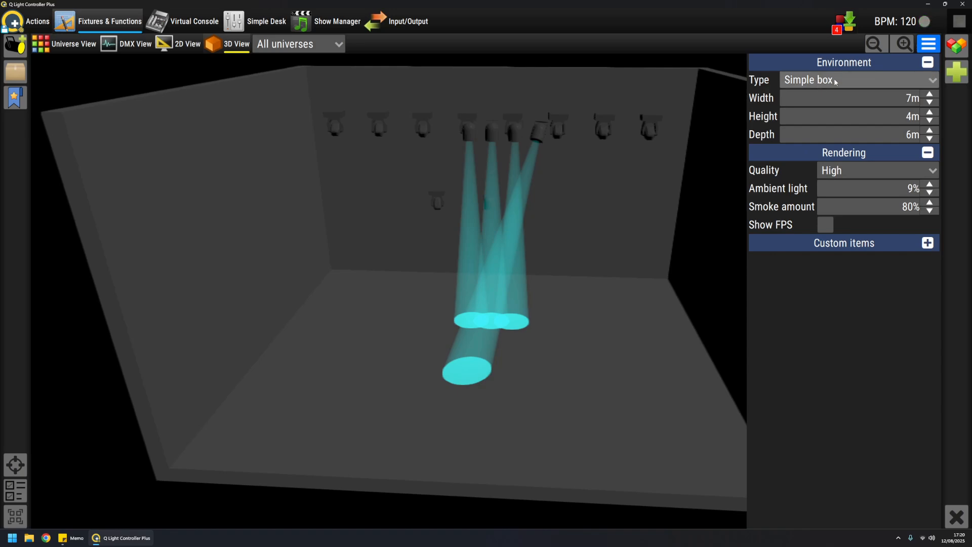
left_click(858, 80)
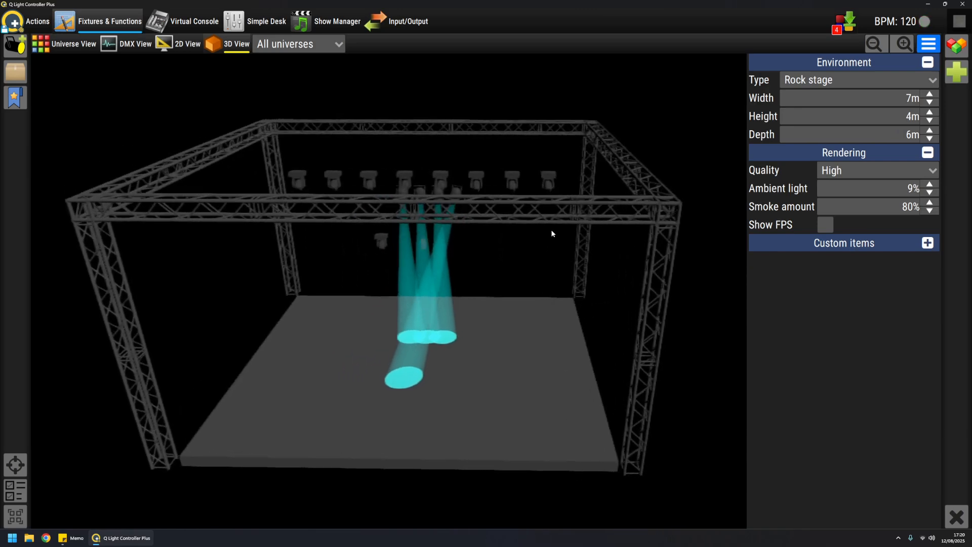
mouse_move(654, 245)
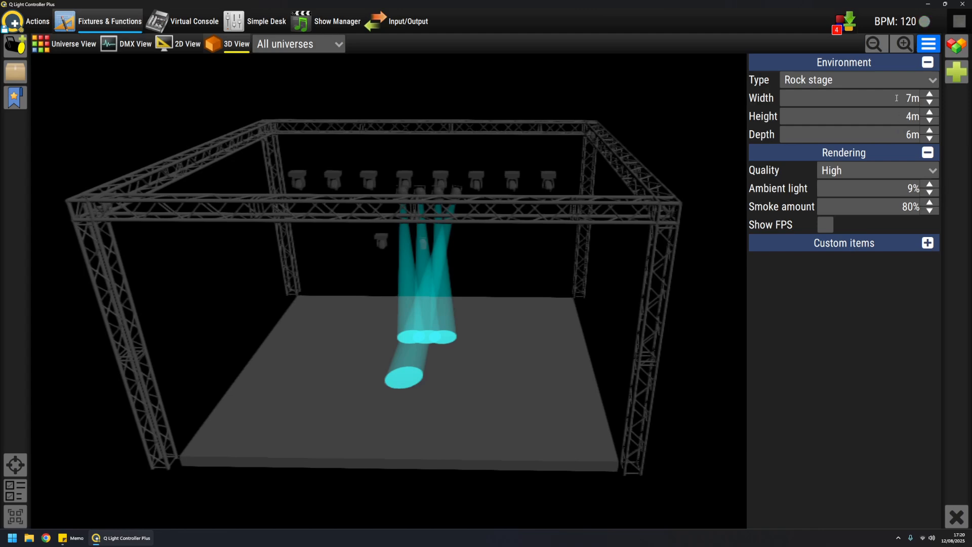
left_click(929, 94)
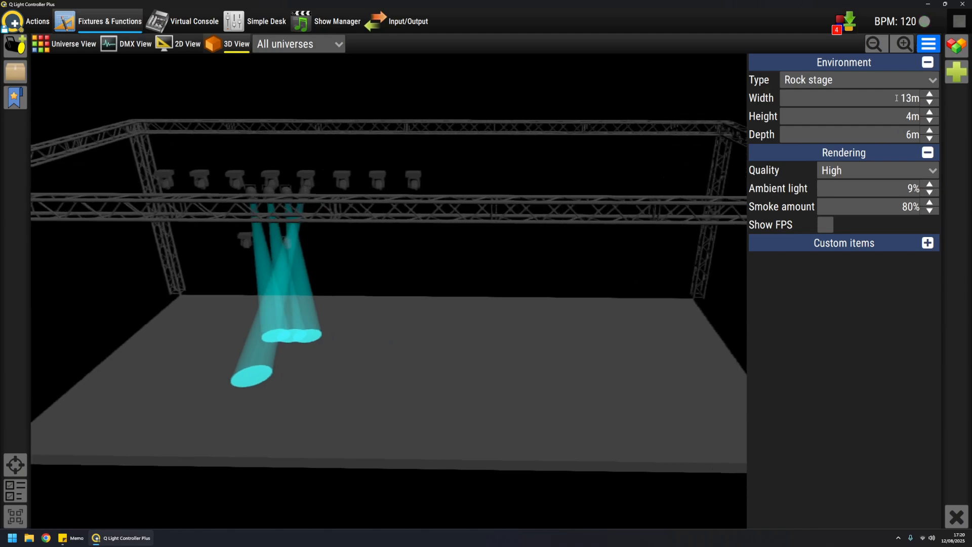
left_click(929, 102)
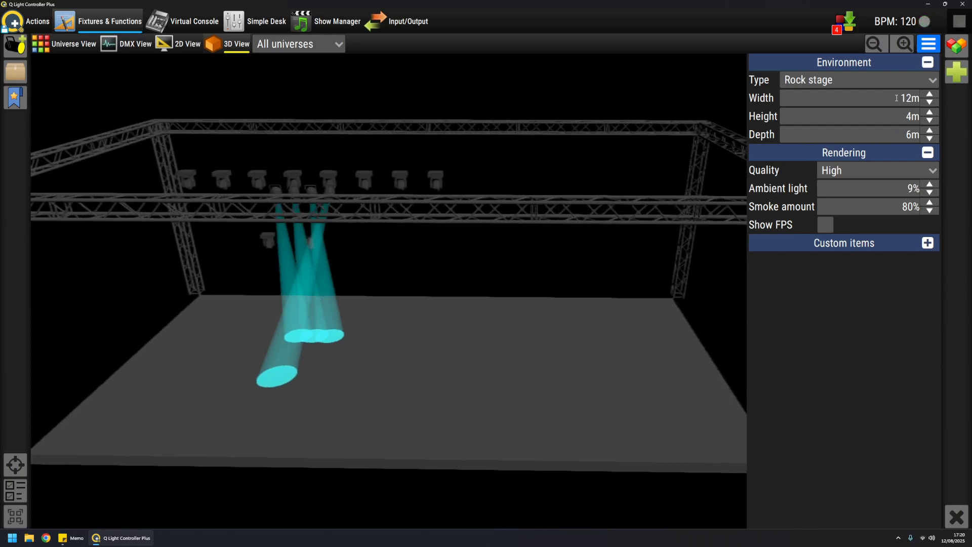
left_click(930, 101)
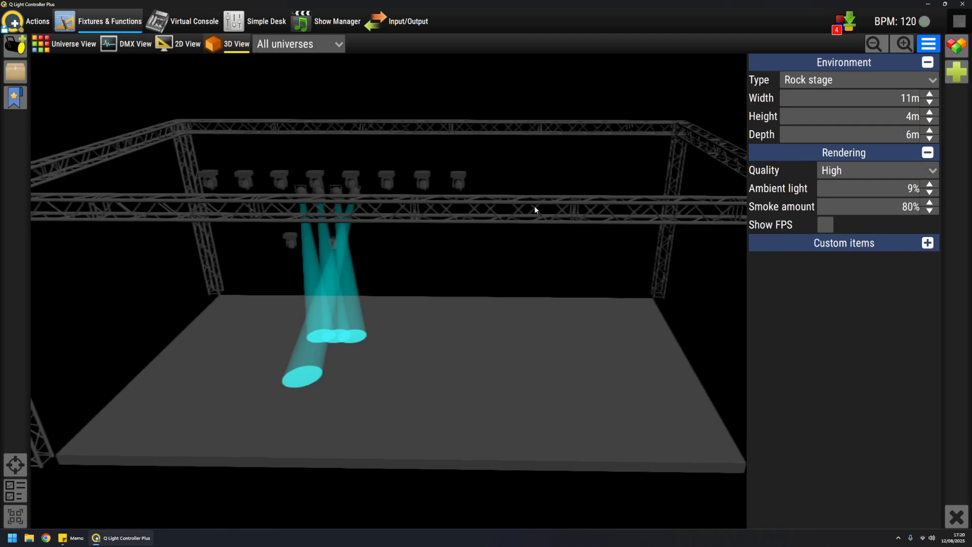
mouse_move(880, 118)
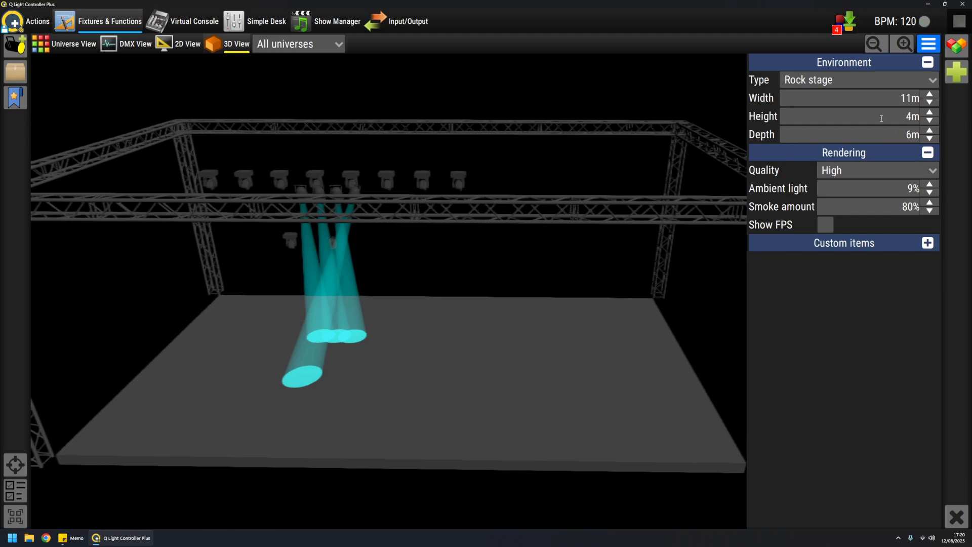
- Set the stage to 8 m wide and 4 m high, then return to Rock stage
left_click(928, 101)
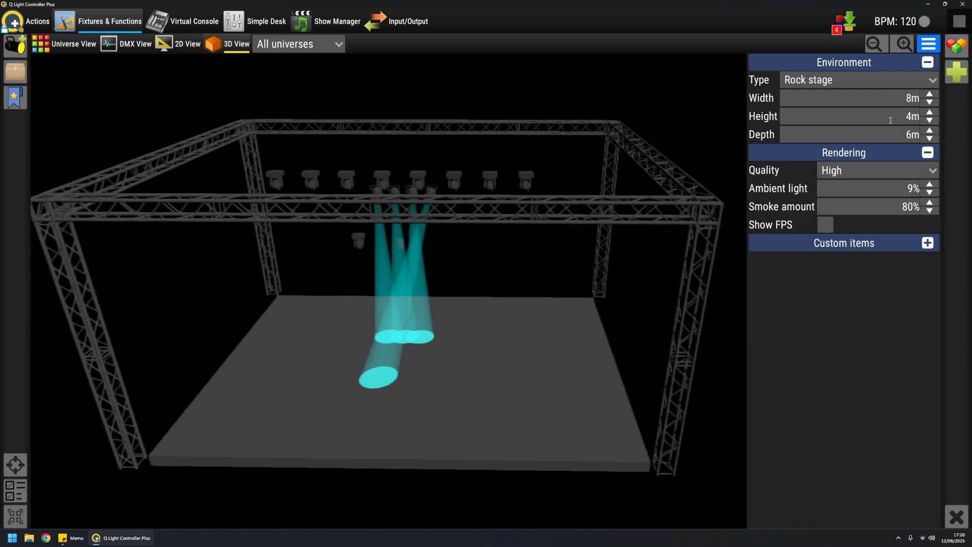
left_click(928, 113)
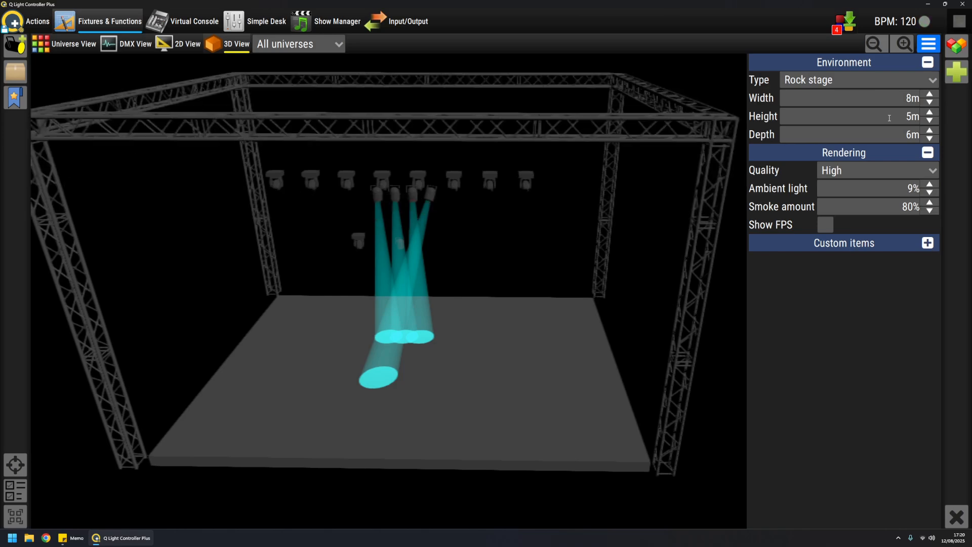
left_click(928, 131)
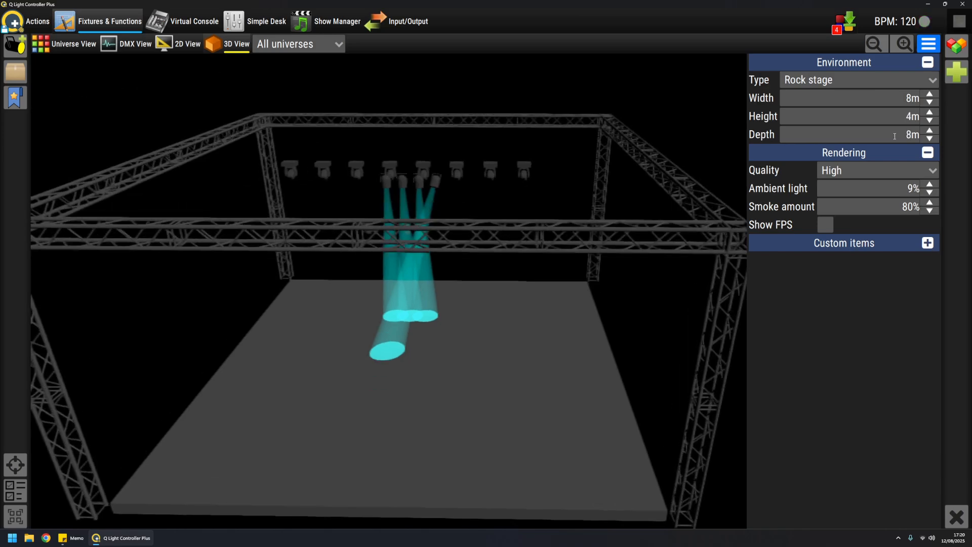
left_click(929, 138)
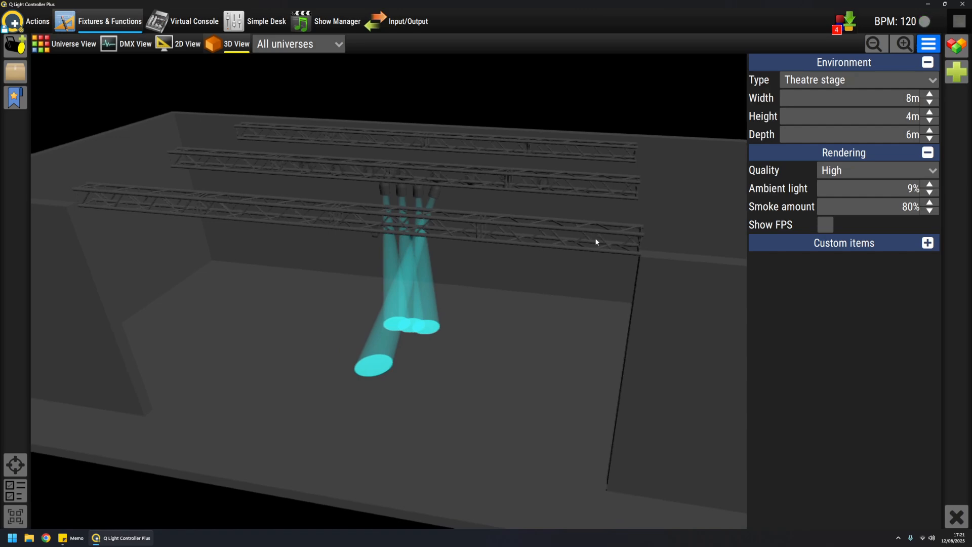
mouse_move(660, 206)
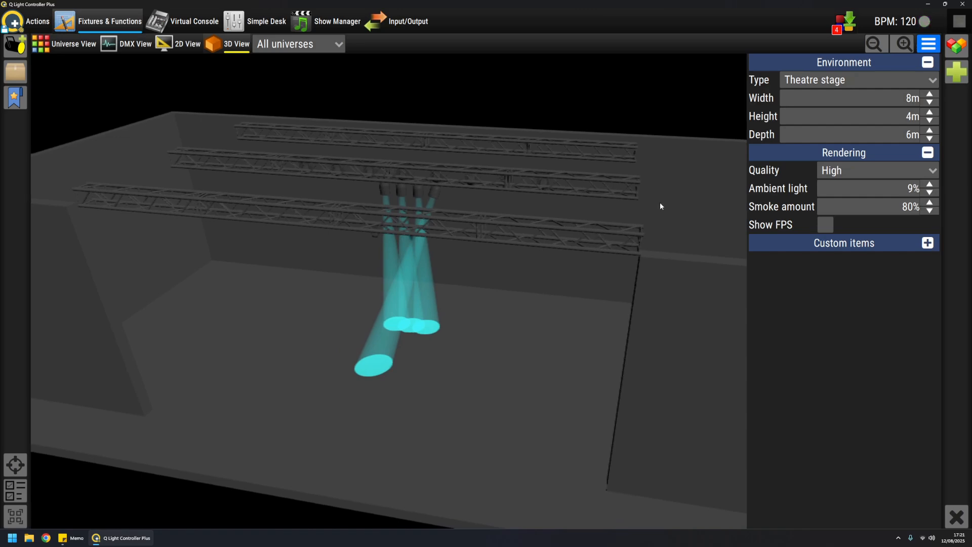
left_click(858, 80)
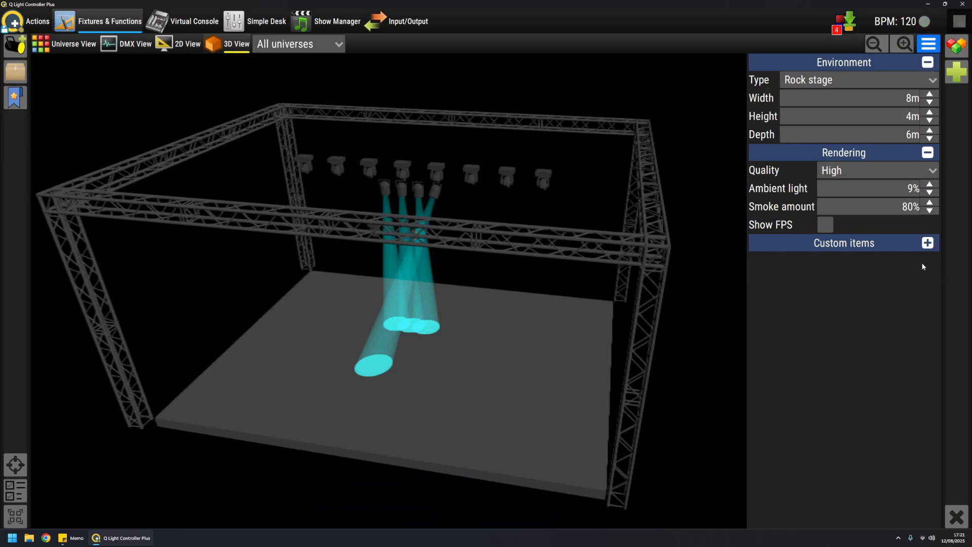
mouse_move(900, 255)
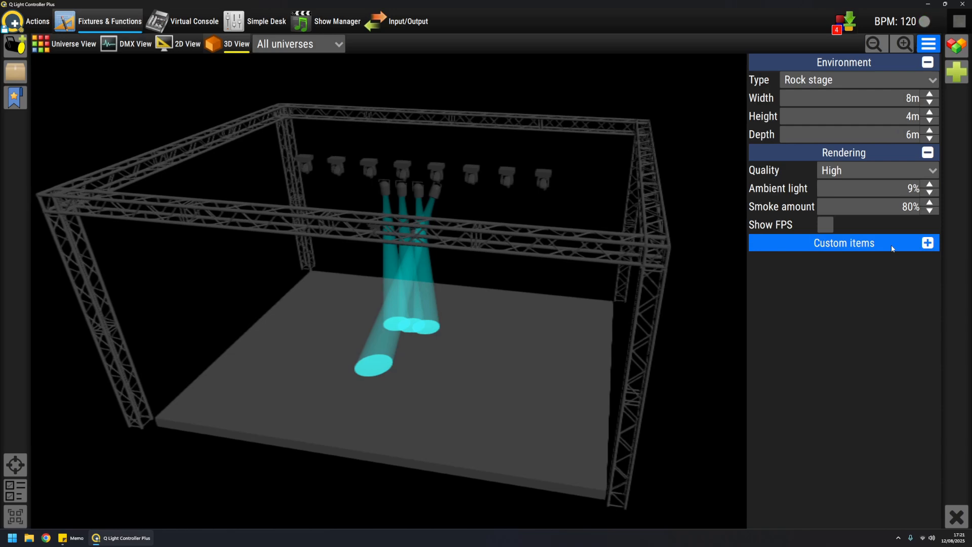
- Add the cube mesh from Meshes/generic as a custom item and select it
left_click(926, 242)
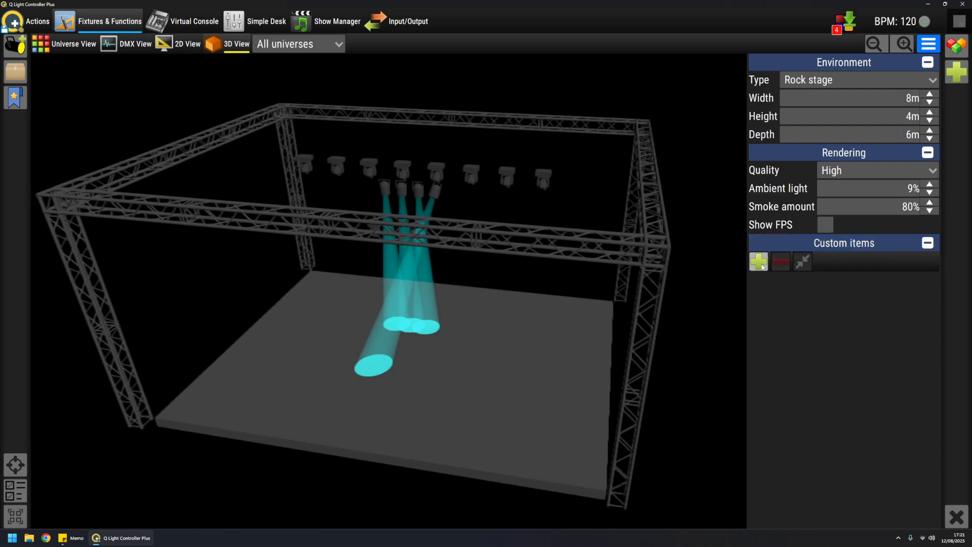
left_click(757, 261)
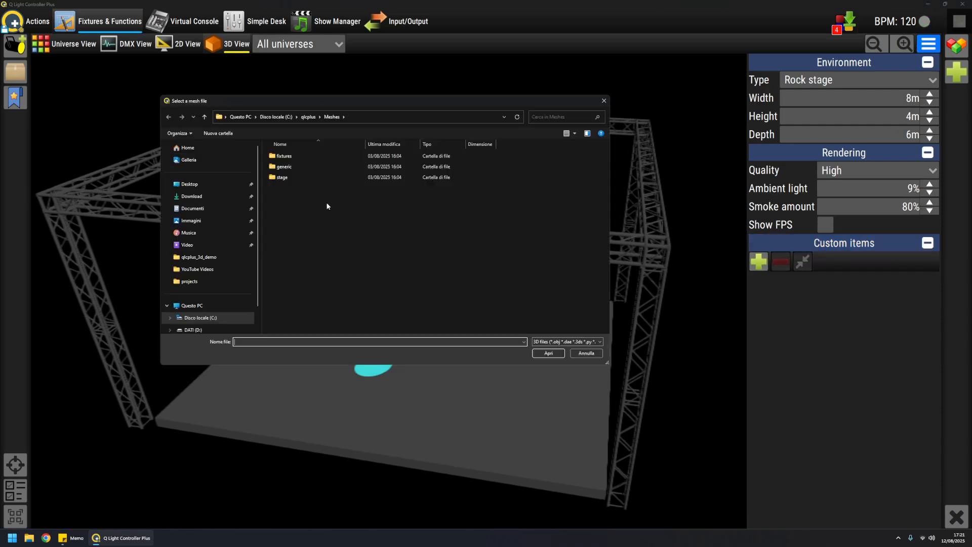
double_click(280, 177)
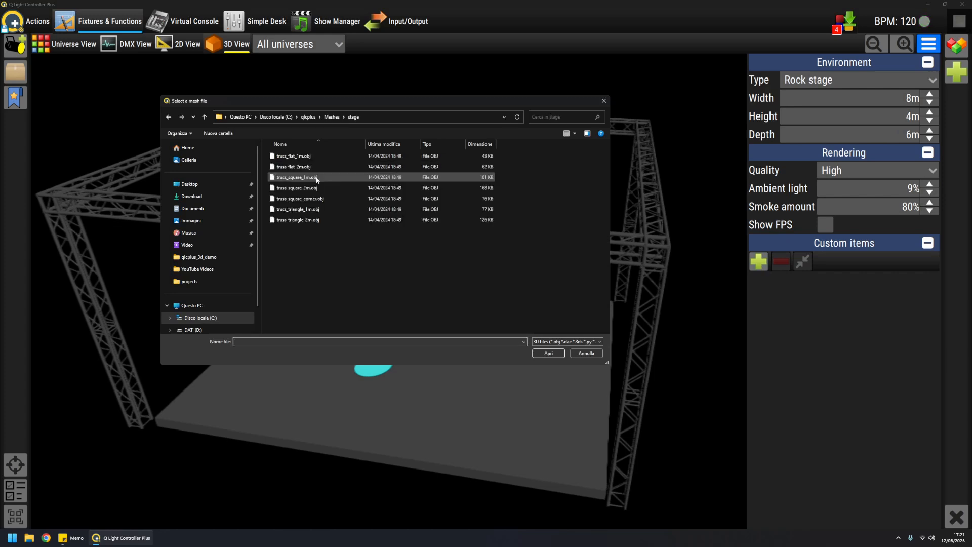
left_click(204, 116)
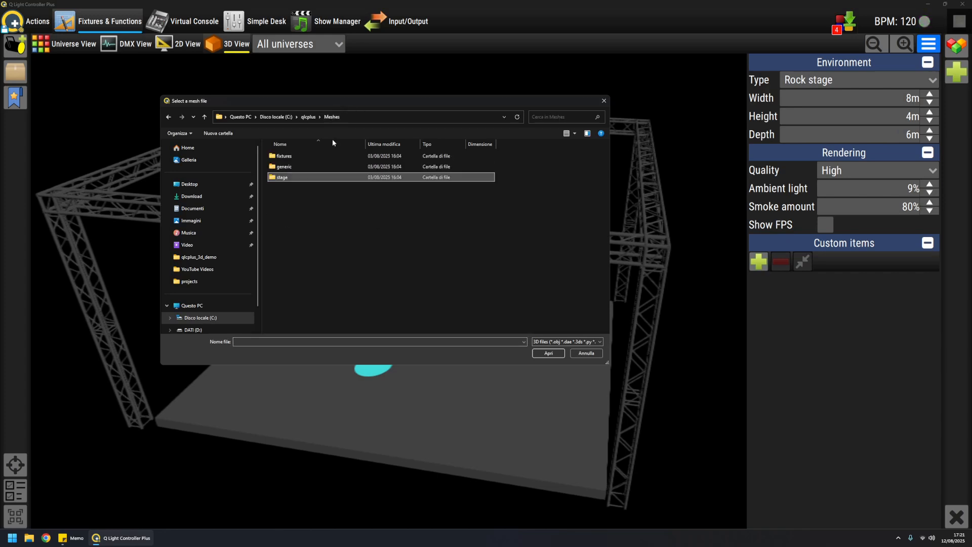
double_click(283, 166)
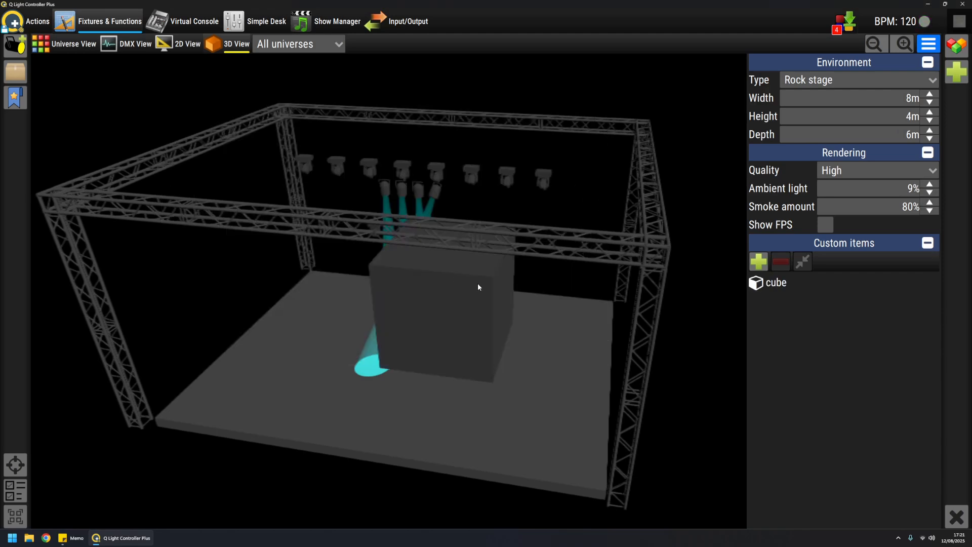
mouse_move(477, 301)
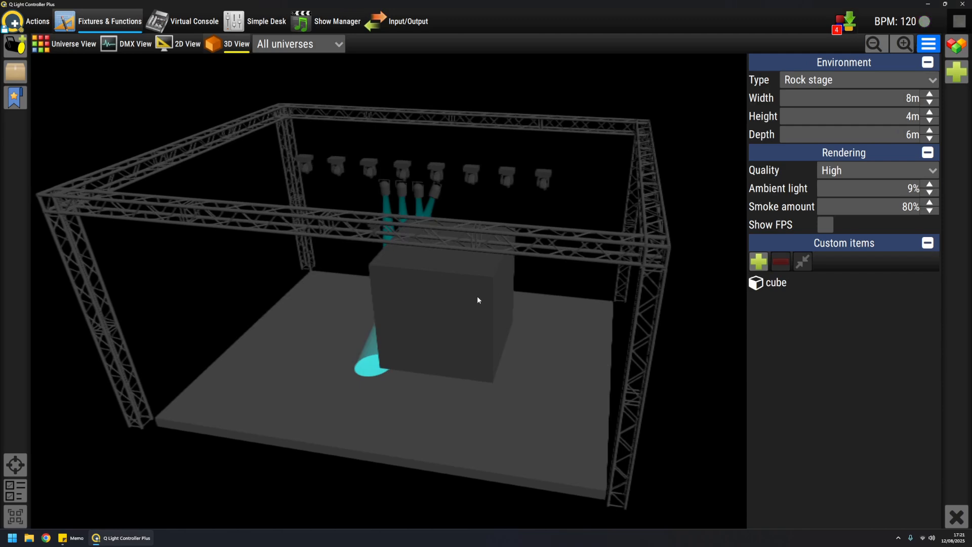
left_click(434, 310)
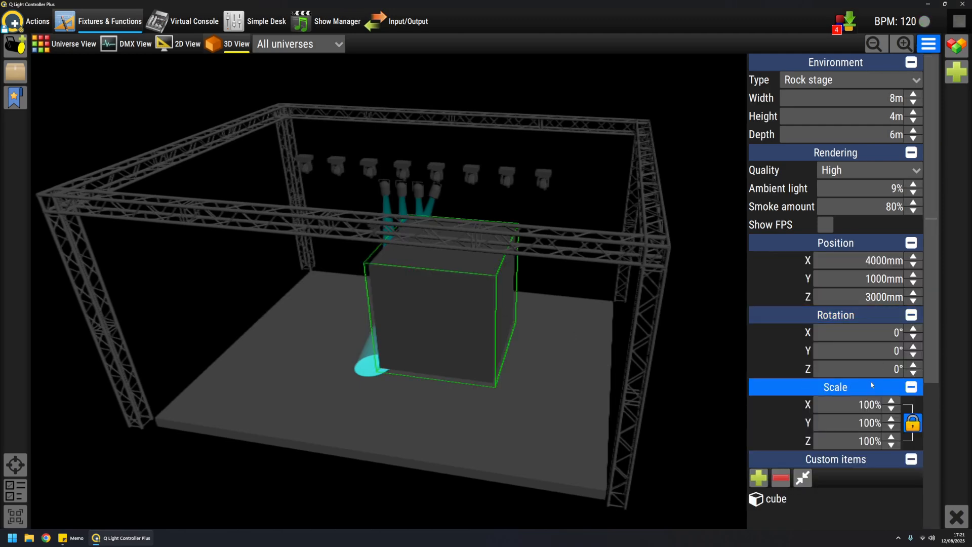
- Scale the cube to 40% and move it to X 2727, Y -400, Z 1300 mm
left_click(891, 409)
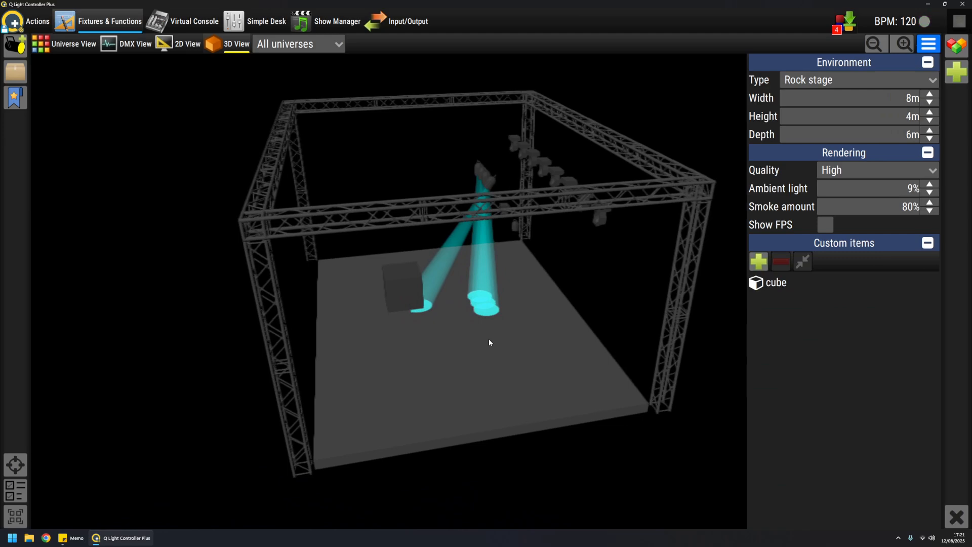
left_click(401, 290)
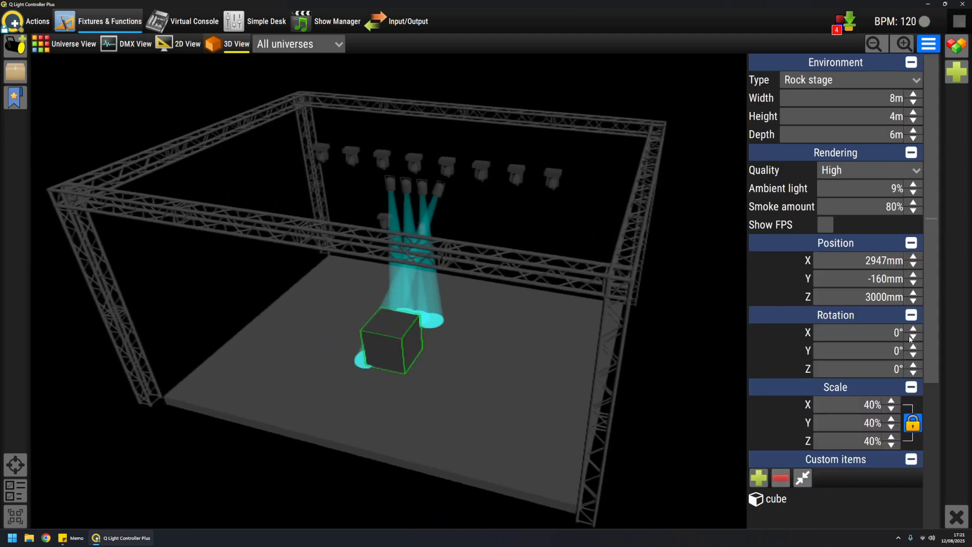
left_click(913, 300)
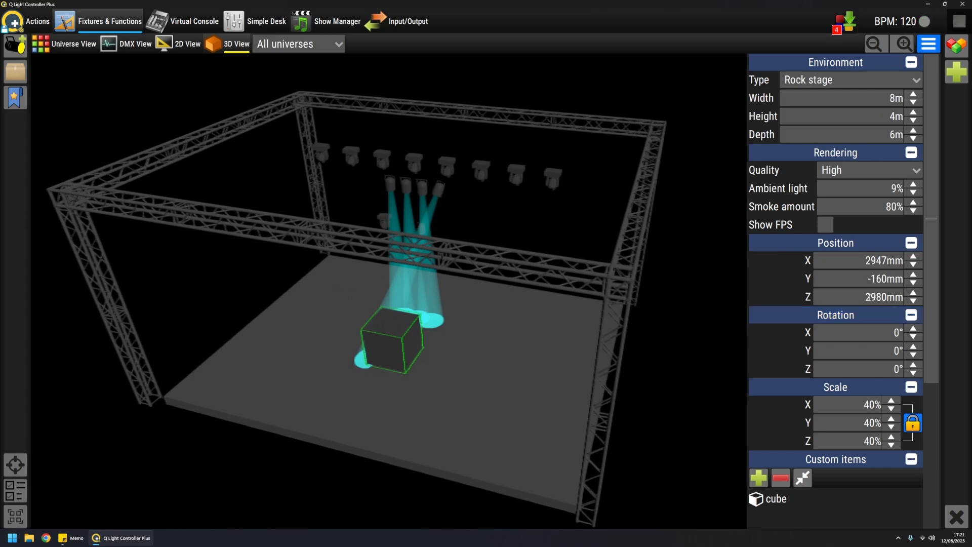
left_click(914, 300)
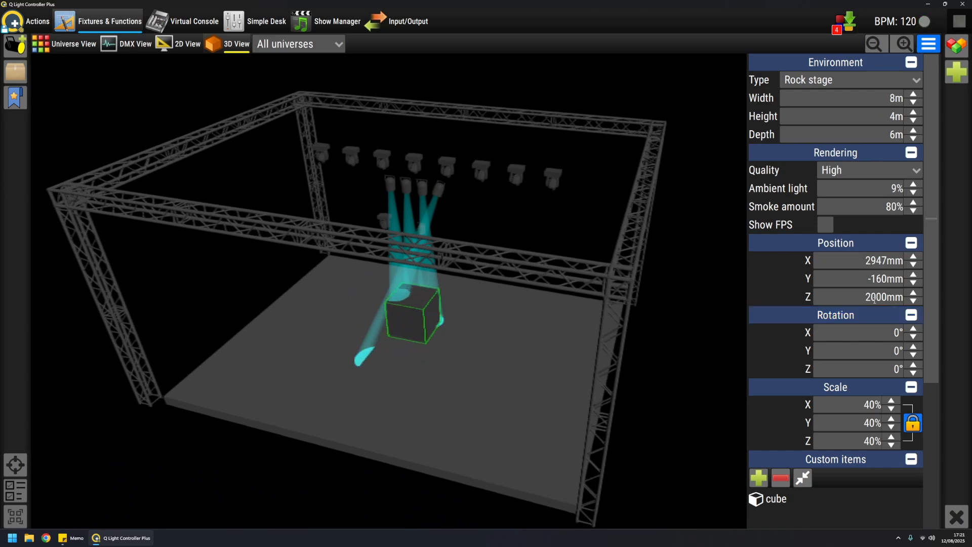
left_click(914, 300)
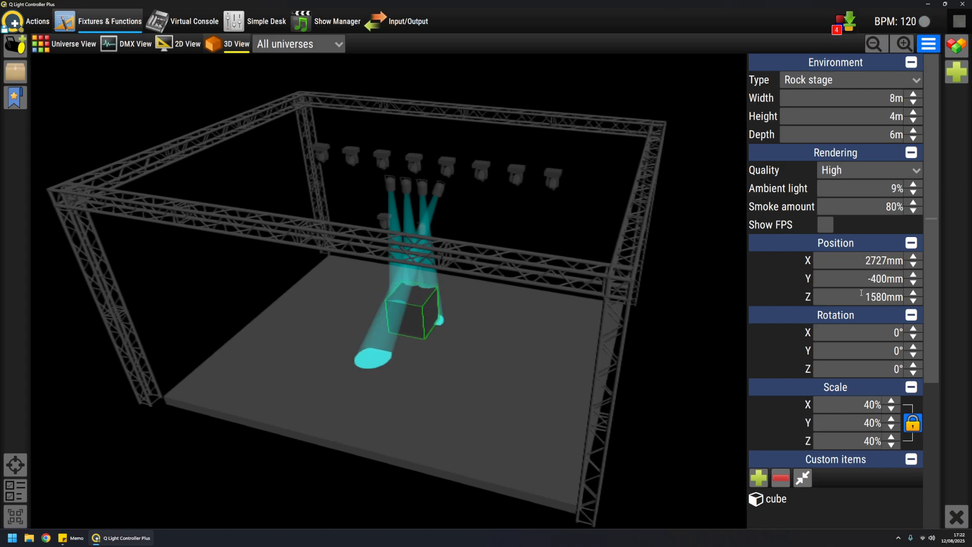
left_click(913, 300)
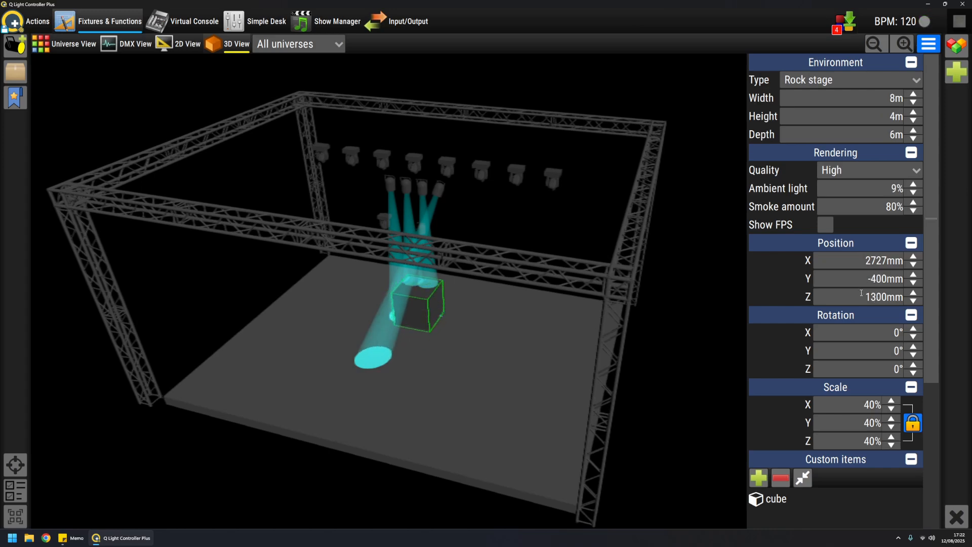